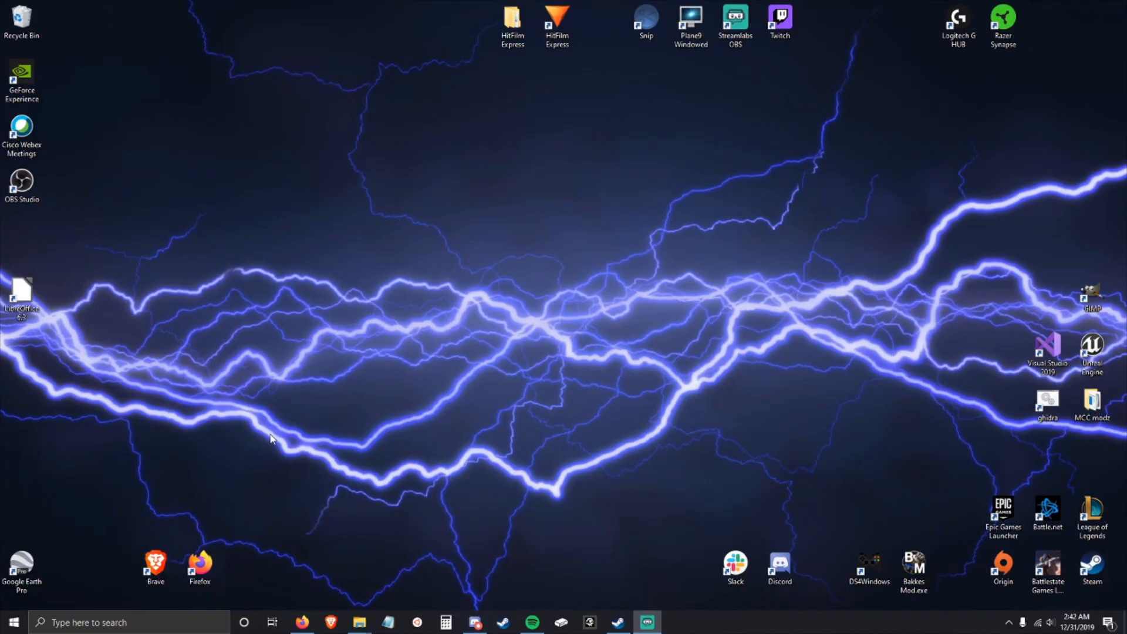
mouse_move(291, 402)
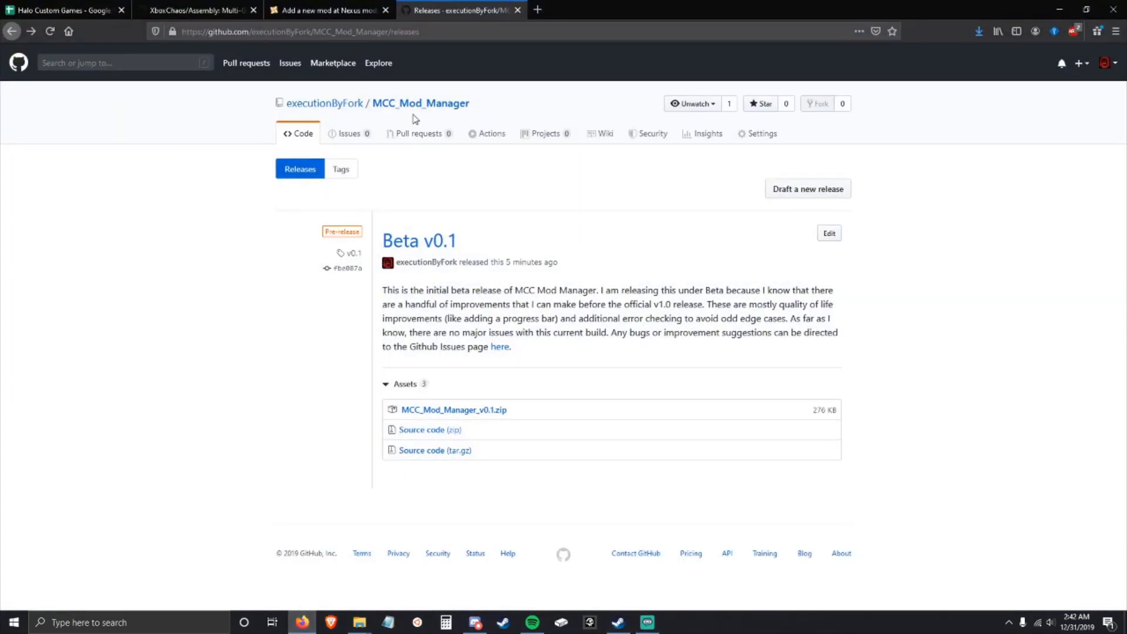
Open the MCC_Mod_Manager repository's Code page and scroll through README.md.
click(293, 133)
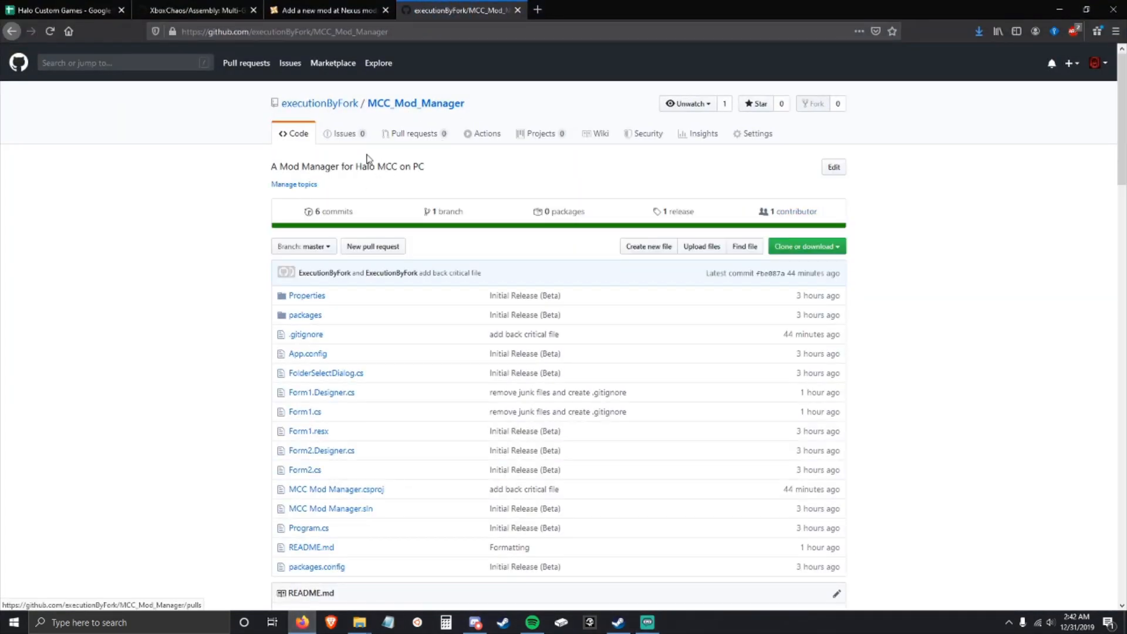
scroll(down, 3)
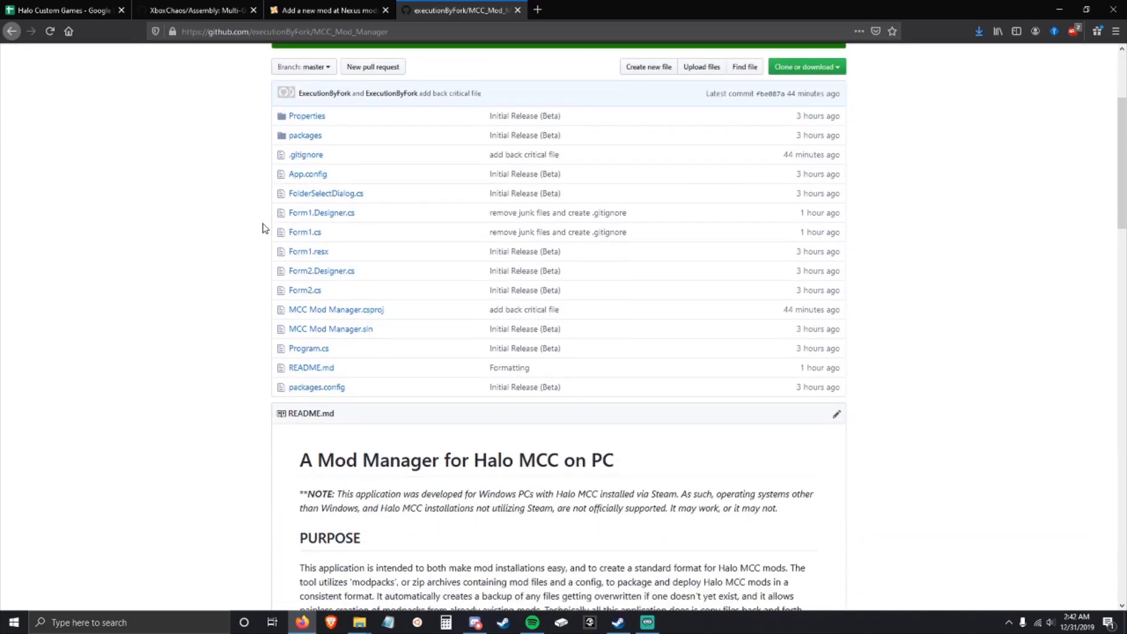
scroll(down, 3)
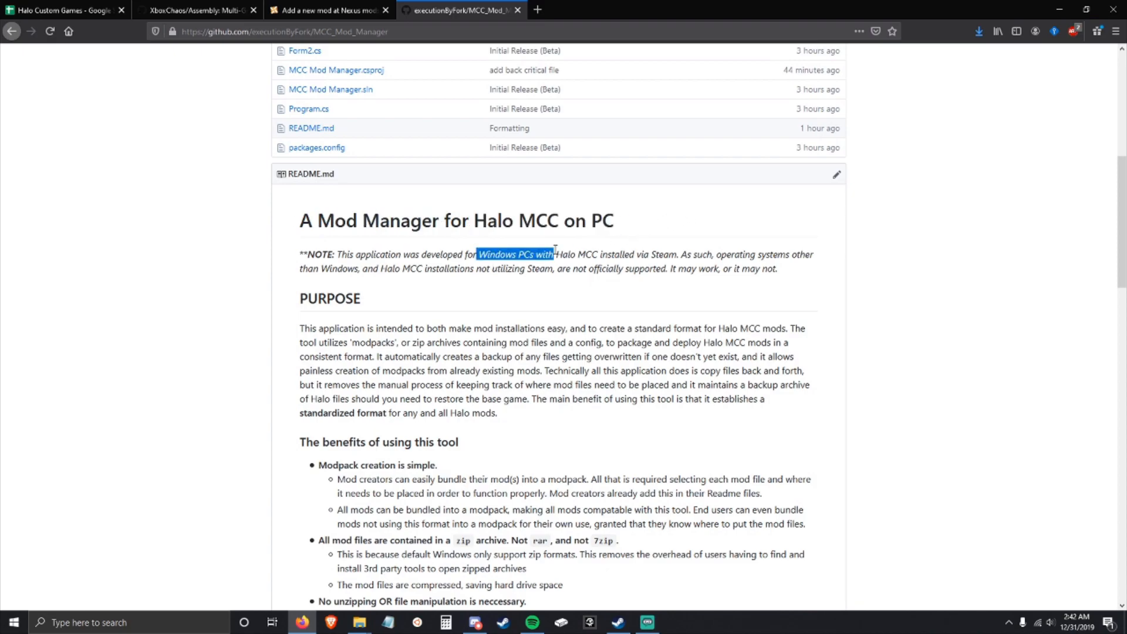
Highlight 'Halo MCC installed via Steam' in the README note, then open the Releases page.
click(560, 252)
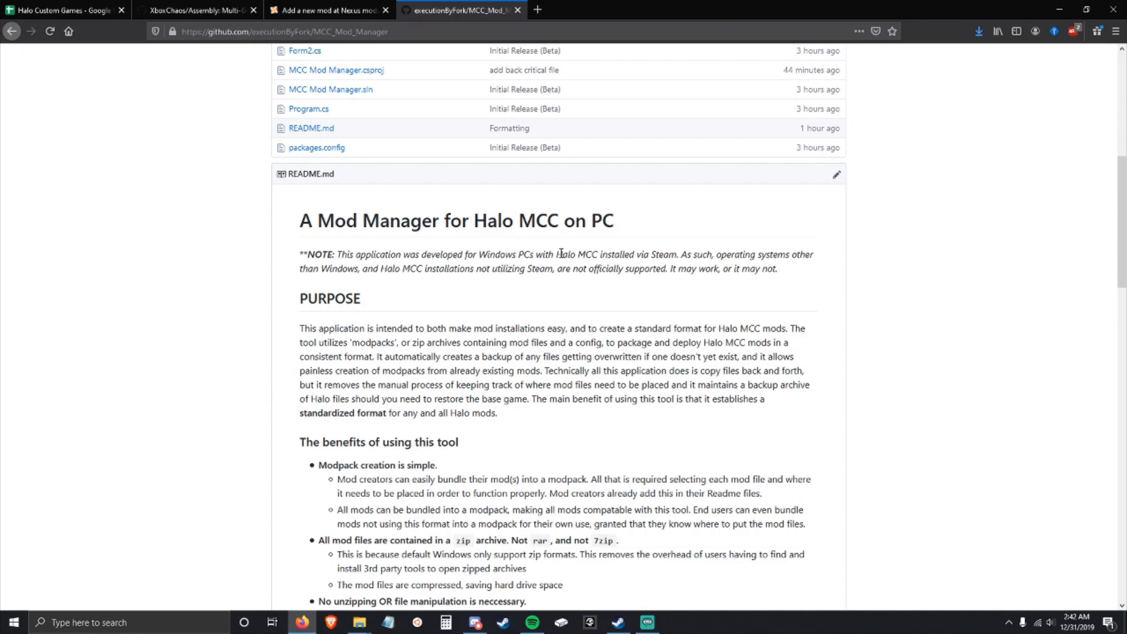
drag(557, 254, 616, 254)
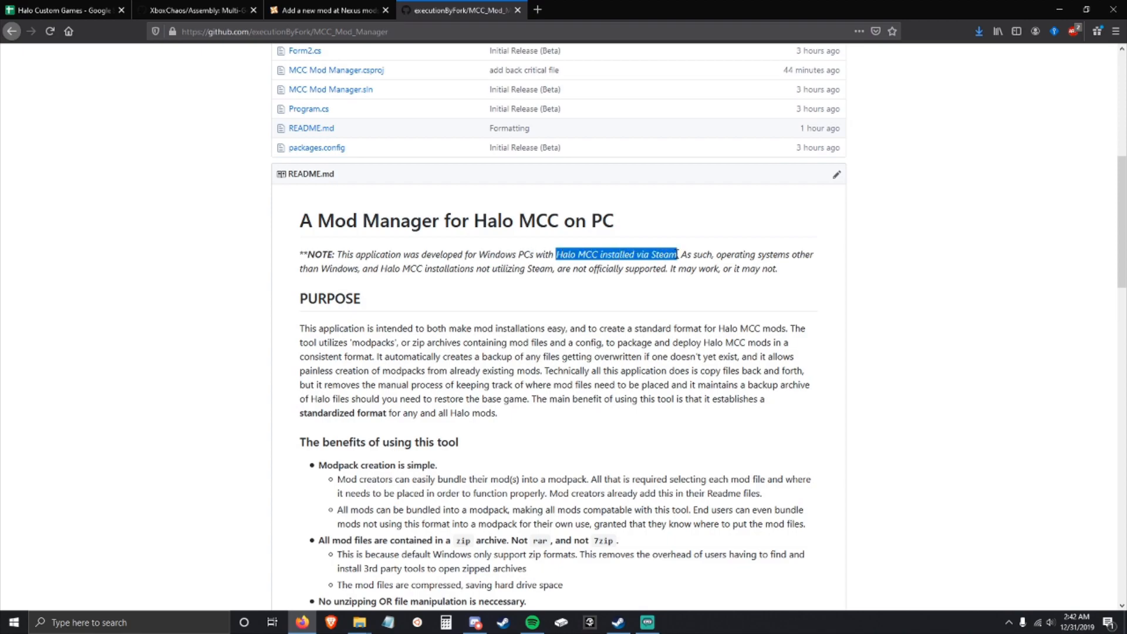
click(675, 254)
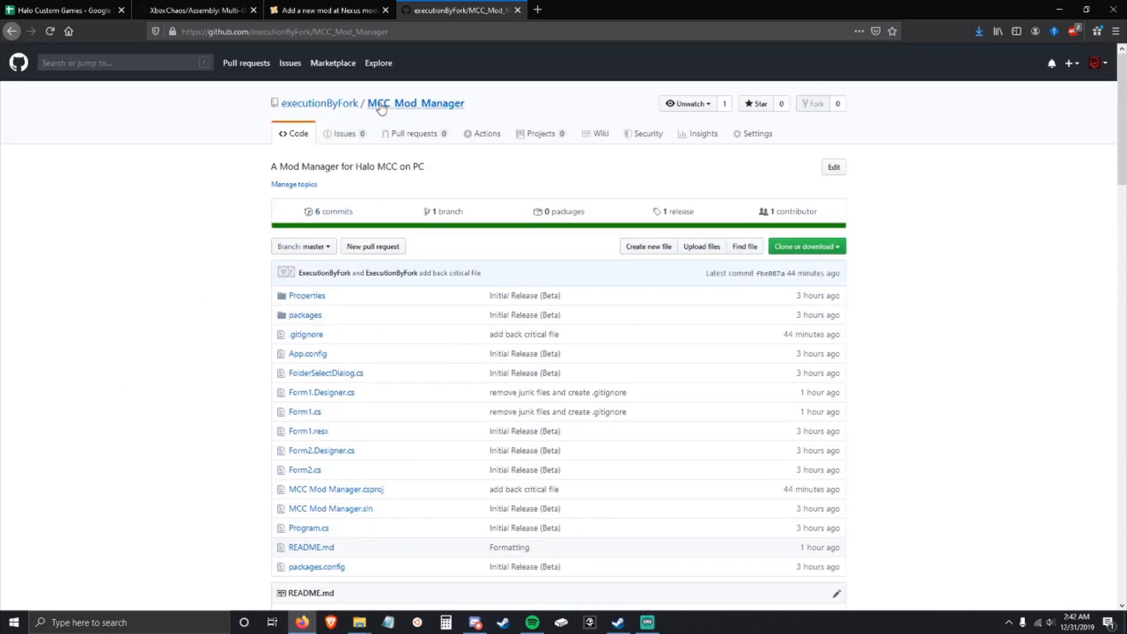
click(677, 211)
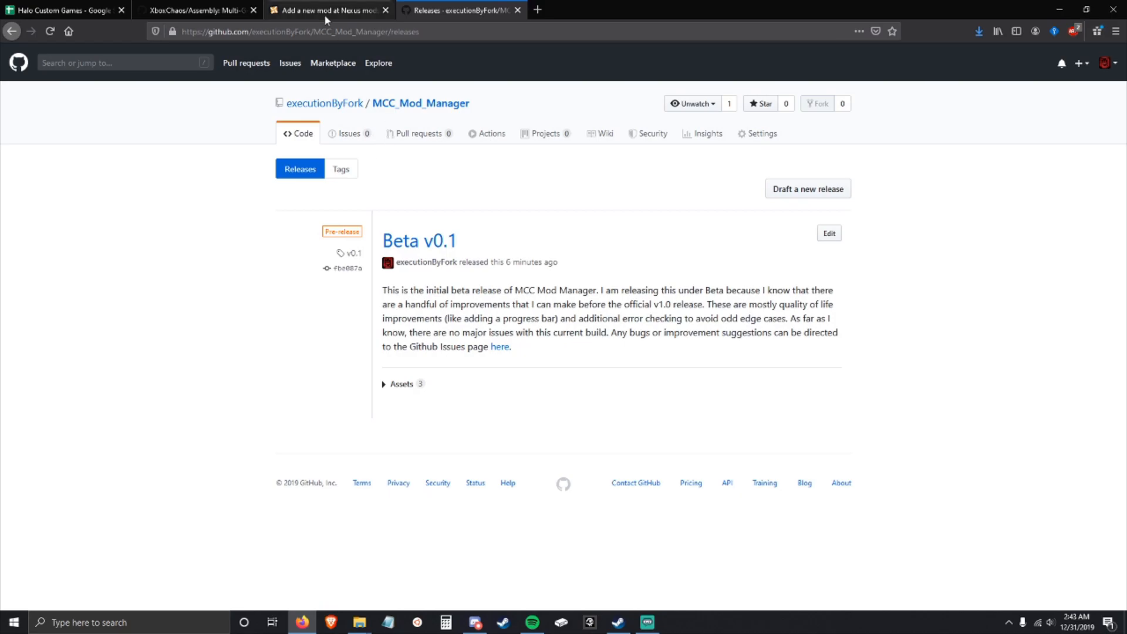
click(328, 10)
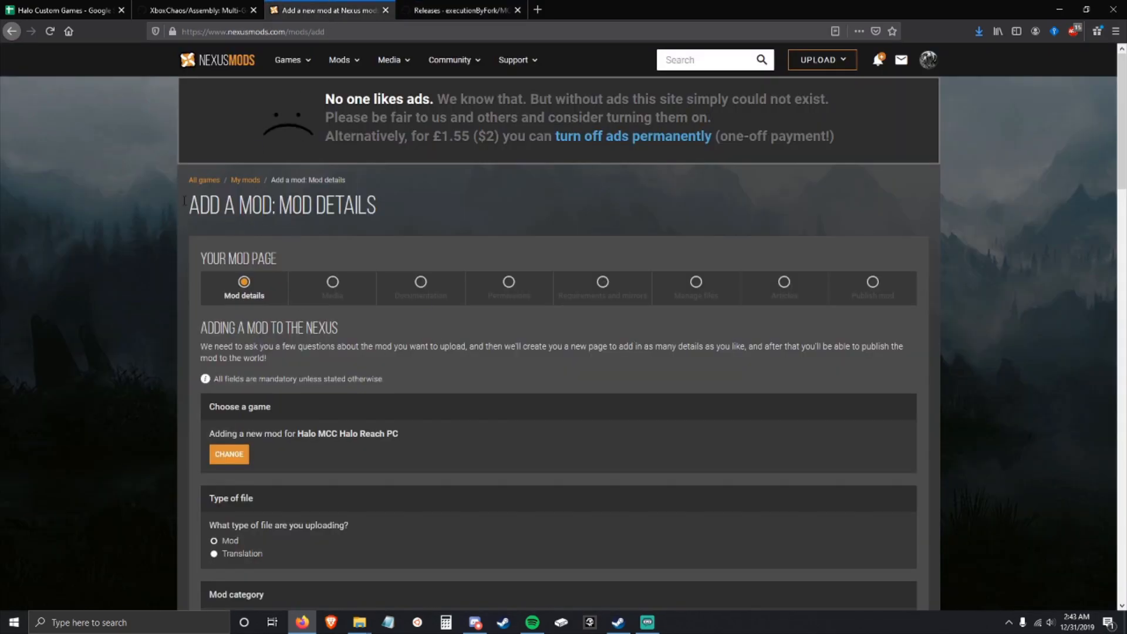
scroll(down, 3)
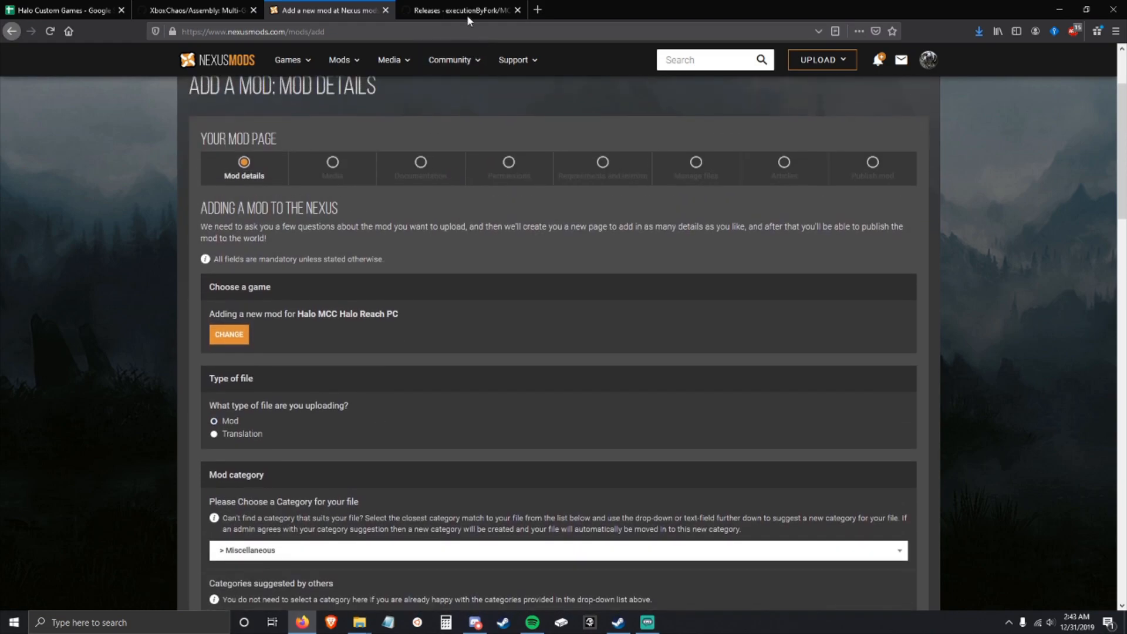
click(465, 10)
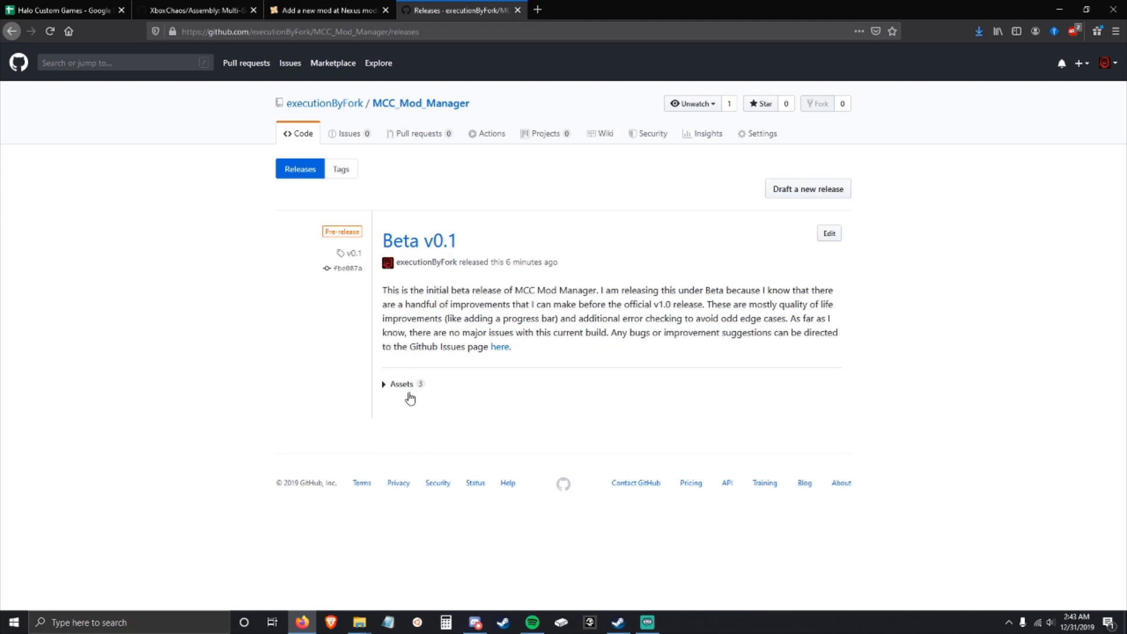
Expand the release Assets and save MCC_Mod_Manager_v0.1.zip to the desktop.
click(392, 384)
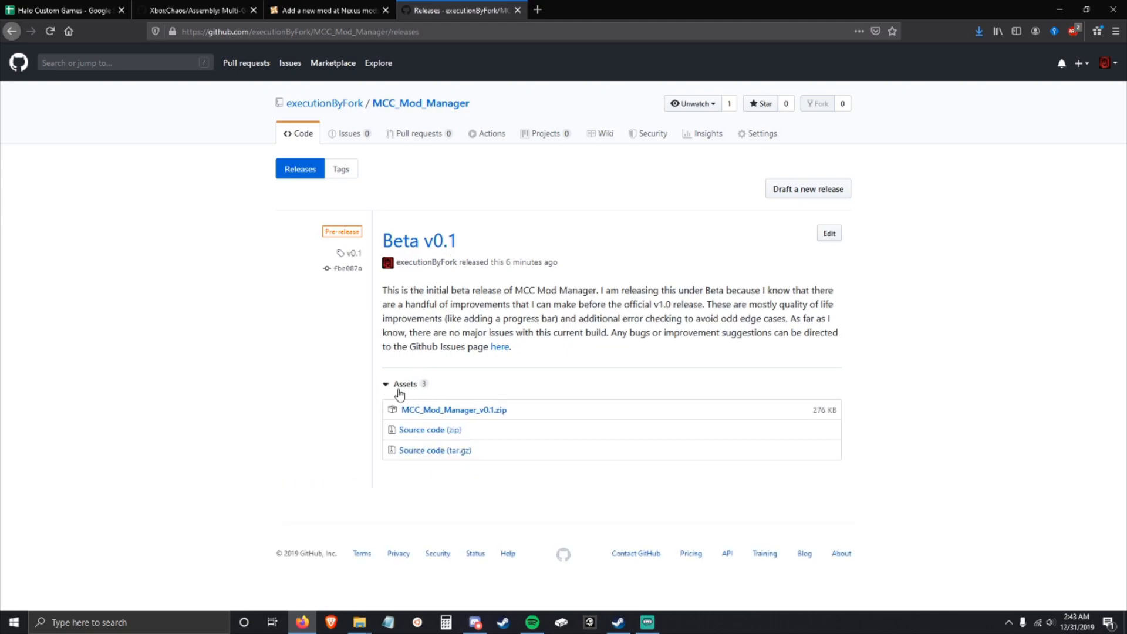
click(453, 410)
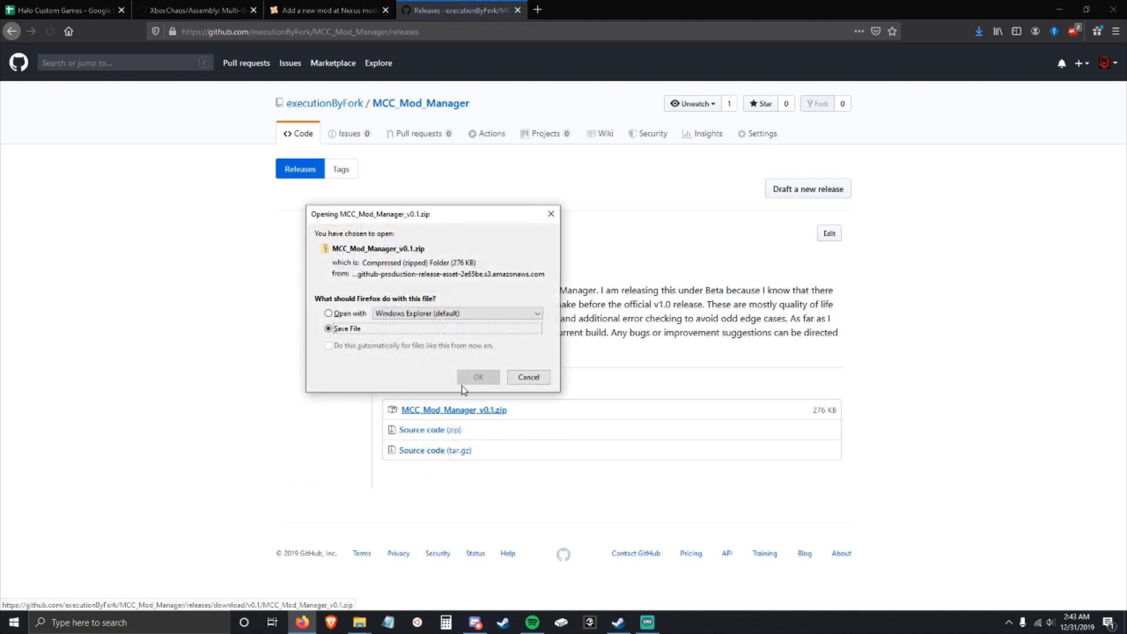
click(528, 377)
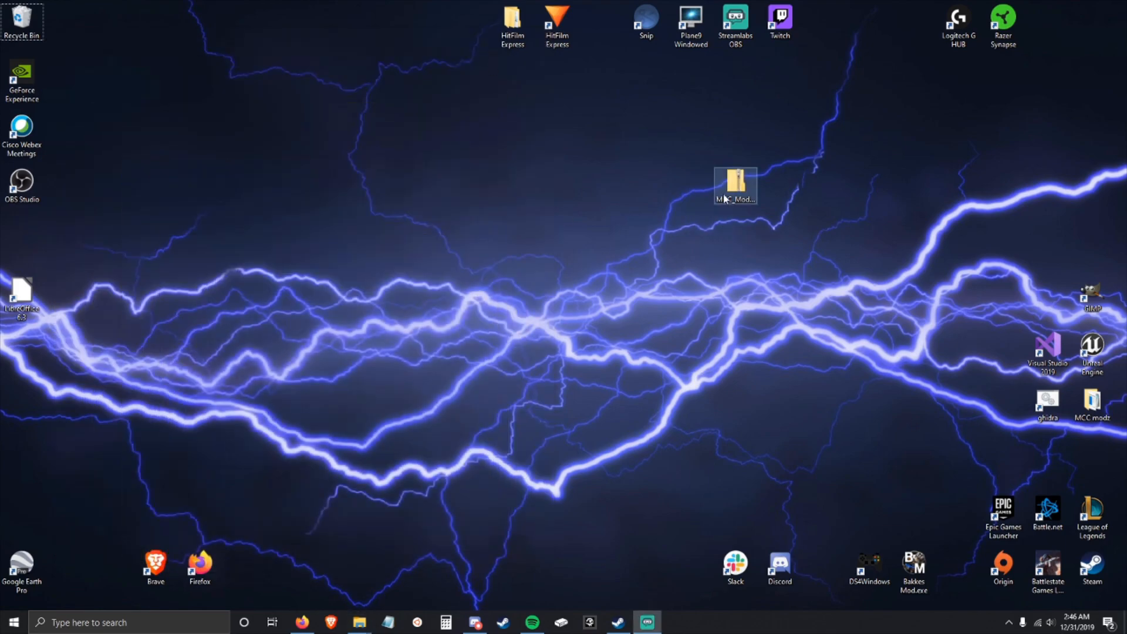
Extract the zip to the desktop and open the MCC_Mod_Manager_v0.1 folder.
double_click(738, 179)
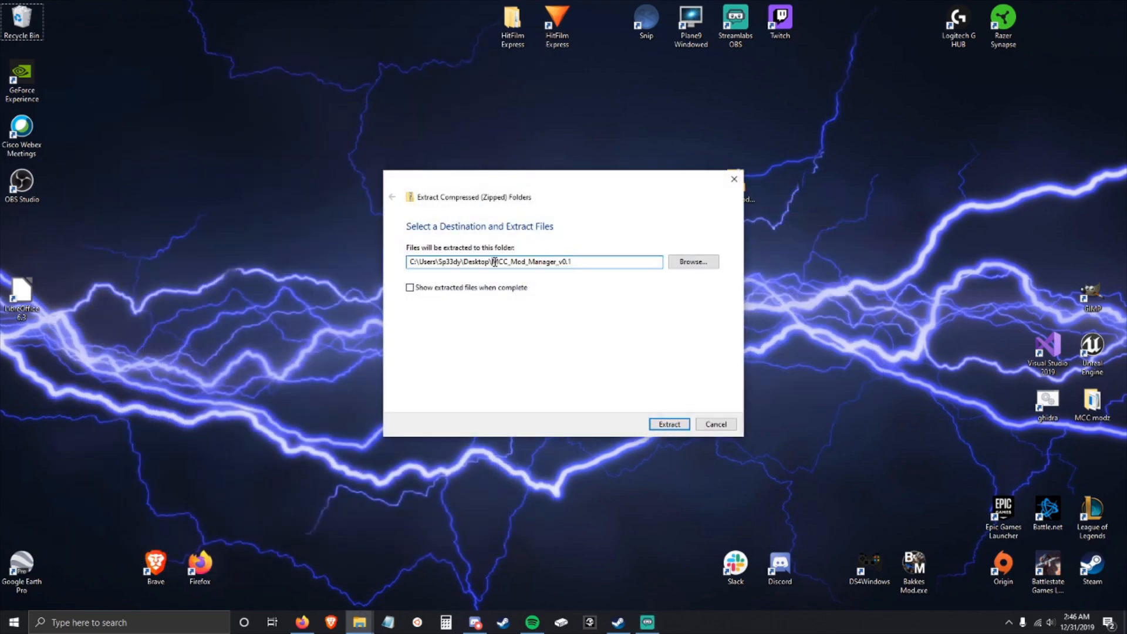
click(668, 423)
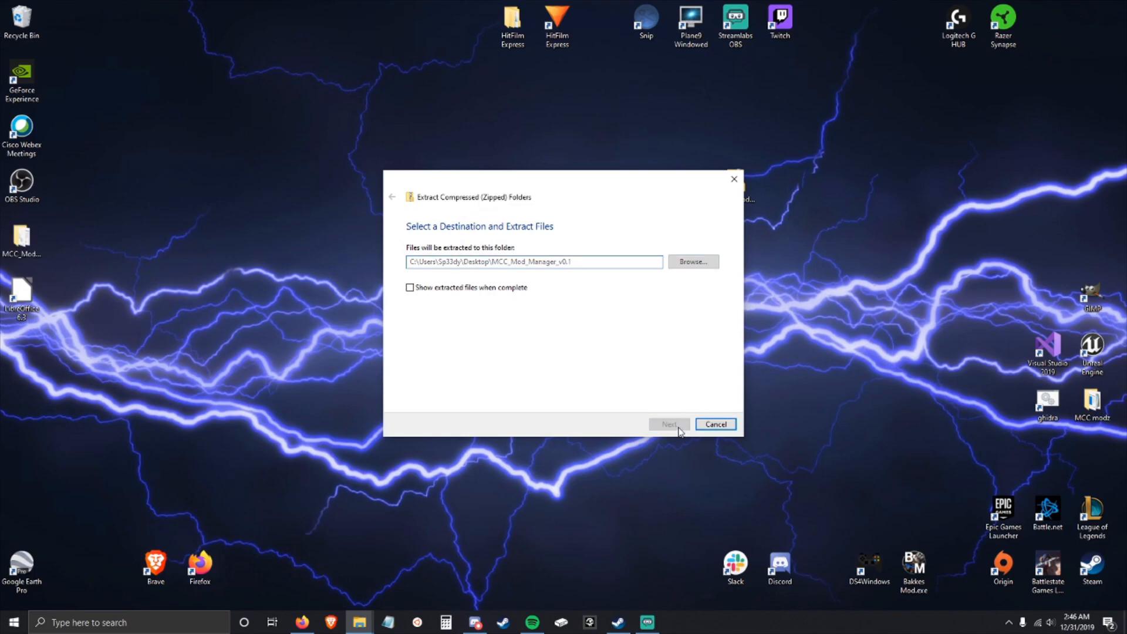
click(716, 424)
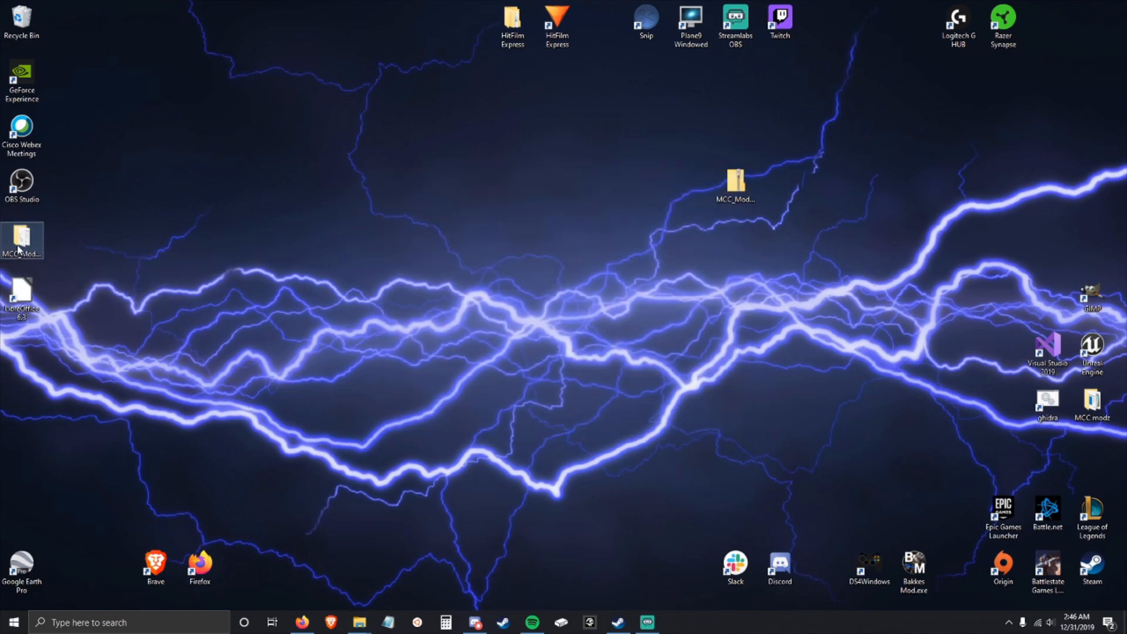
double_click(23, 235)
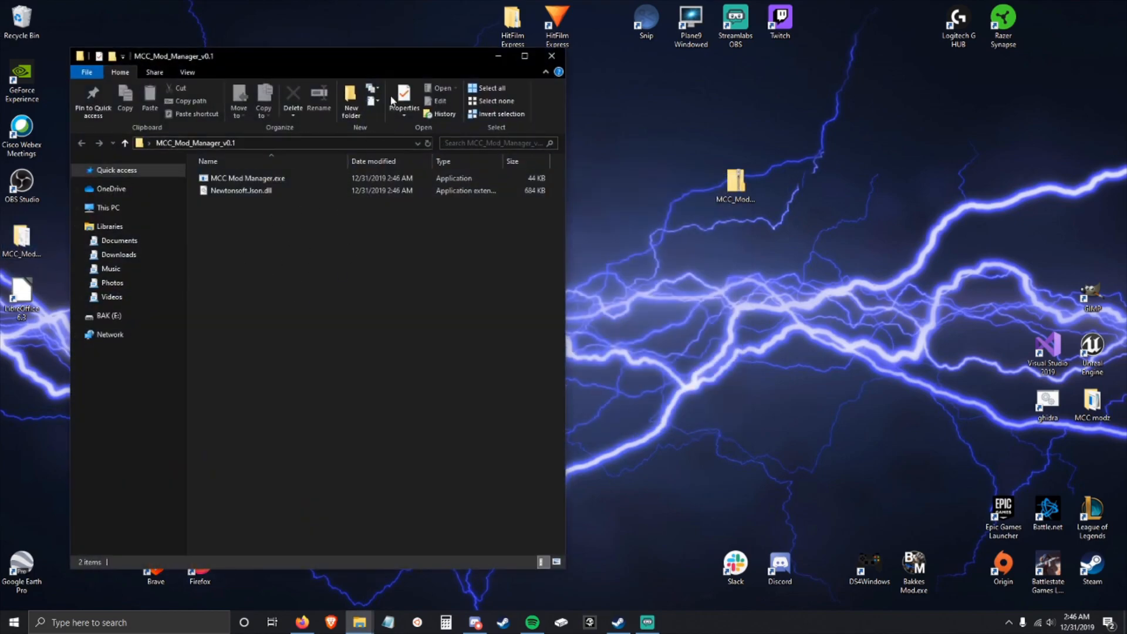
click(551, 56)
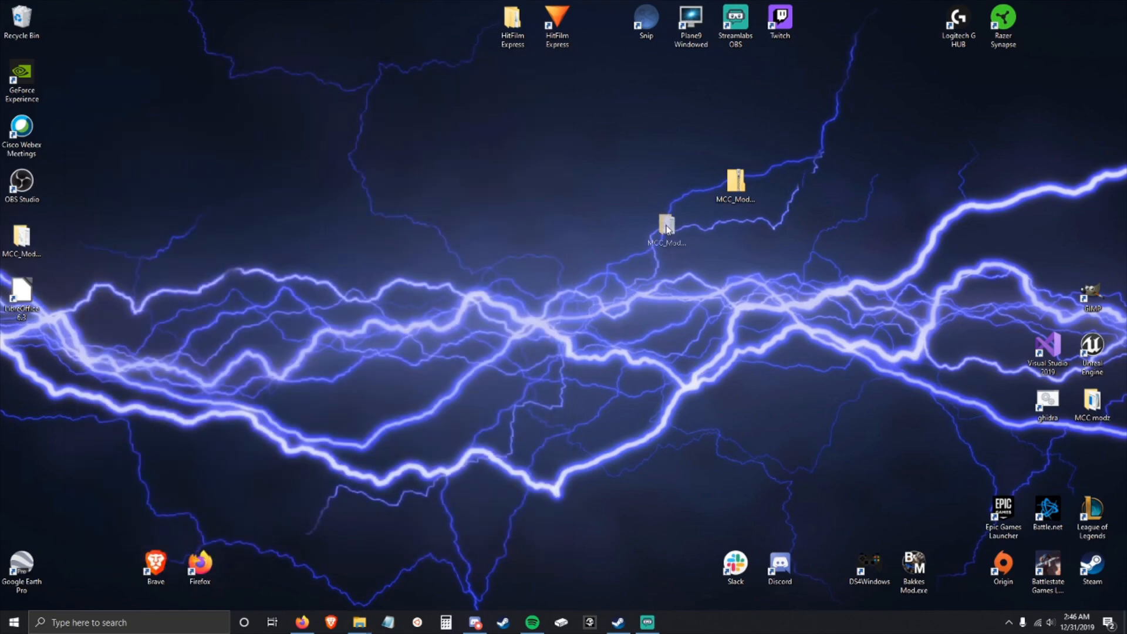
double_click(667, 229)
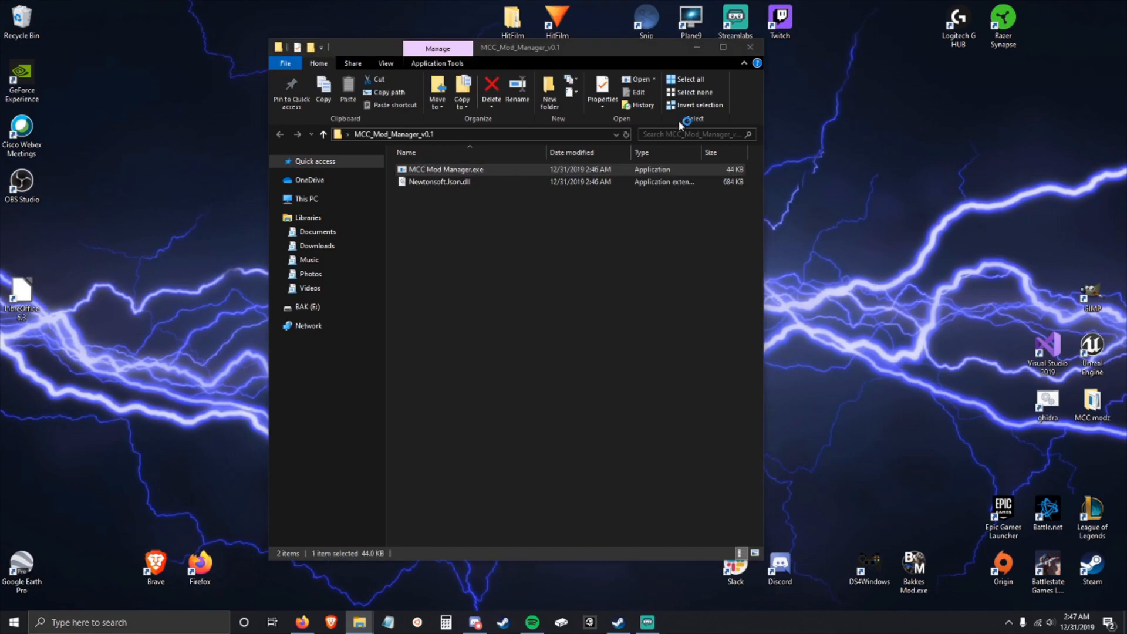
Launch MCC Mod Manager.exe, using More info and Run anyway past SmartScreen.
double_click(443, 169)
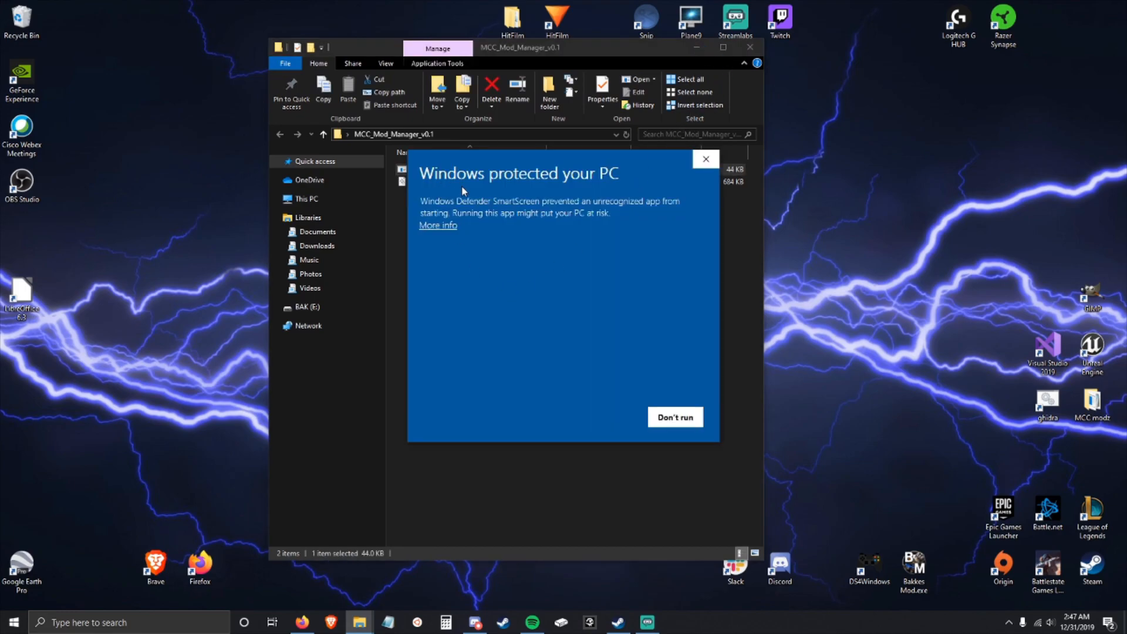
drag(588, 201, 676, 202)
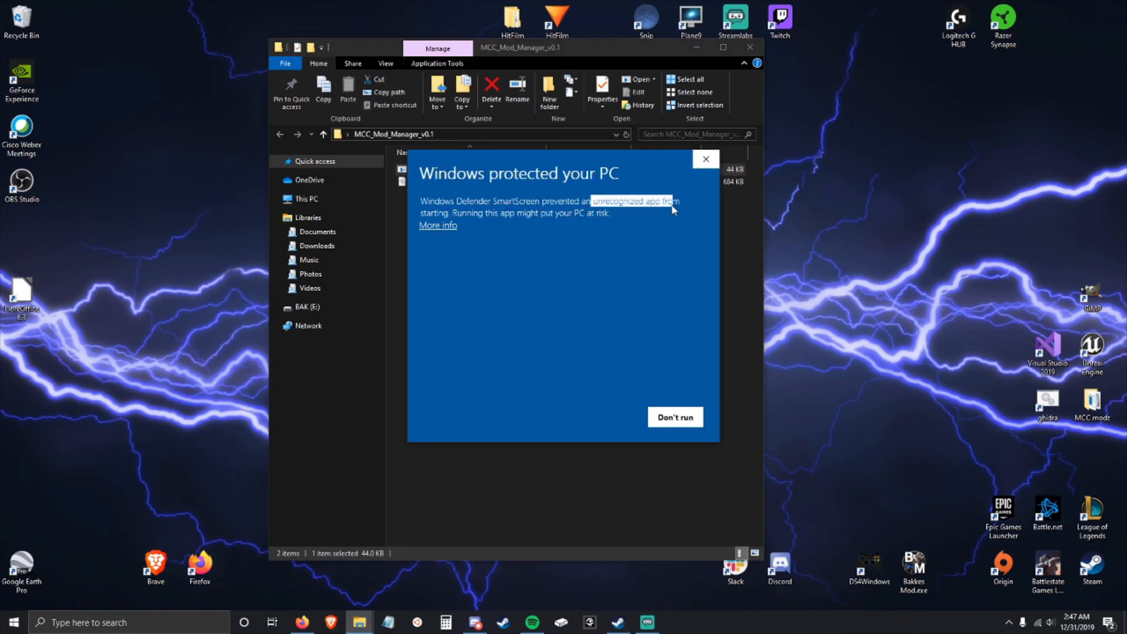
mouse_move(441, 233)
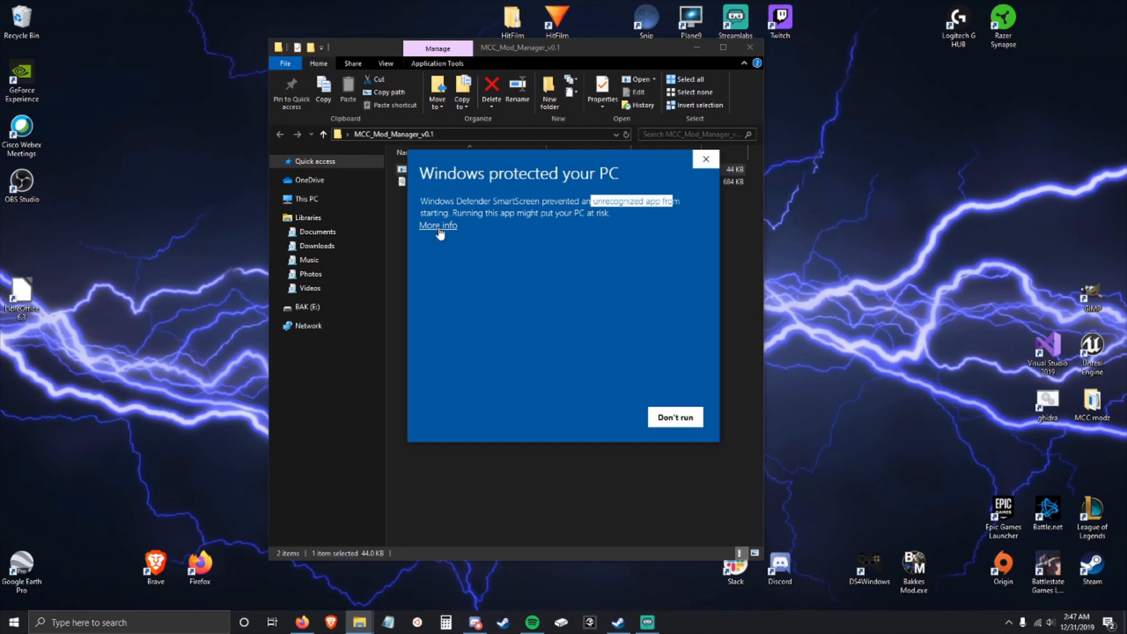
click(437, 226)
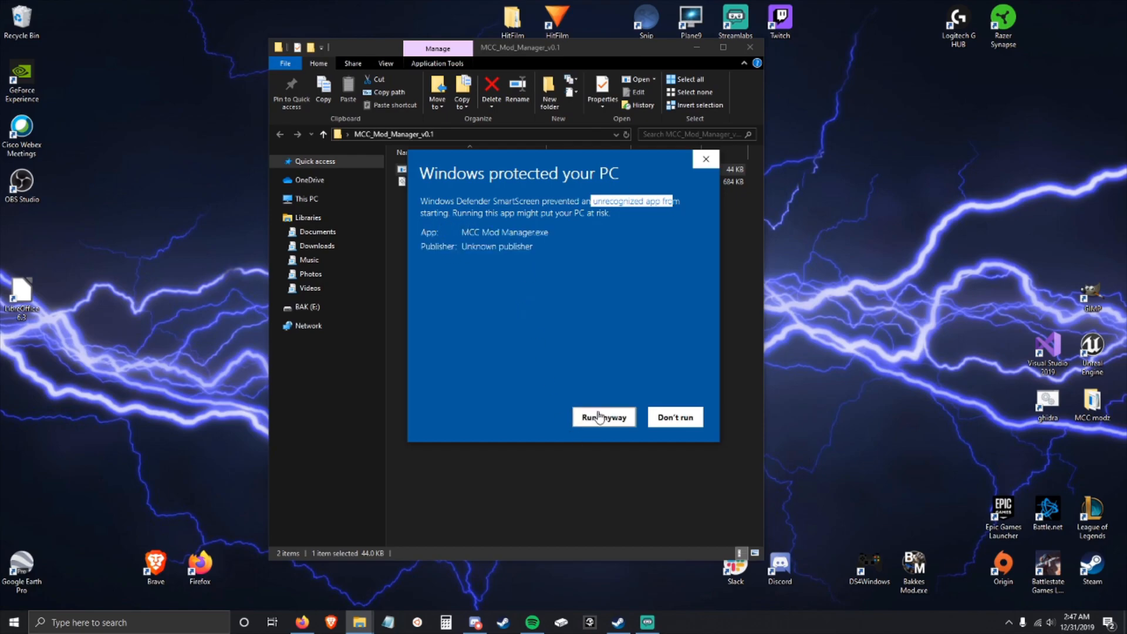
click(603, 417)
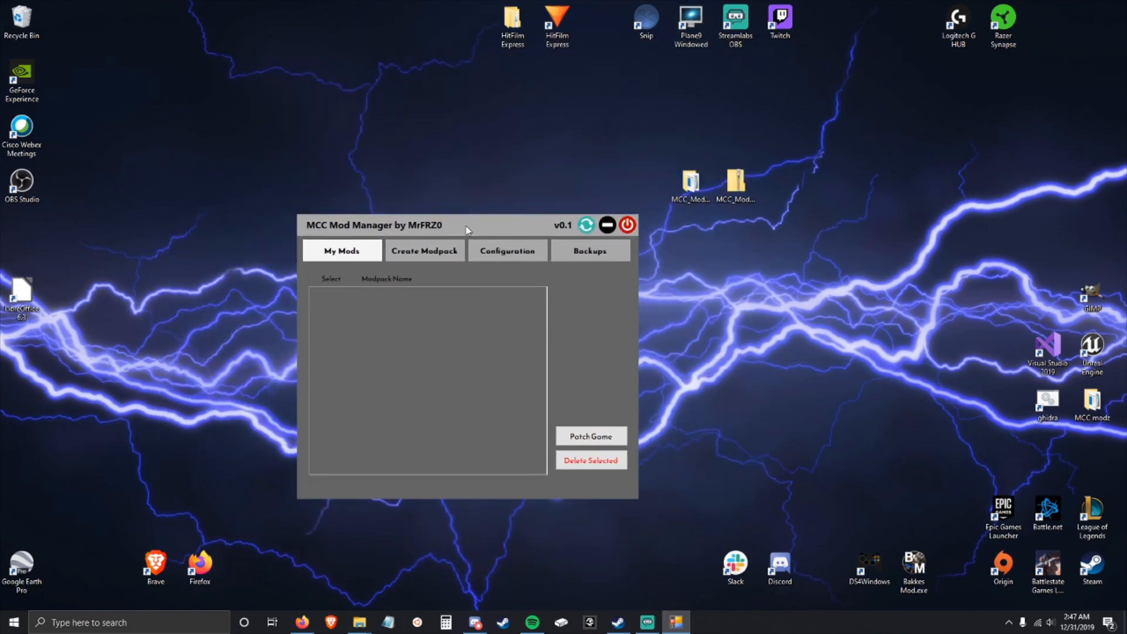
Tour the manager's tabs, create a new backup, then view the Configuration directory settings.
drag(465, 224, 349, 116)
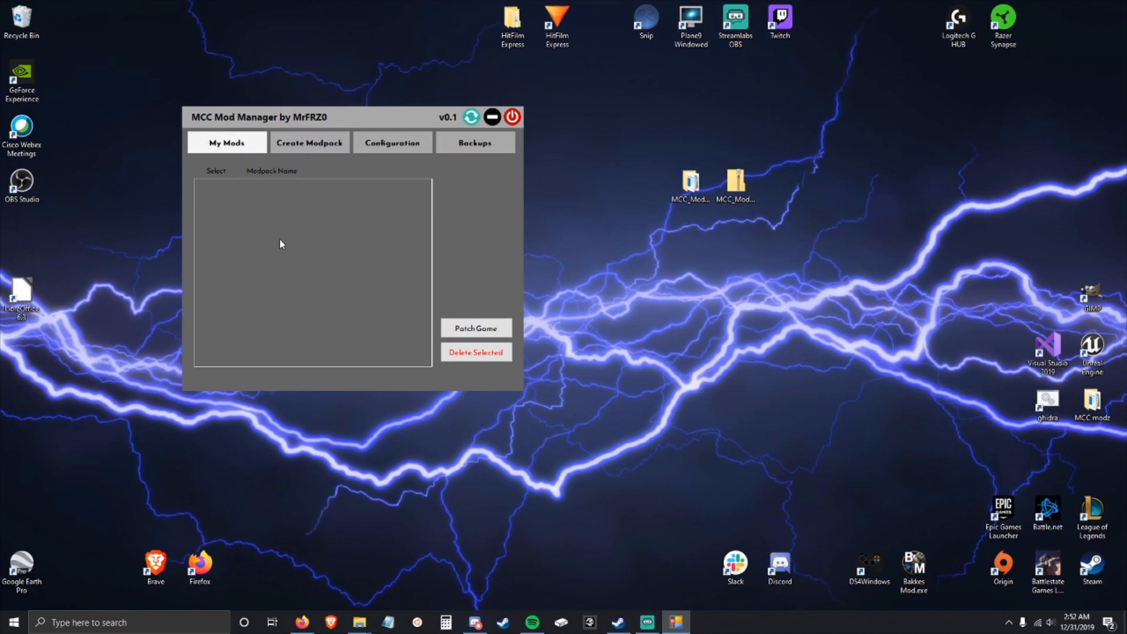
click(309, 142)
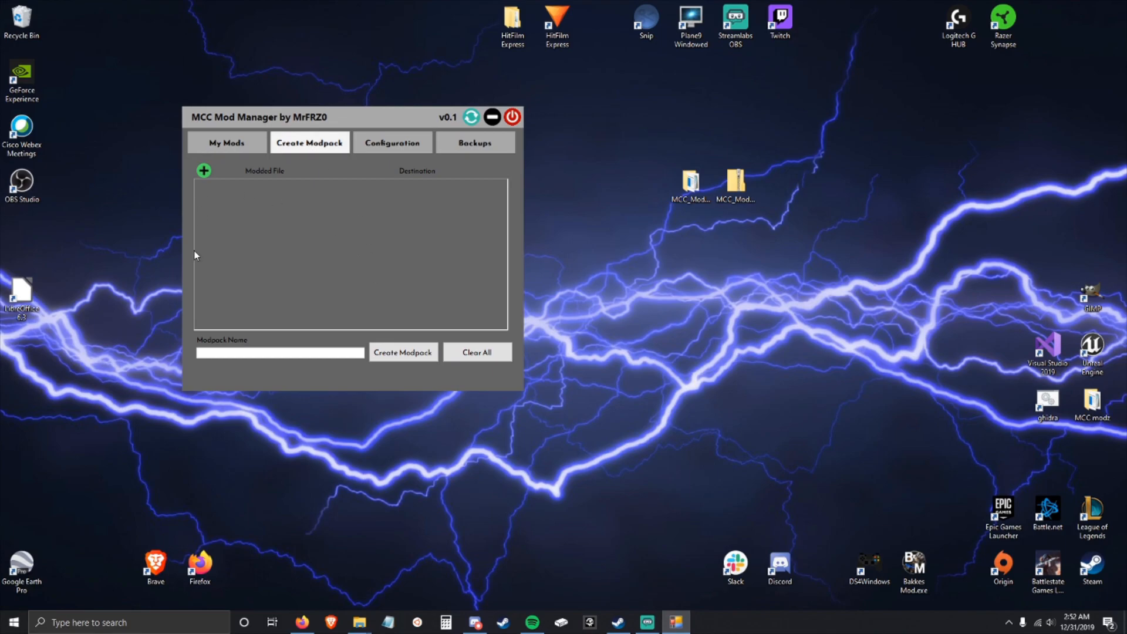
mouse_move(307, 272)
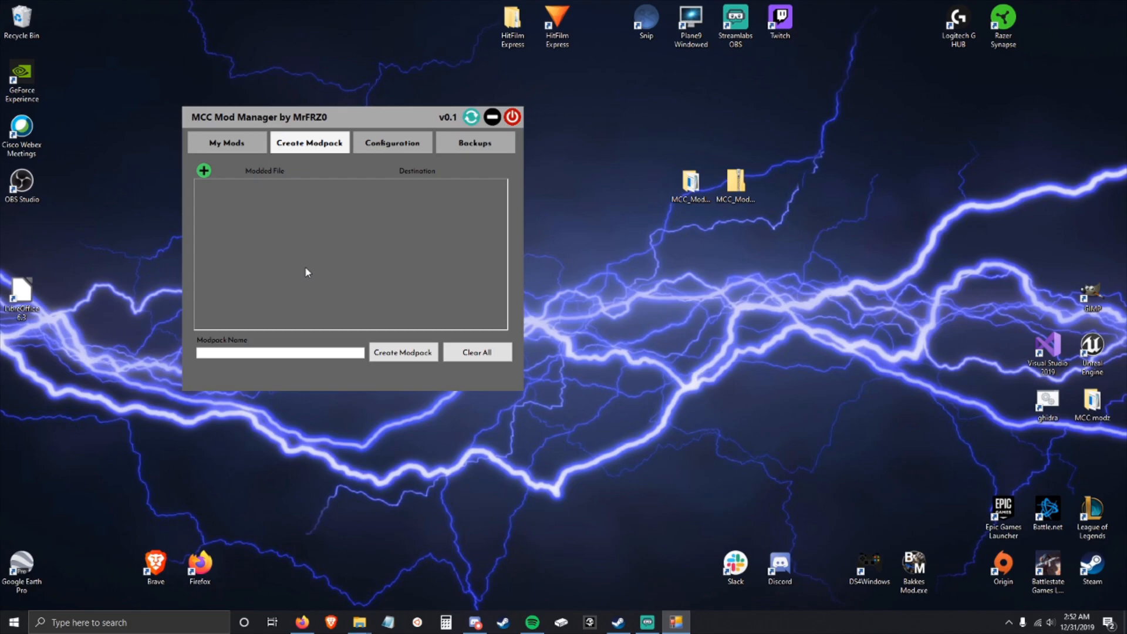
mouse_move(312, 248)
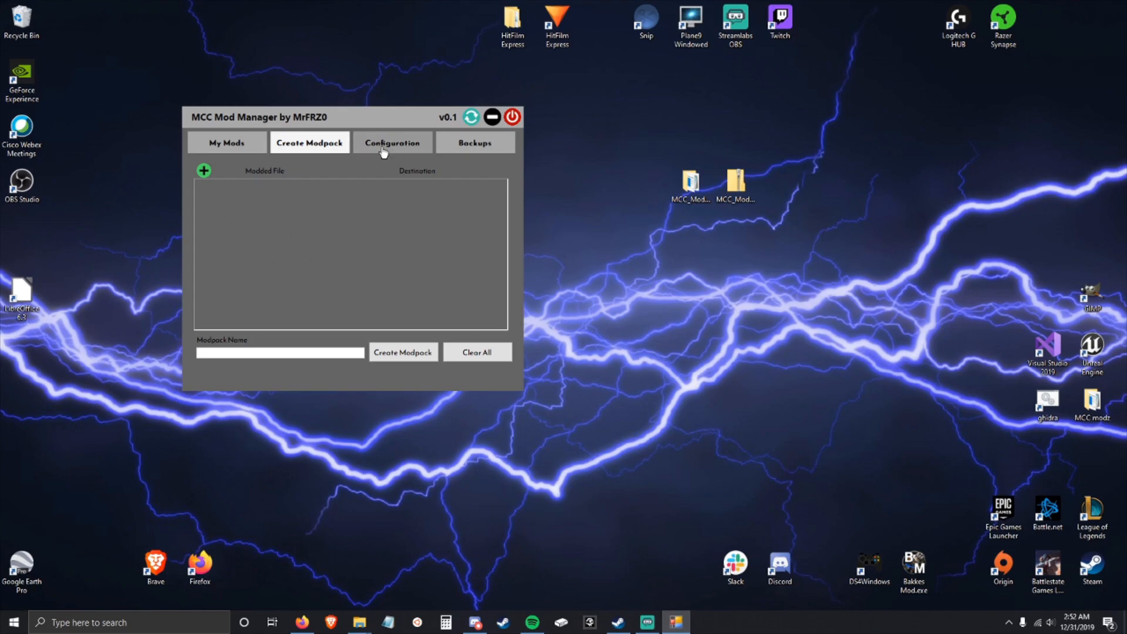
click(392, 142)
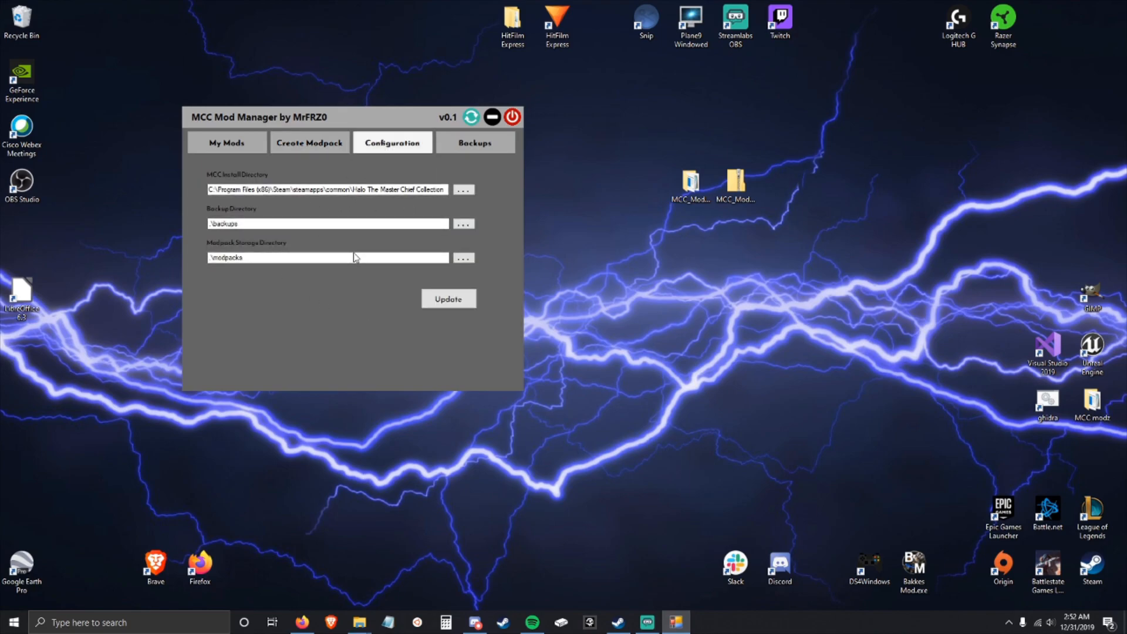
click(475, 142)
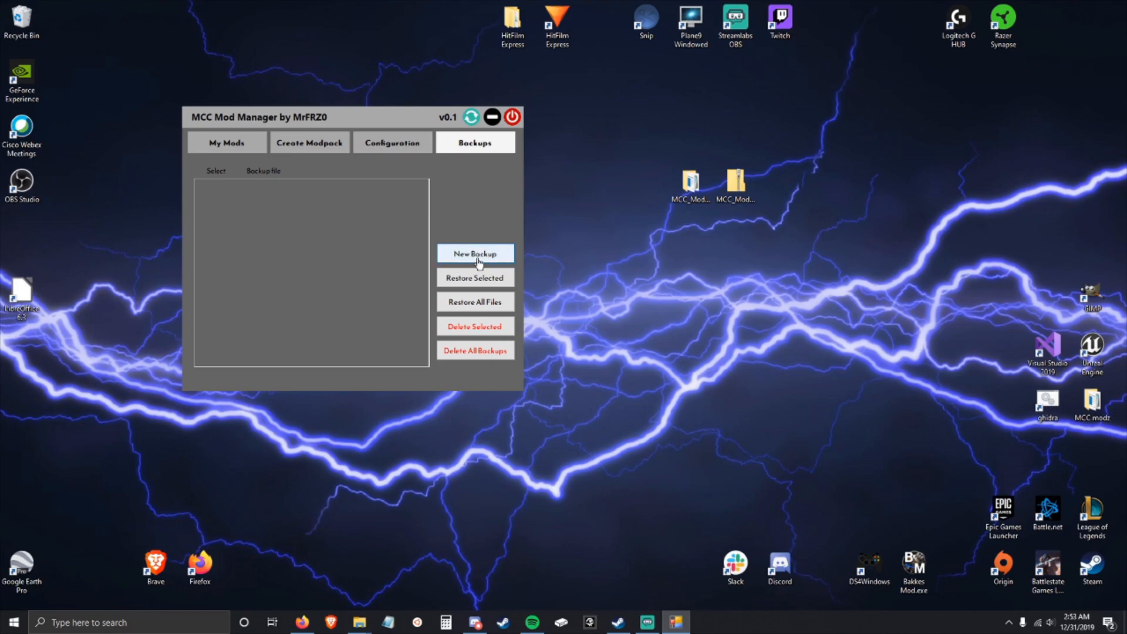
click(226, 142)
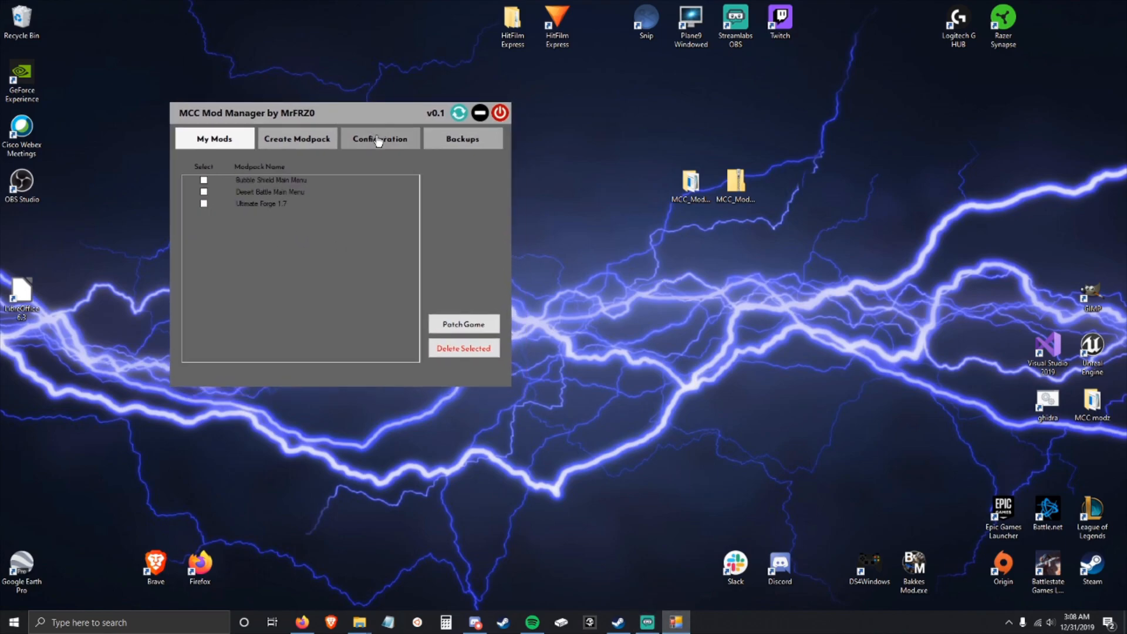
click(381, 138)
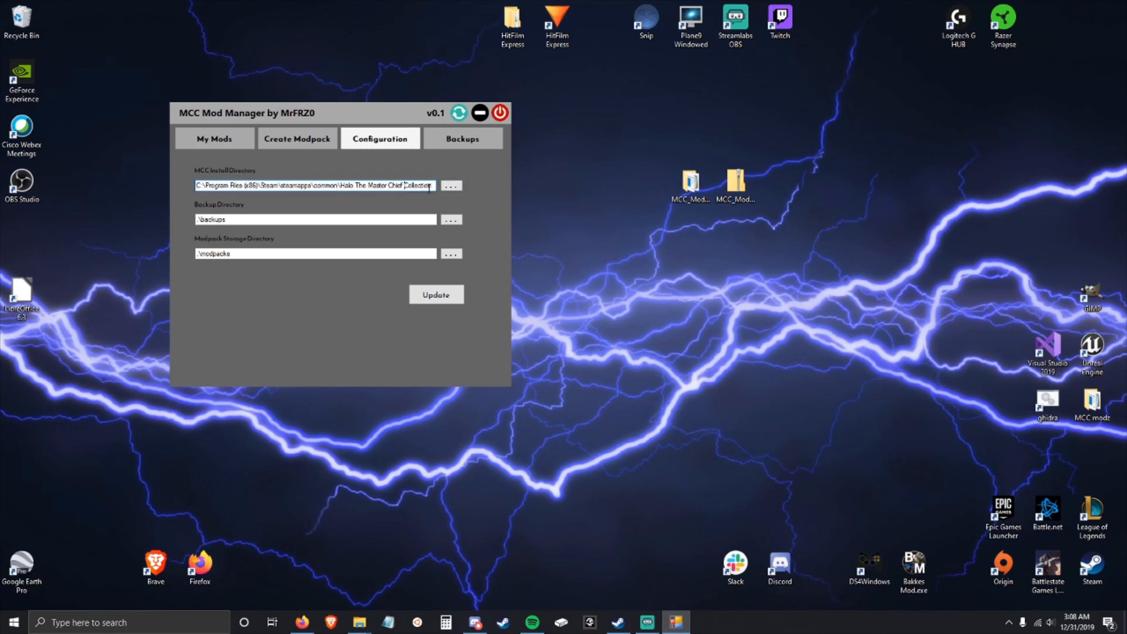
Select the MCC install path, then browse Halo MCC's local files from Steam's Local Files tab.
triple_click(313, 185)
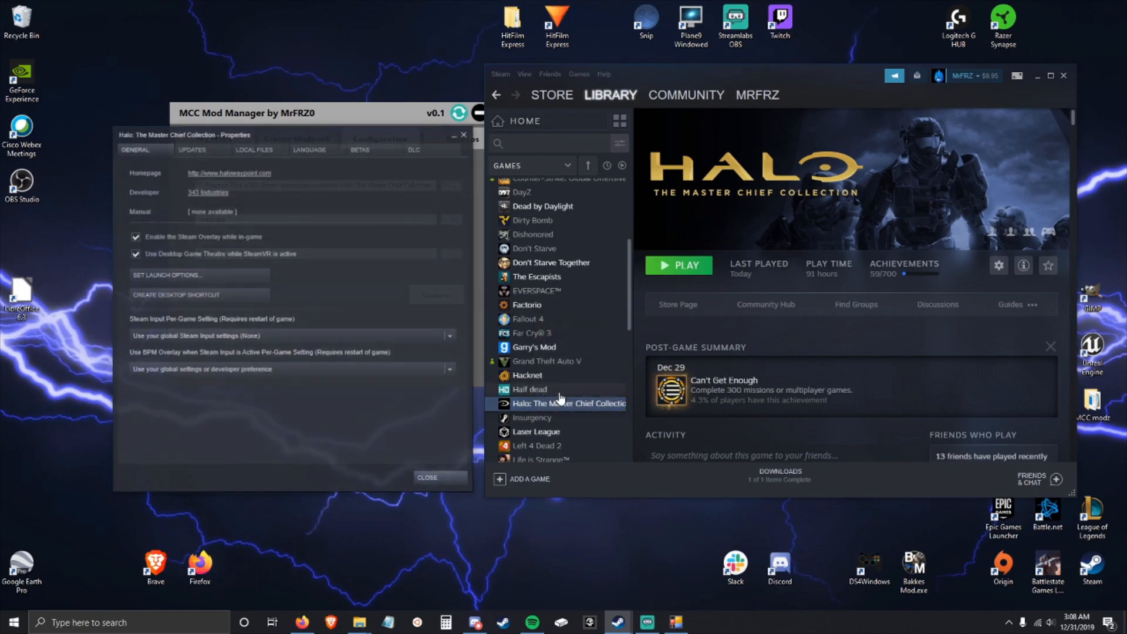
click(254, 150)
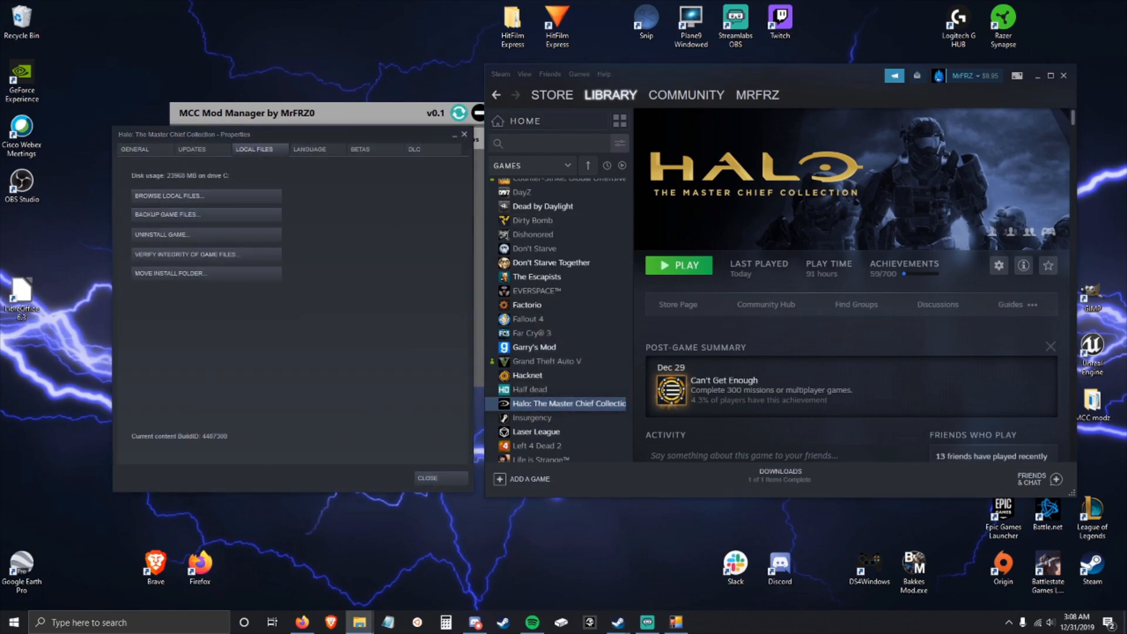
click(167, 195)
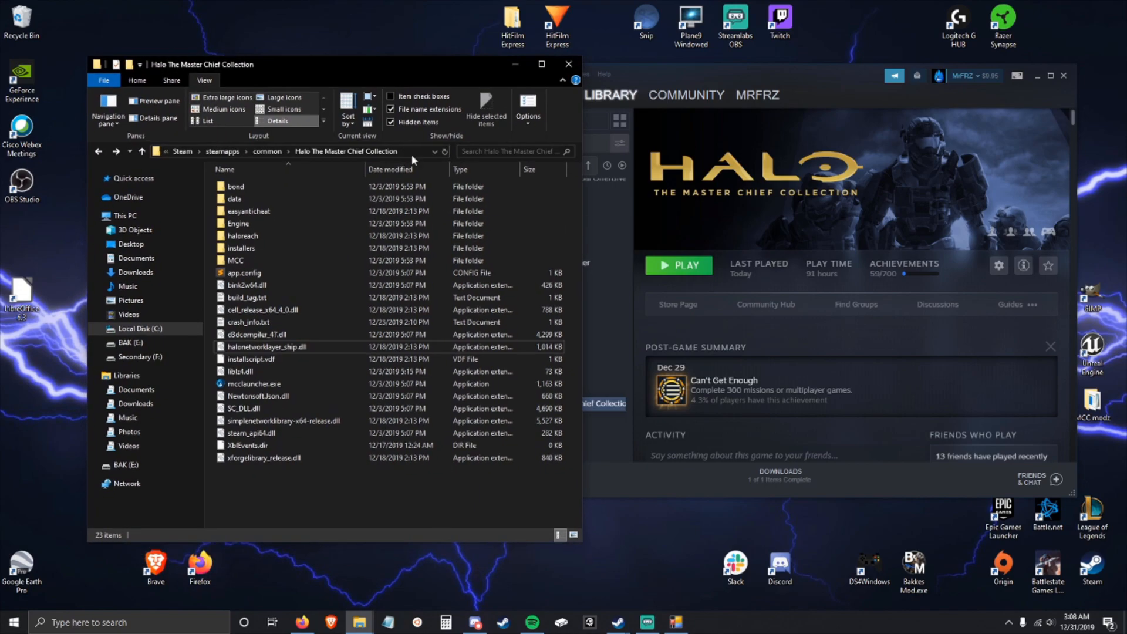
Check the game folder path in File Explorer's address bar.
click(328, 152)
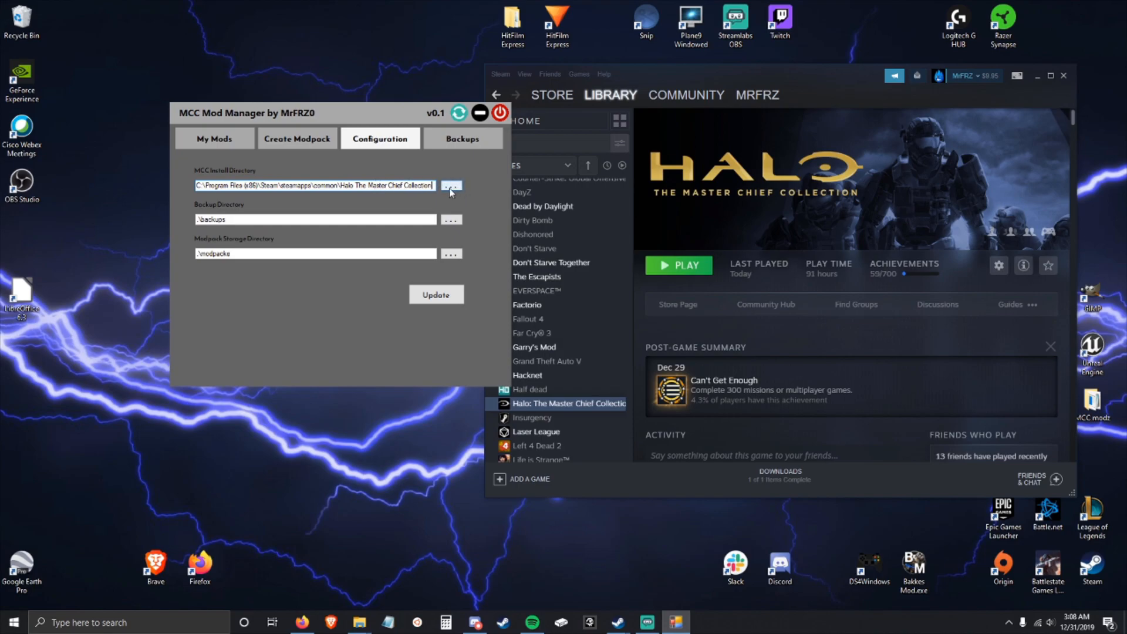
Point MCC Install Directory at the Halo game folder, then move on to the backup directory setting.
click(451, 185)
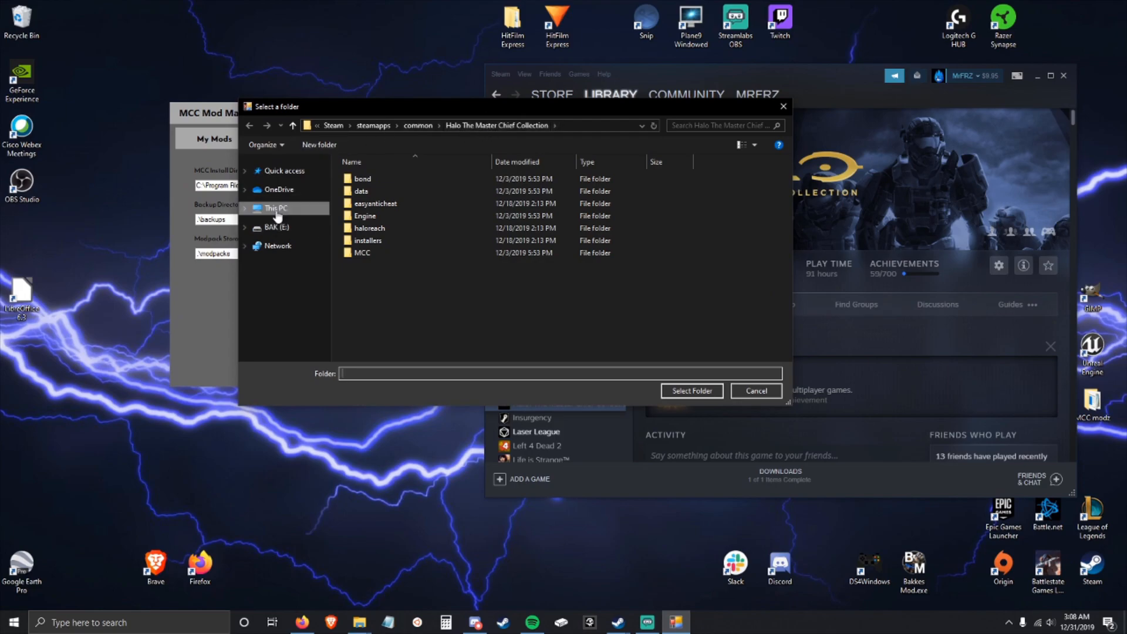
click(275, 208)
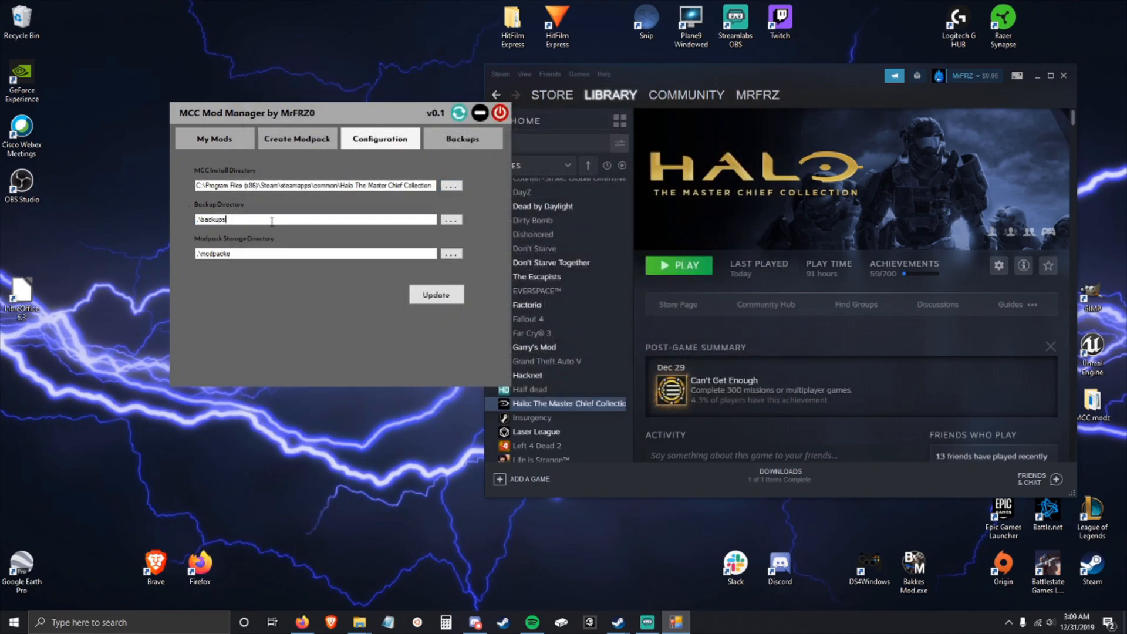
click(315, 253)
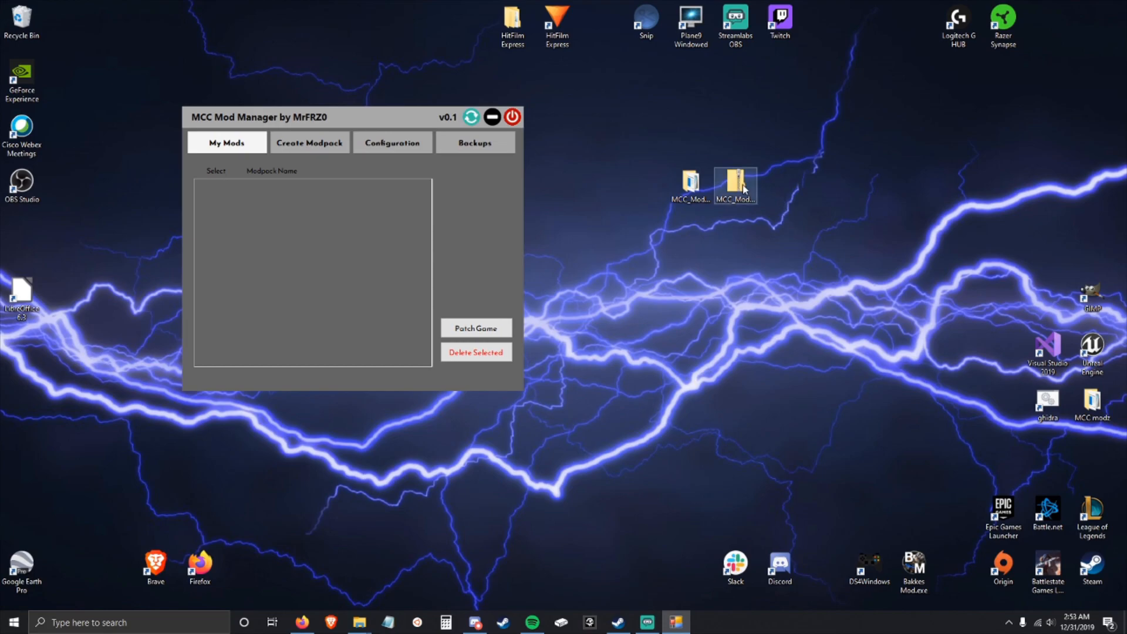
Browse the MCC modz modpacks and backups folders in File Explorer, then close them.
double_click(737, 181)
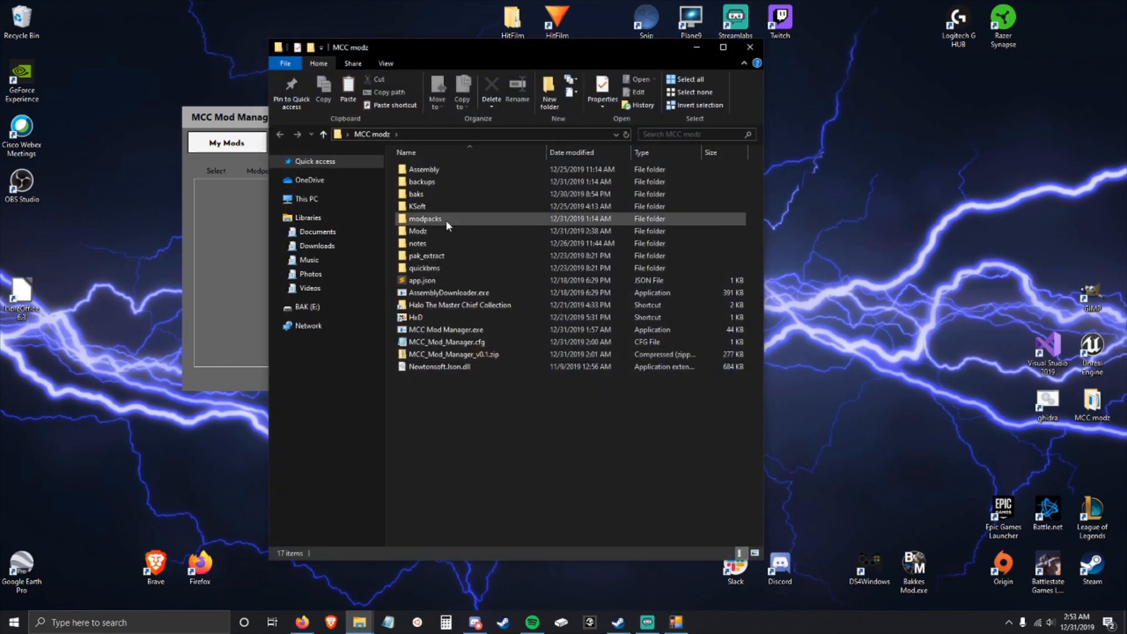
double_click(425, 219)
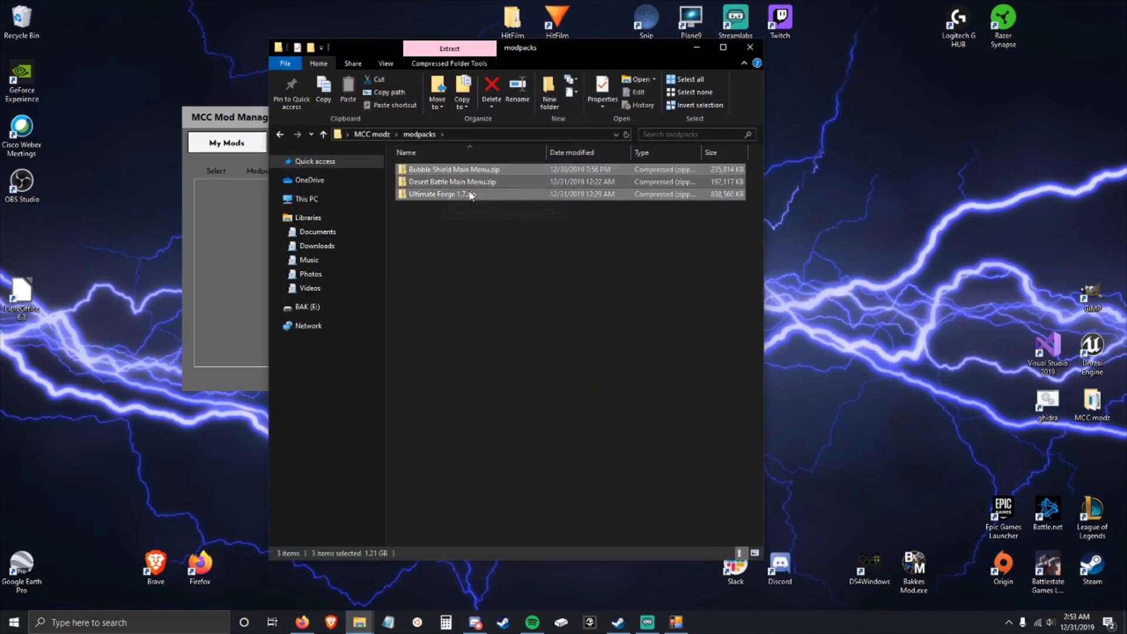
click(750, 48)
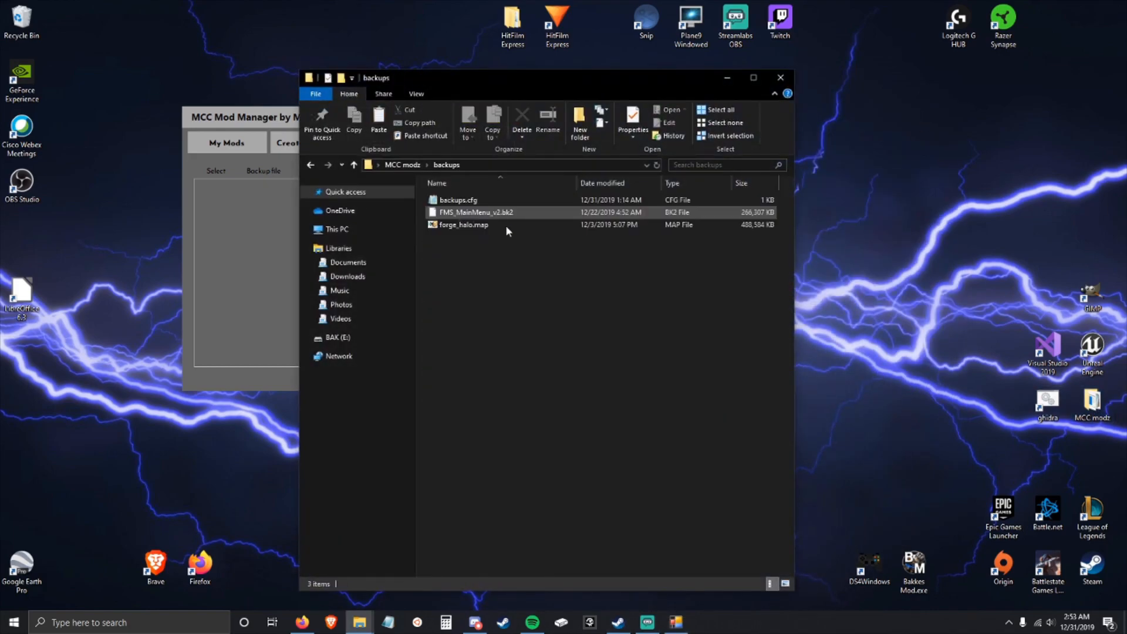
click(456, 200)
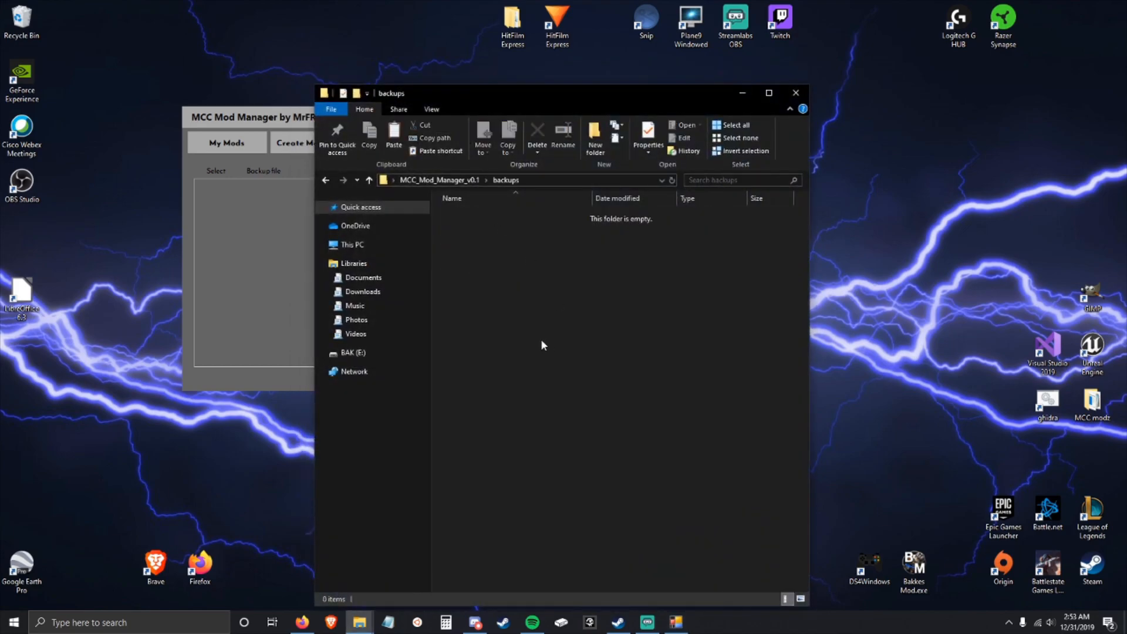
click(795, 93)
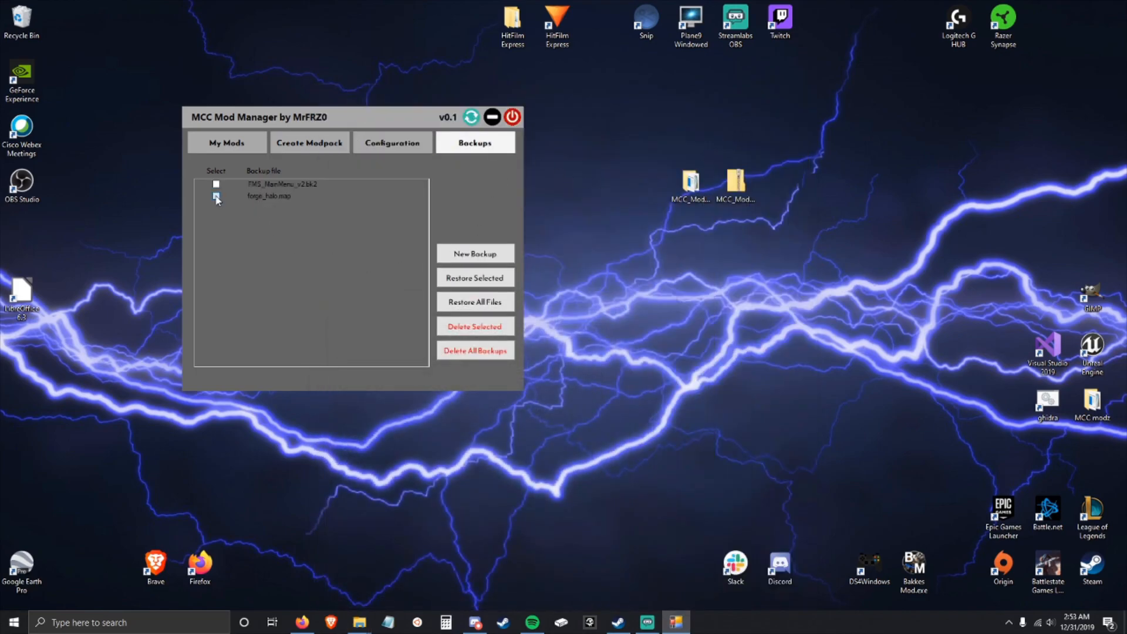
Tick FMS_MainMenu_v2.bk2, restore it, and dismiss the confirmation.
click(215, 184)
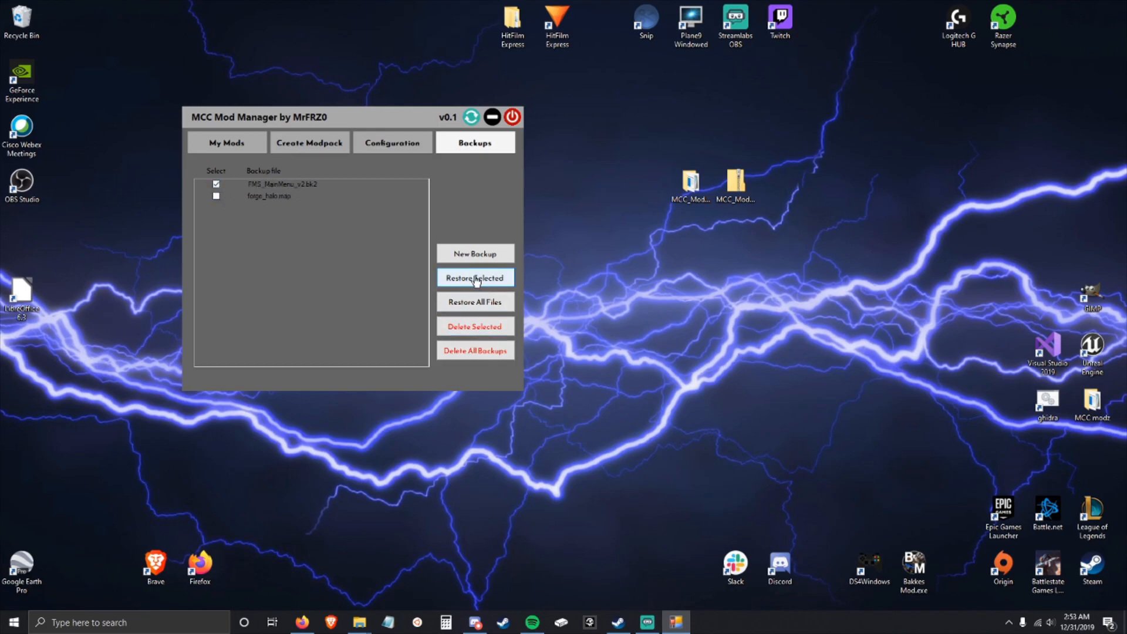
click(475, 277)
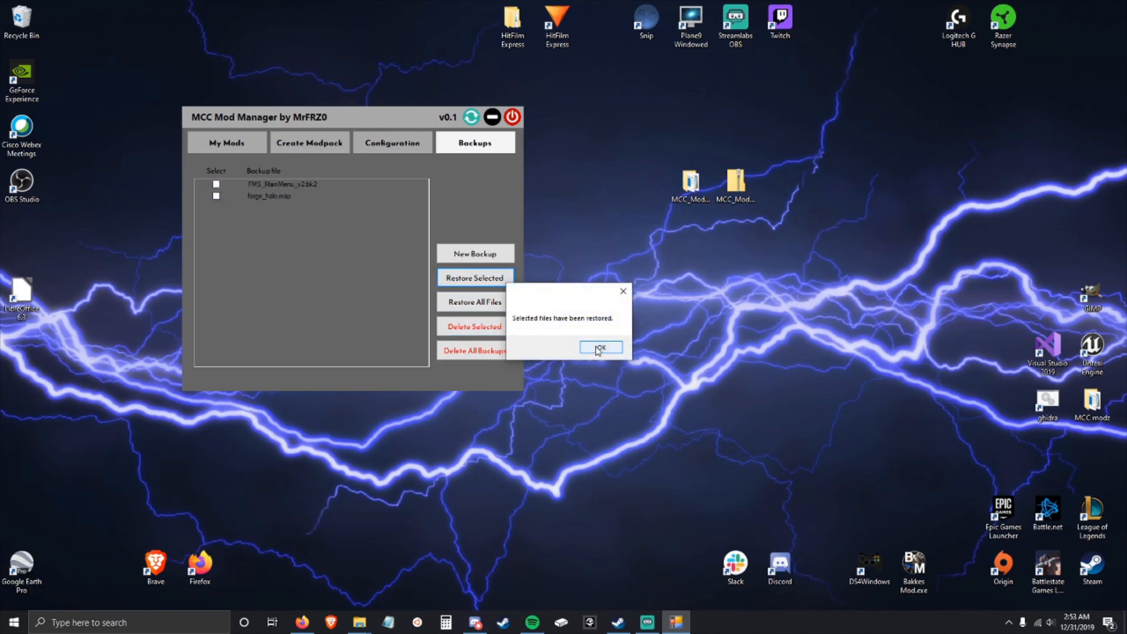
click(601, 346)
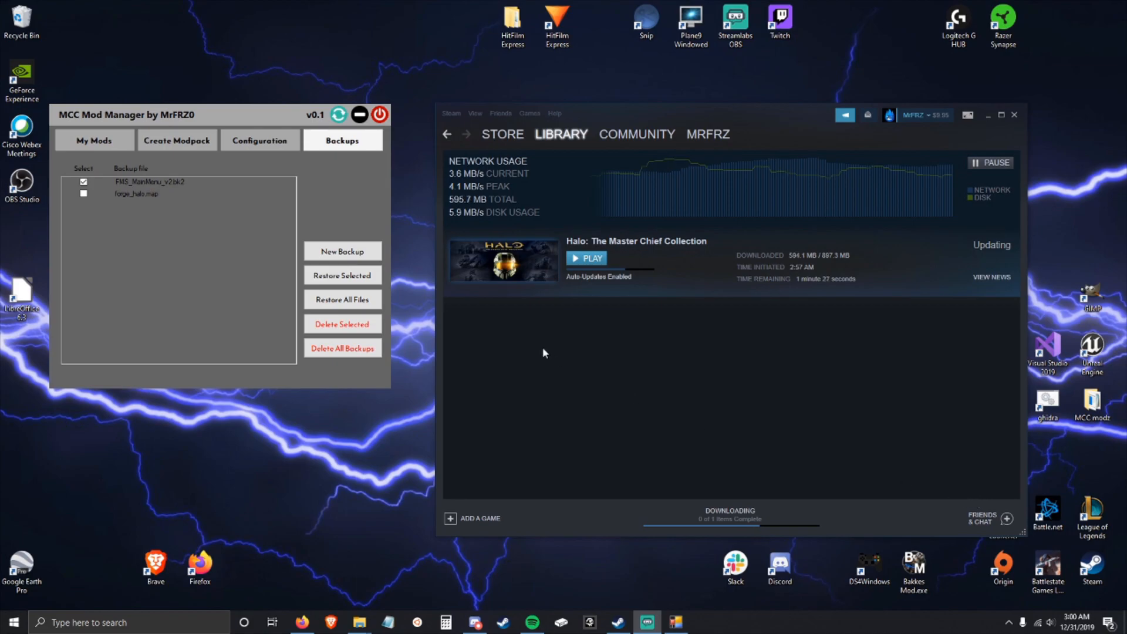
Reopen Halo MCC's properties from the Steam library, view Local Files, then close the window.
click(561, 135)
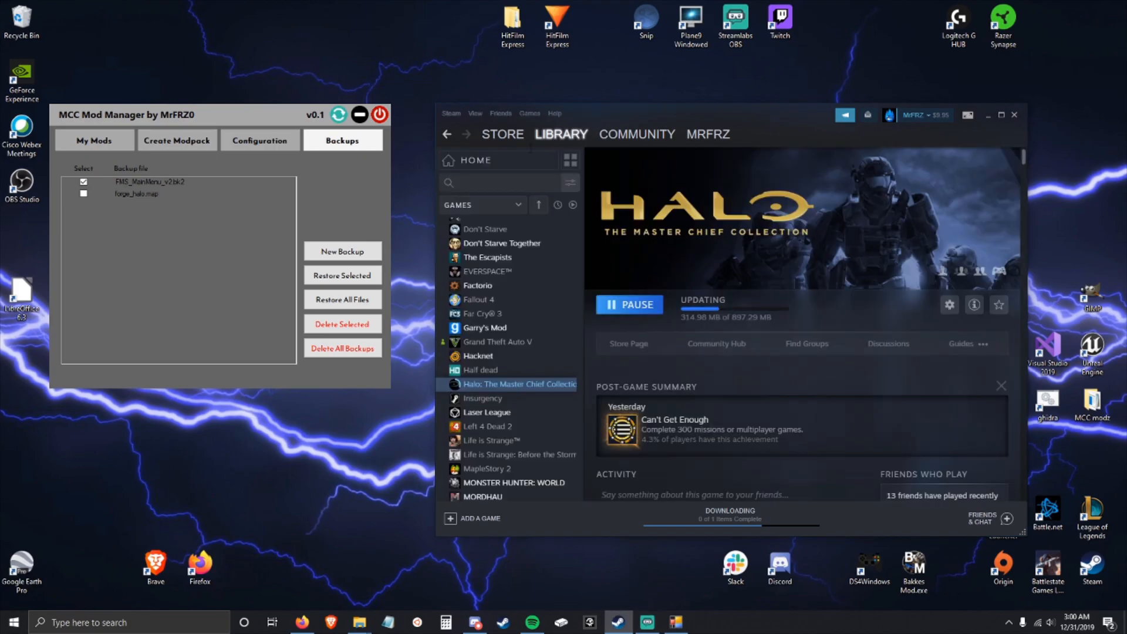
click(474, 160)
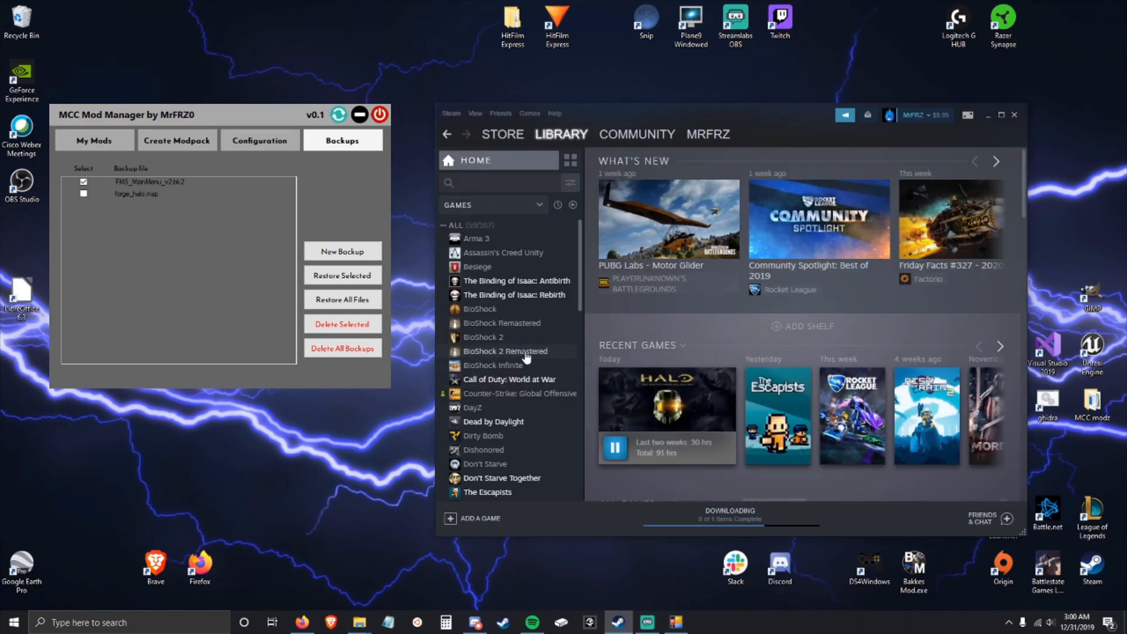
right_click(508, 326)
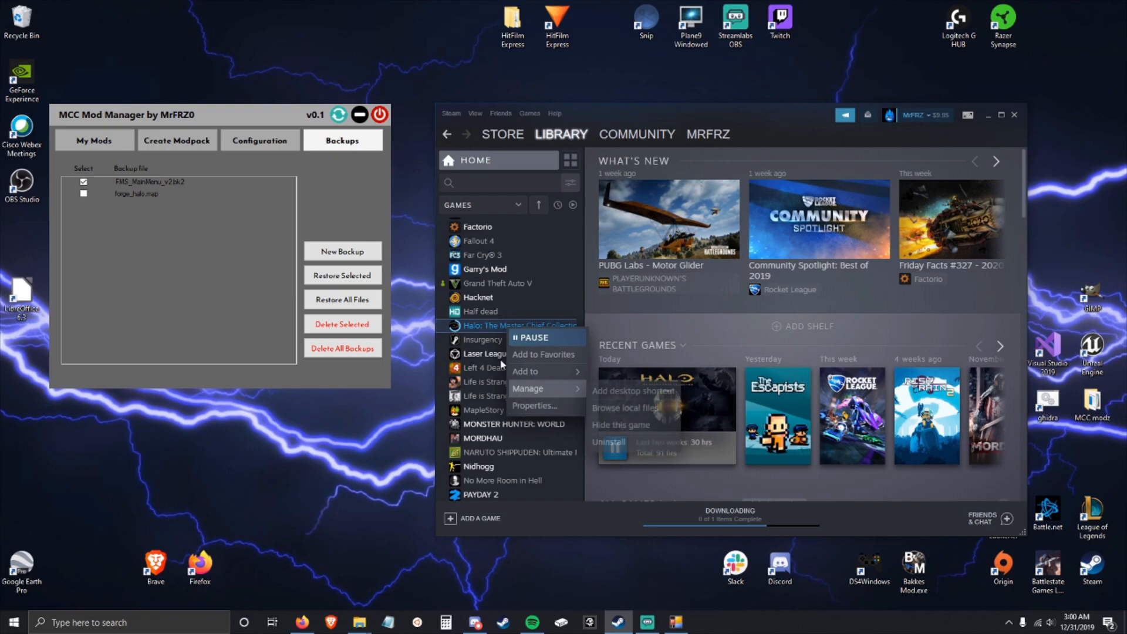
click(534, 406)
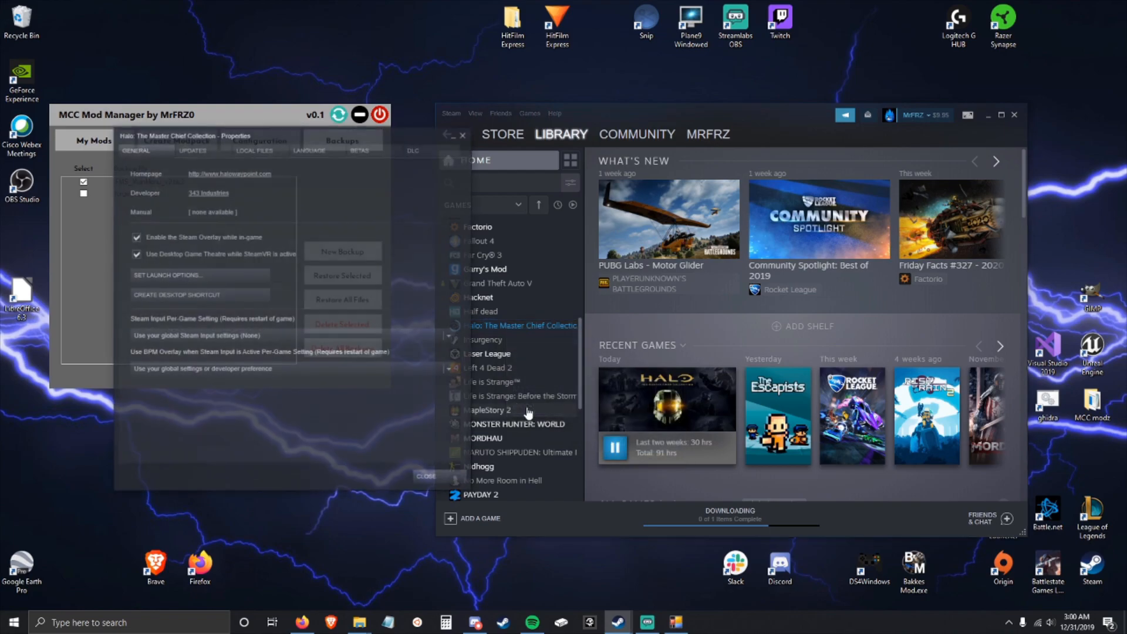
click(254, 150)
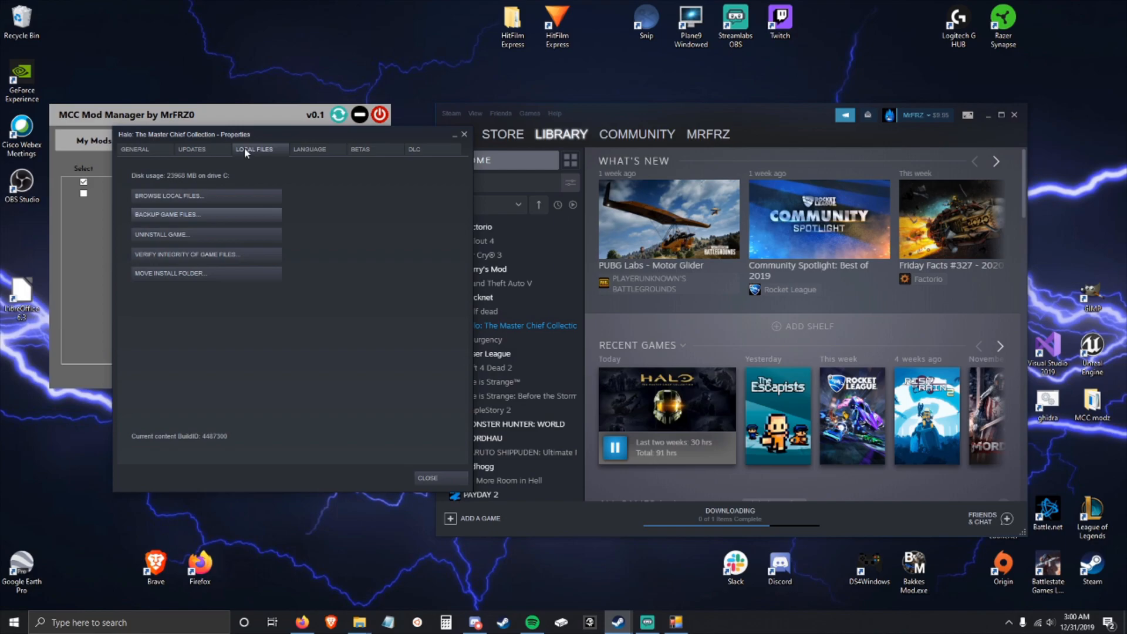
mouse_move(139, 264)
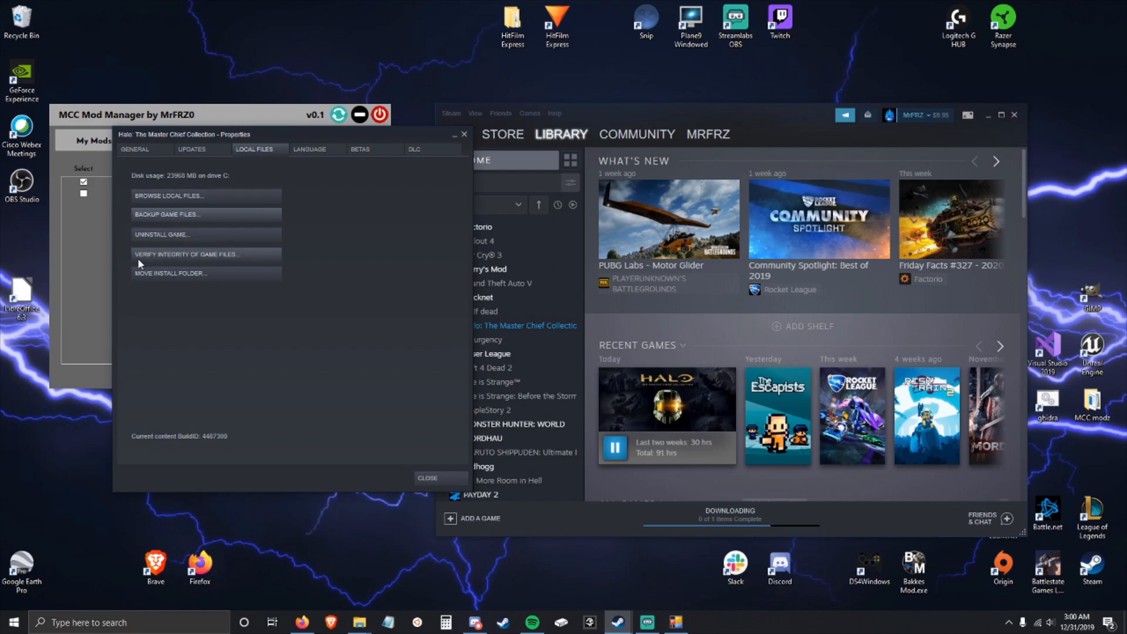
mouse_move(400, 161)
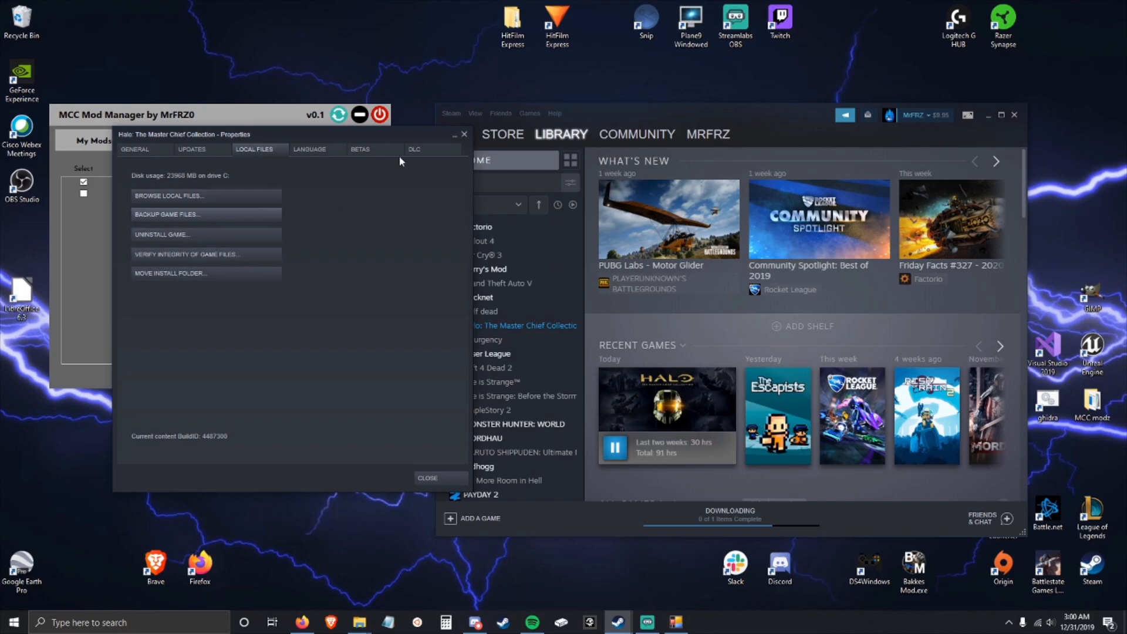
click(560, 134)
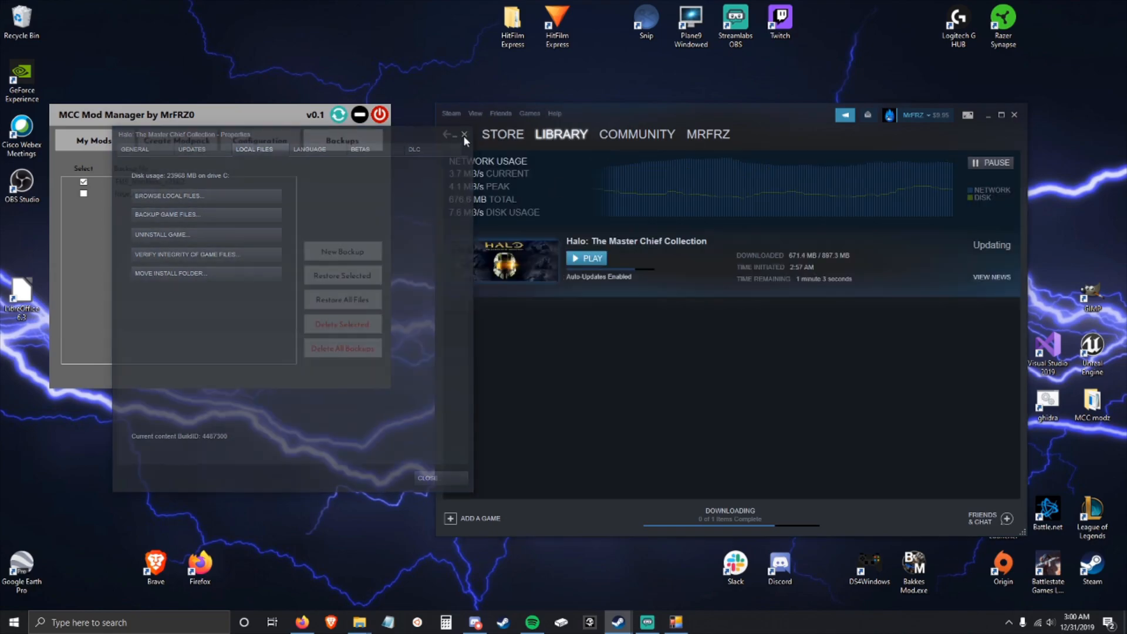
click(464, 134)
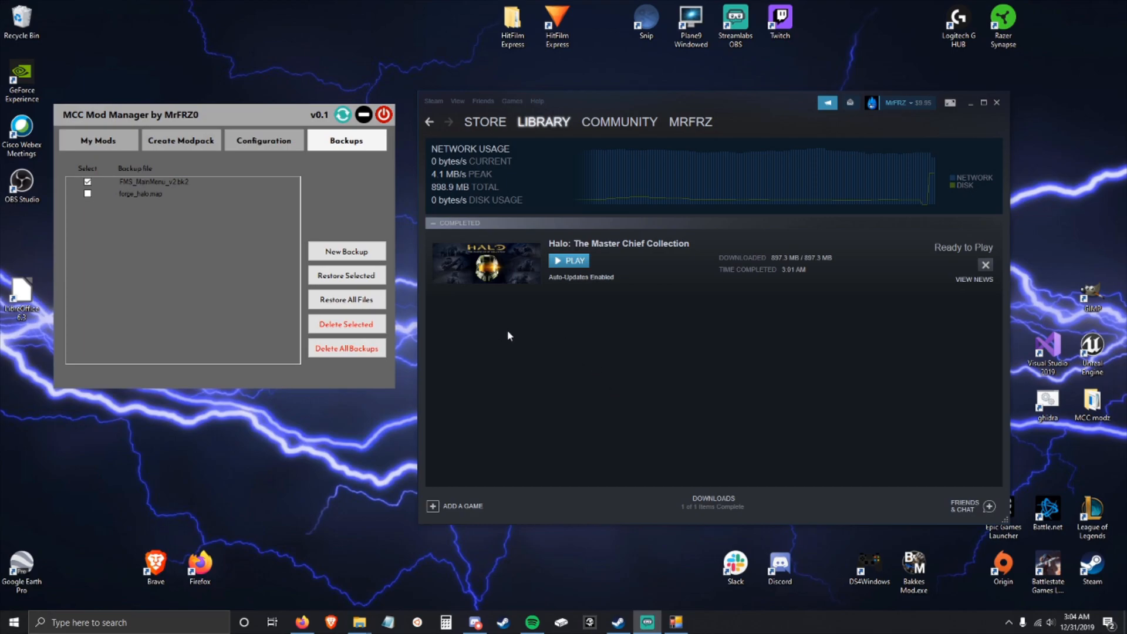
mouse_move(476, 298)
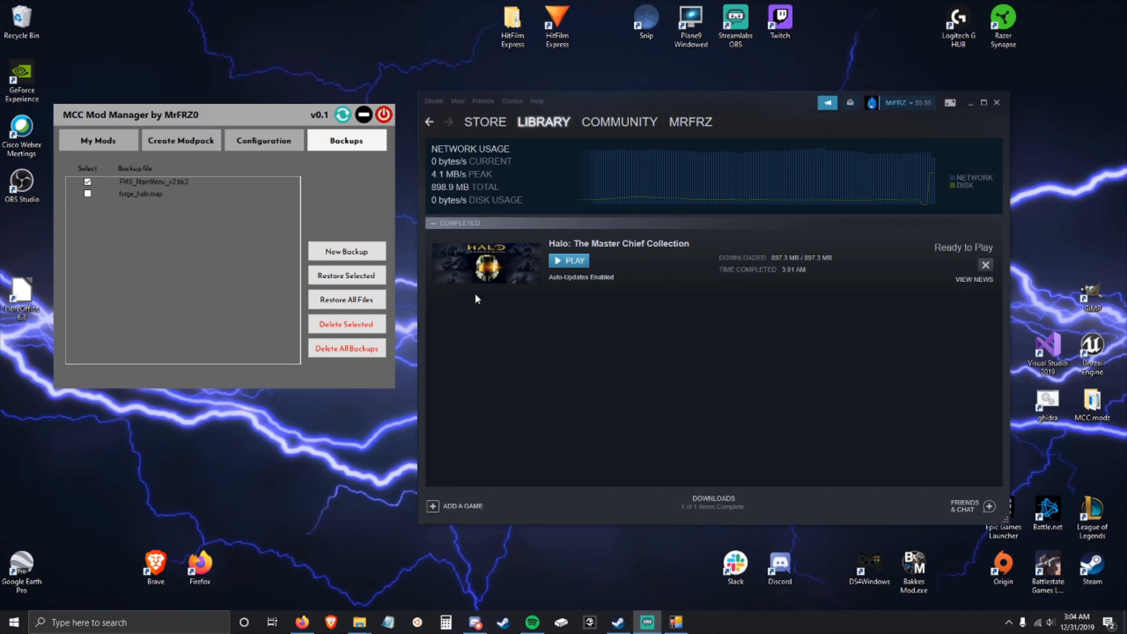
Launch Halo: The Master Chief Collection from the Steam library in standard mode.
click(485, 122)
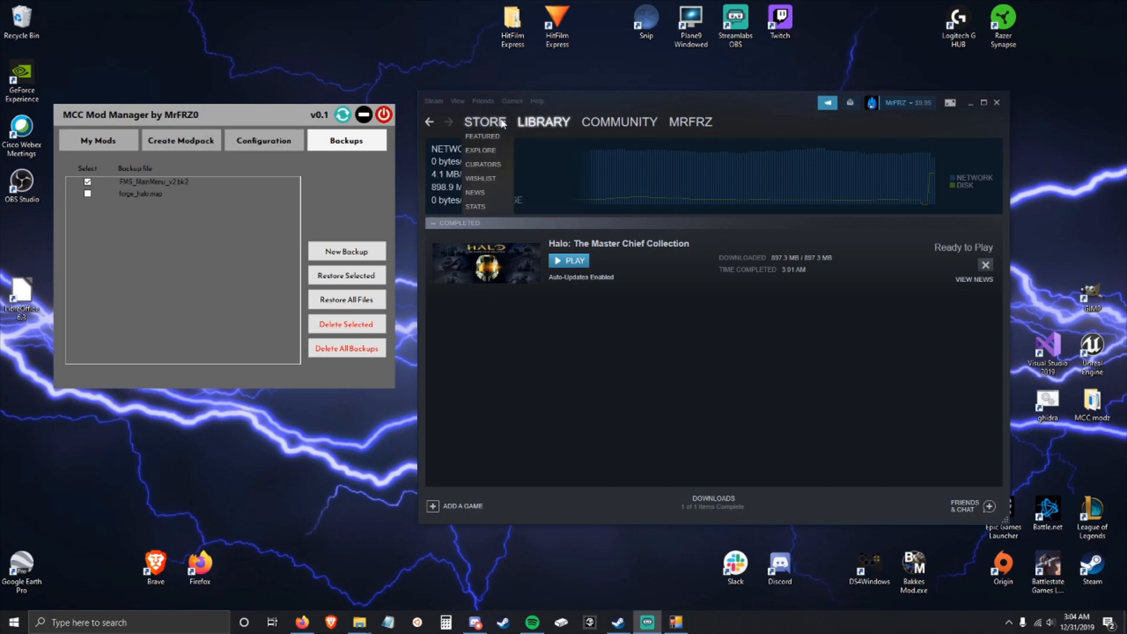
click(543, 121)
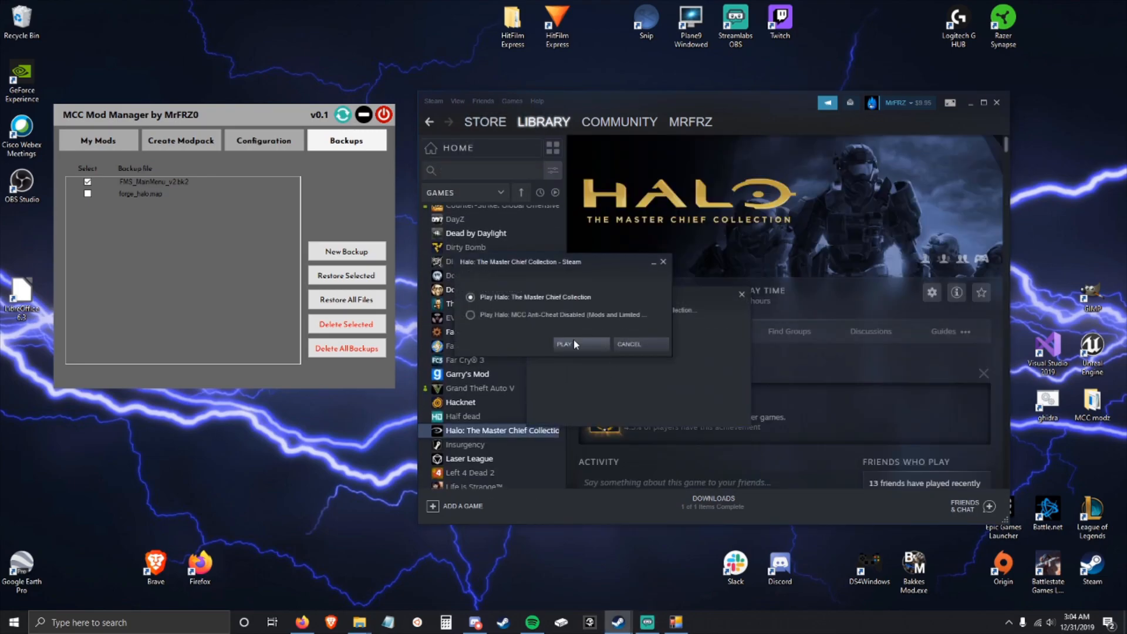
click(563, 344)
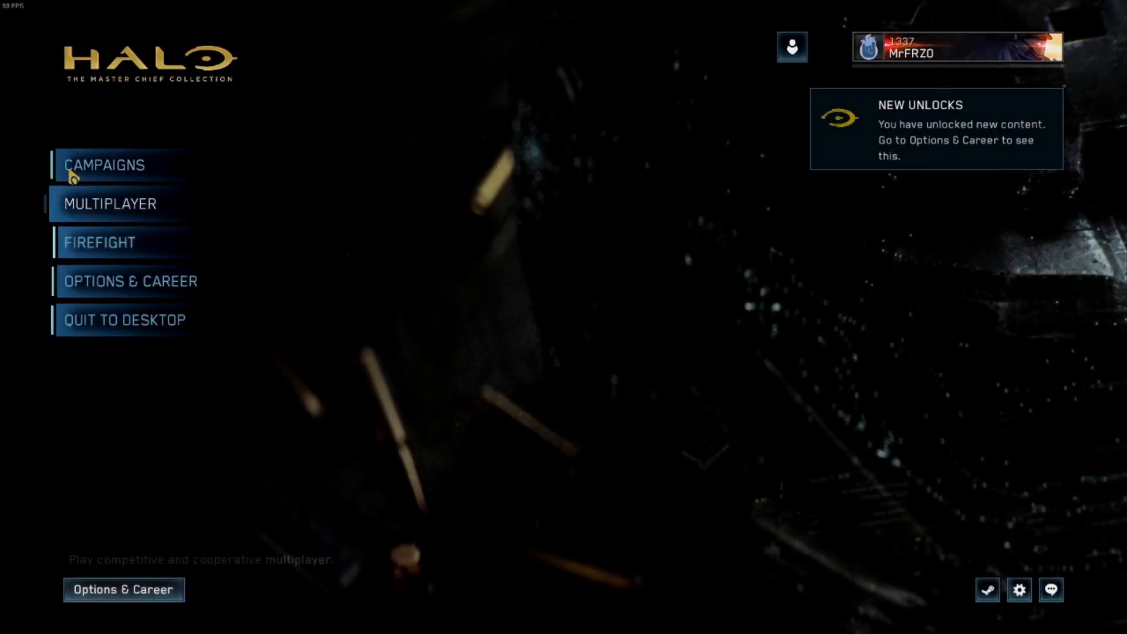
mouse_move(103, 328)
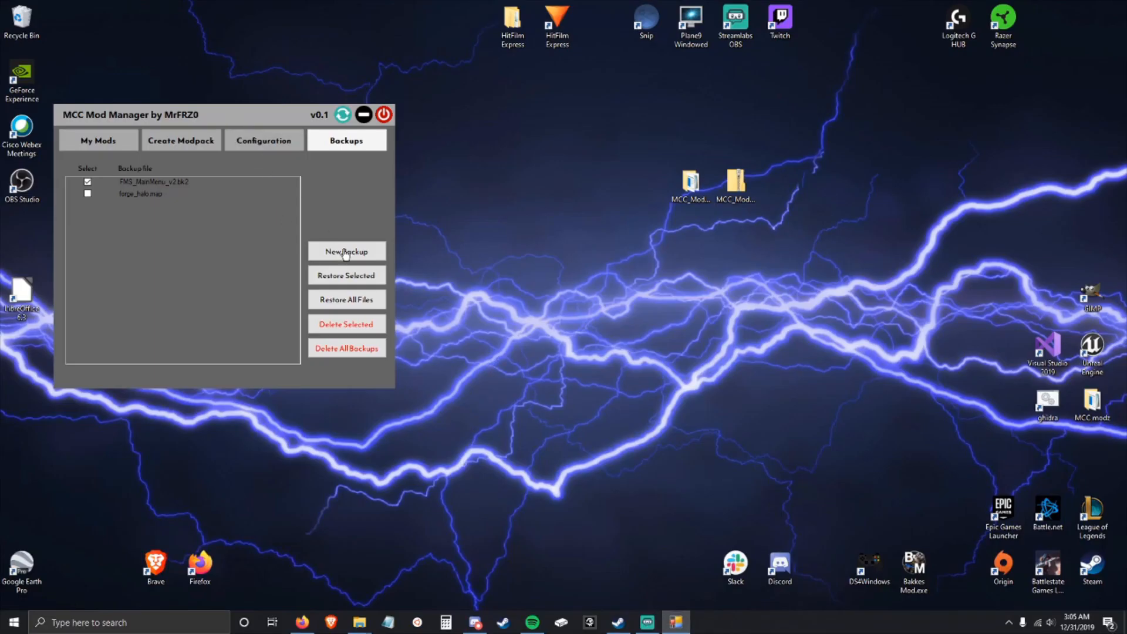
Delete all backups and select only the Desert Battle Main Menu modpack.
click(346, 348)
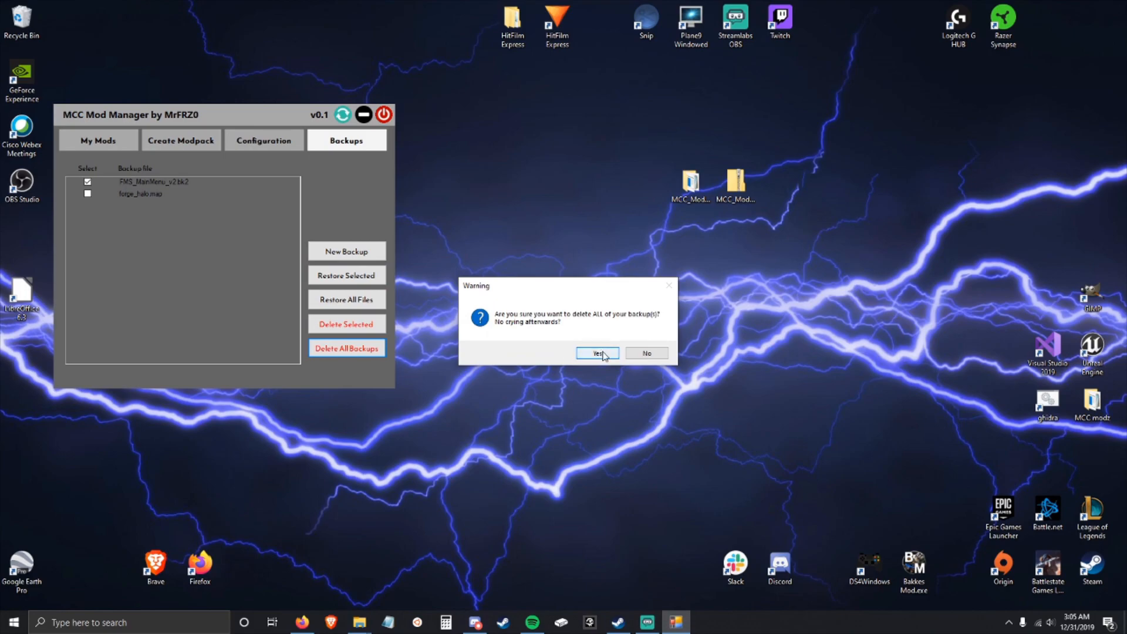
click(596, 353)
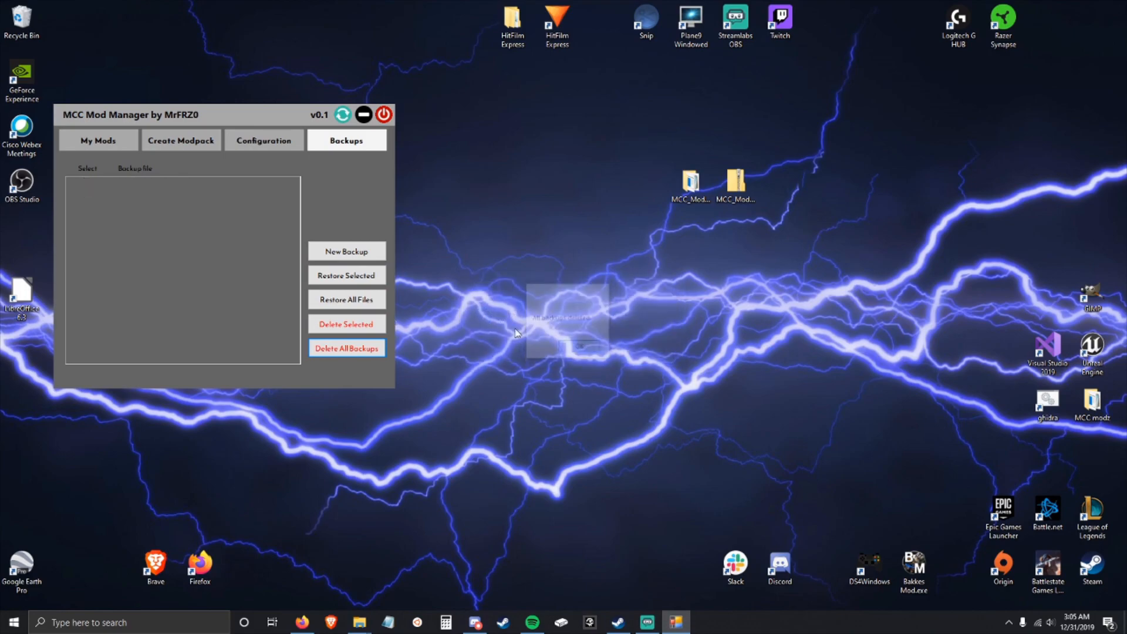
click(98, 140)
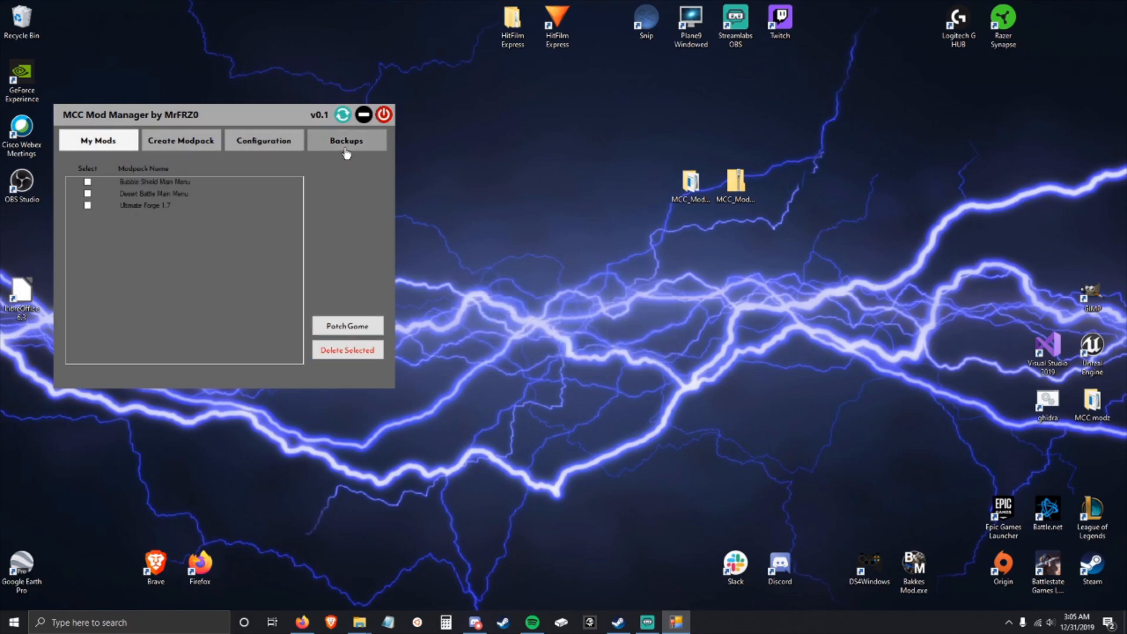
click(88, 182)
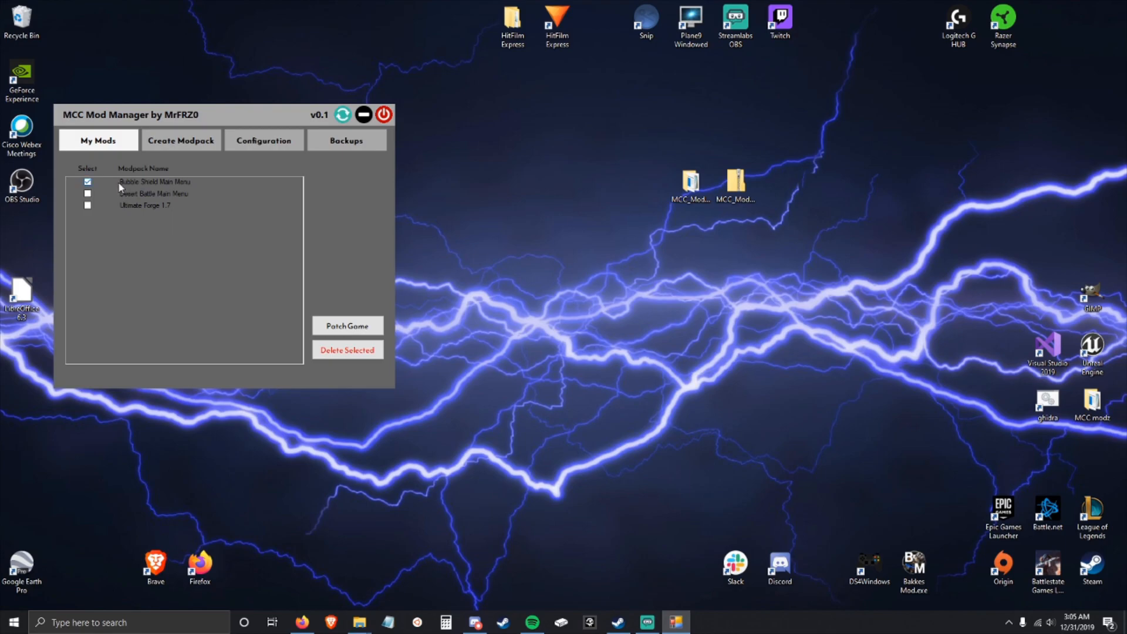
click(88, 181)
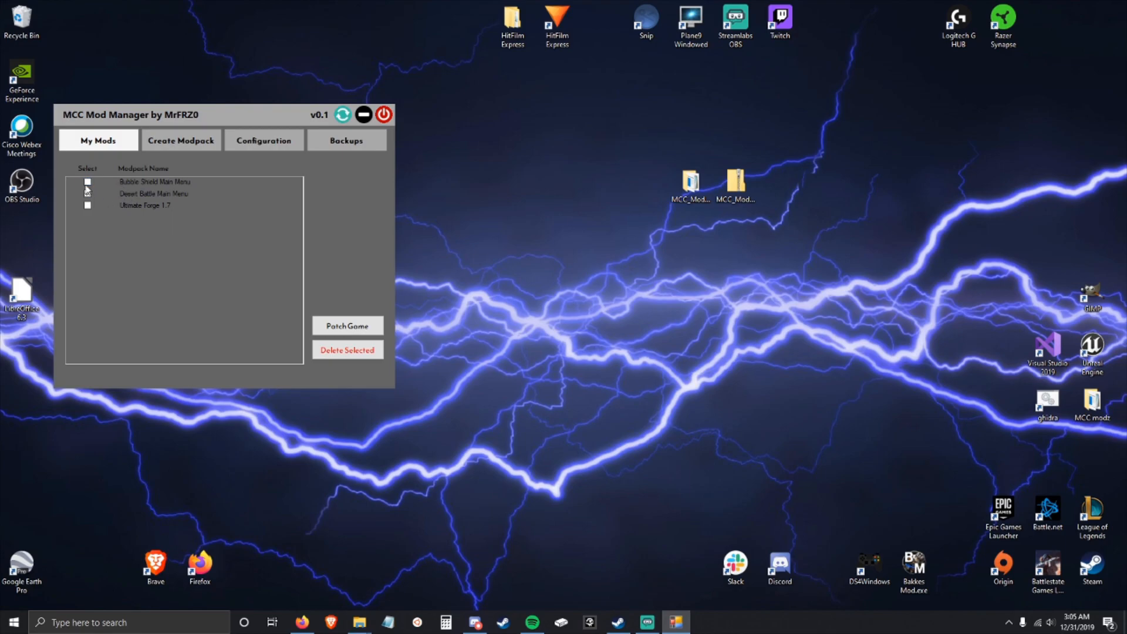
click(87, 194)
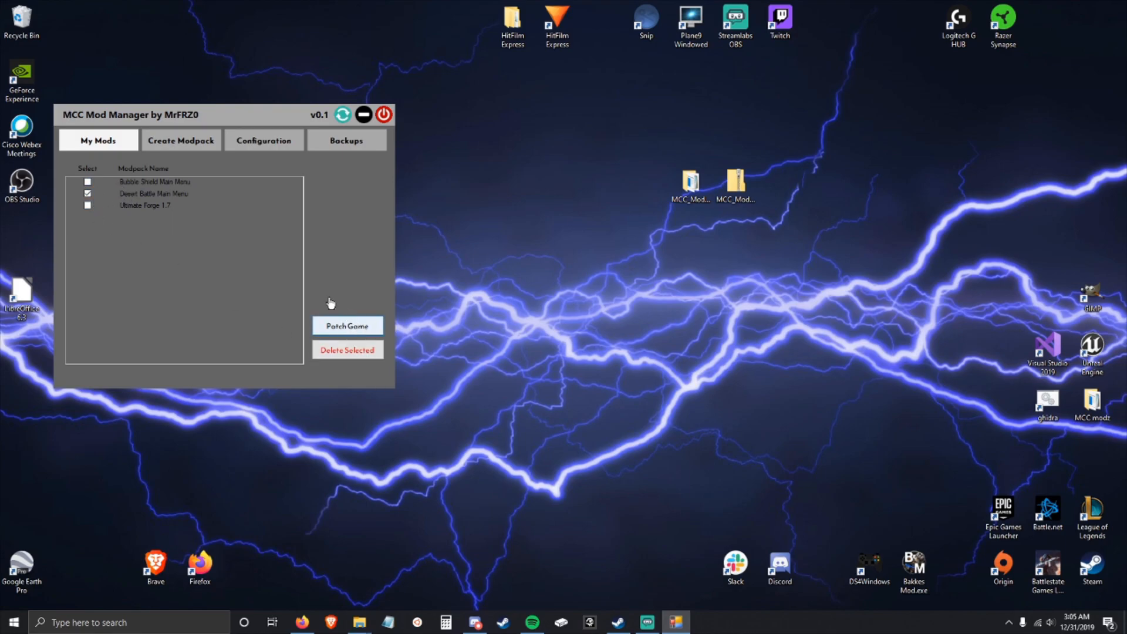
Patch Desert Battle Main Menu and then Ultimate Forge 1.7 into the game.
click(348, 325)
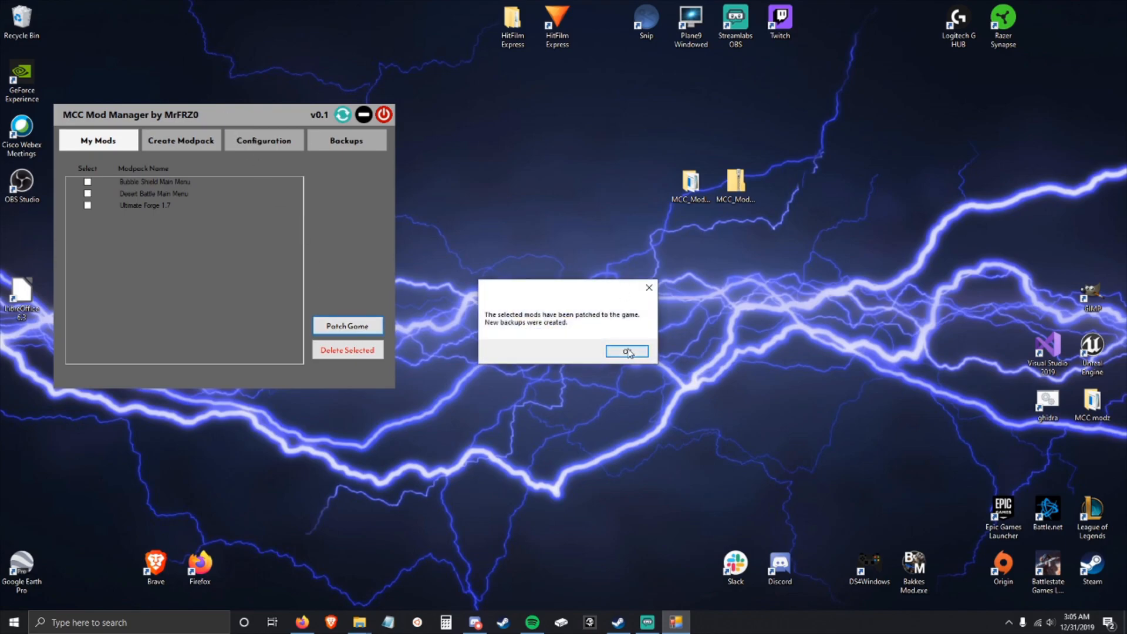
click(626, 351)
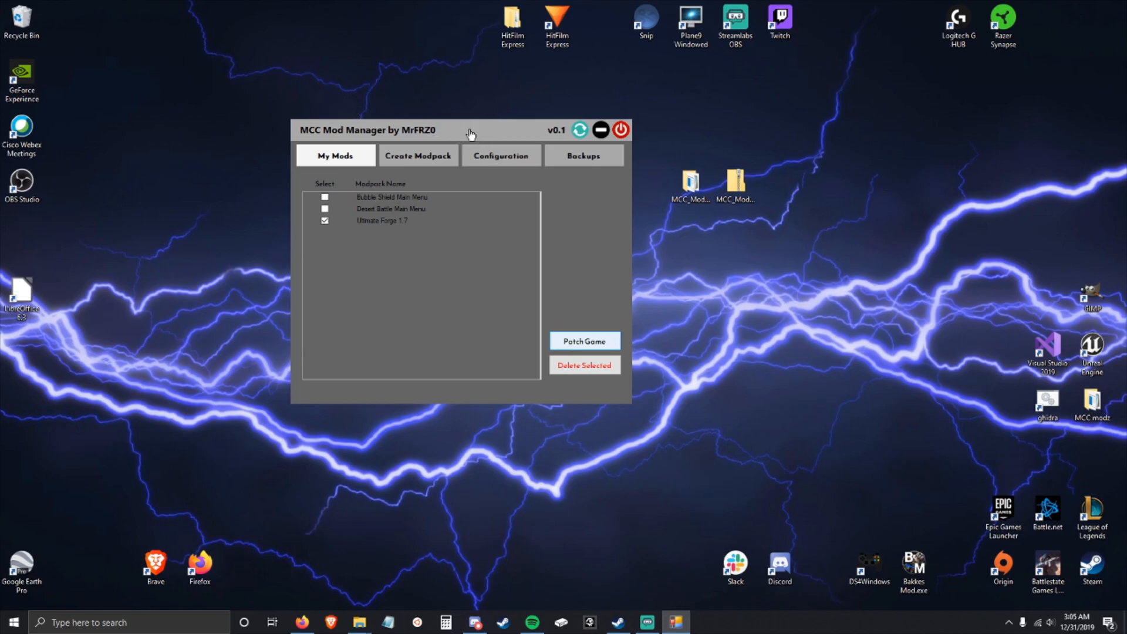
click(585, 340)
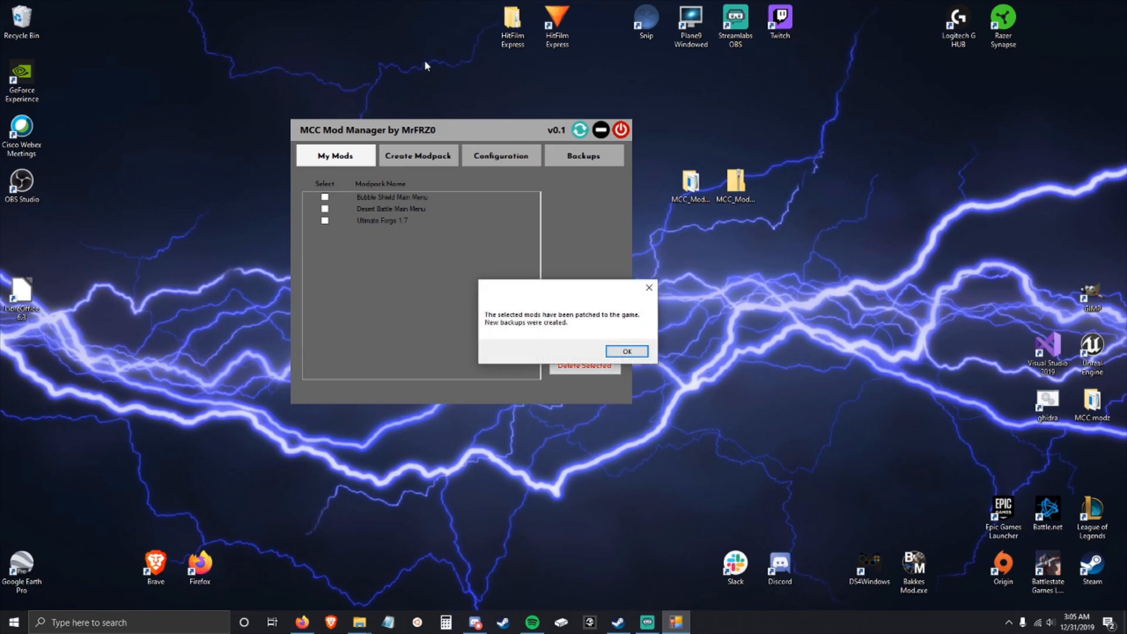
click(627, 351)
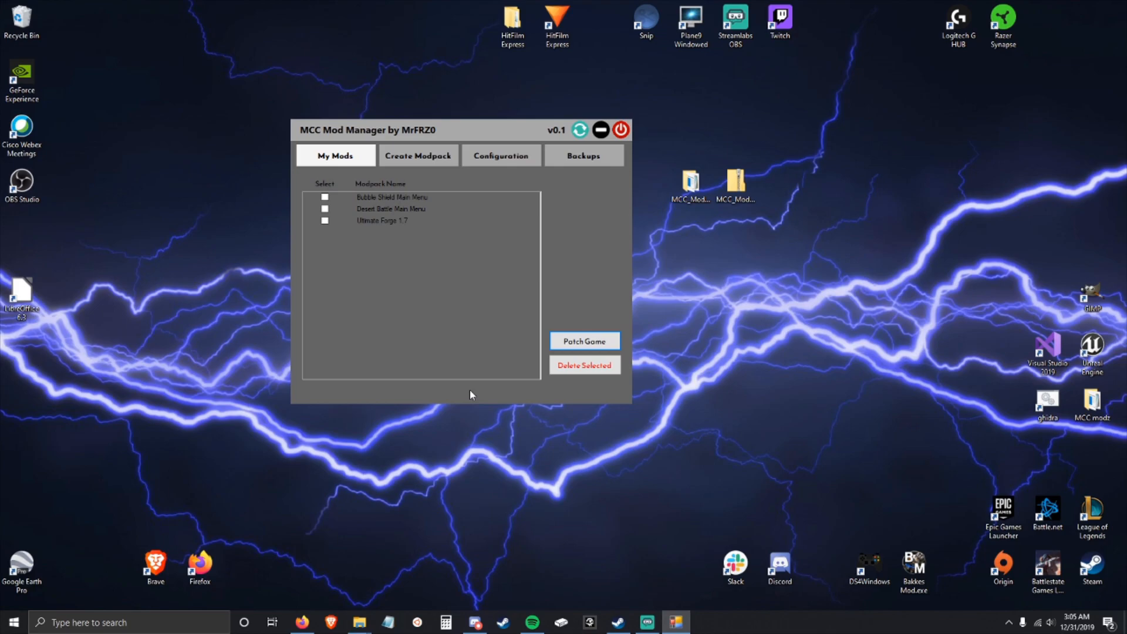
mouse_move(507, 314)
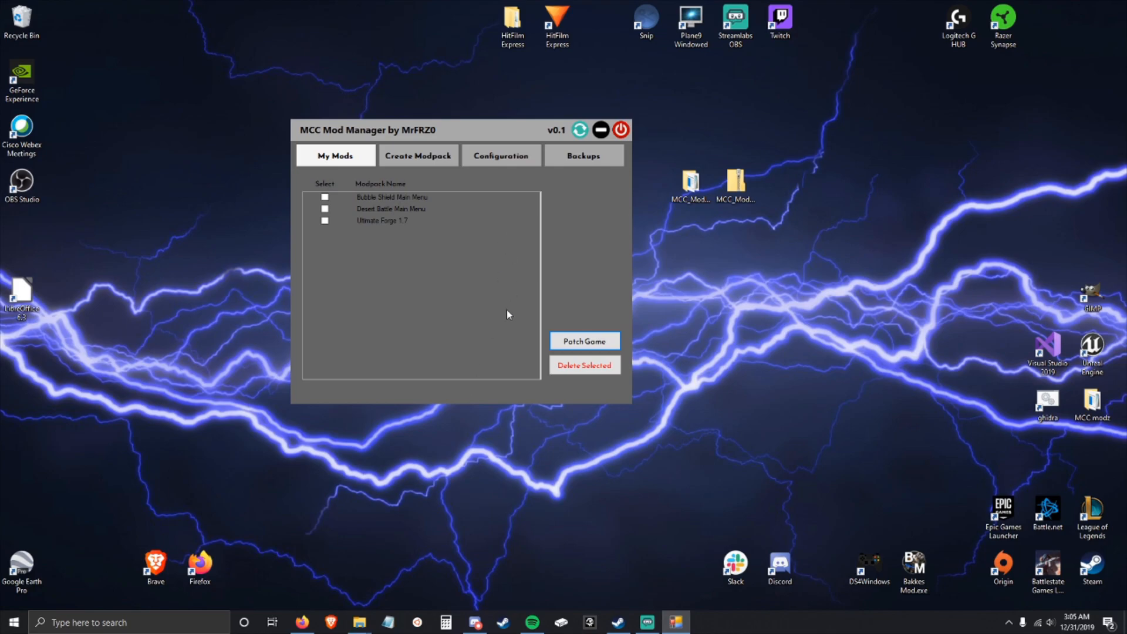
drag(460, 130, 452, 140)
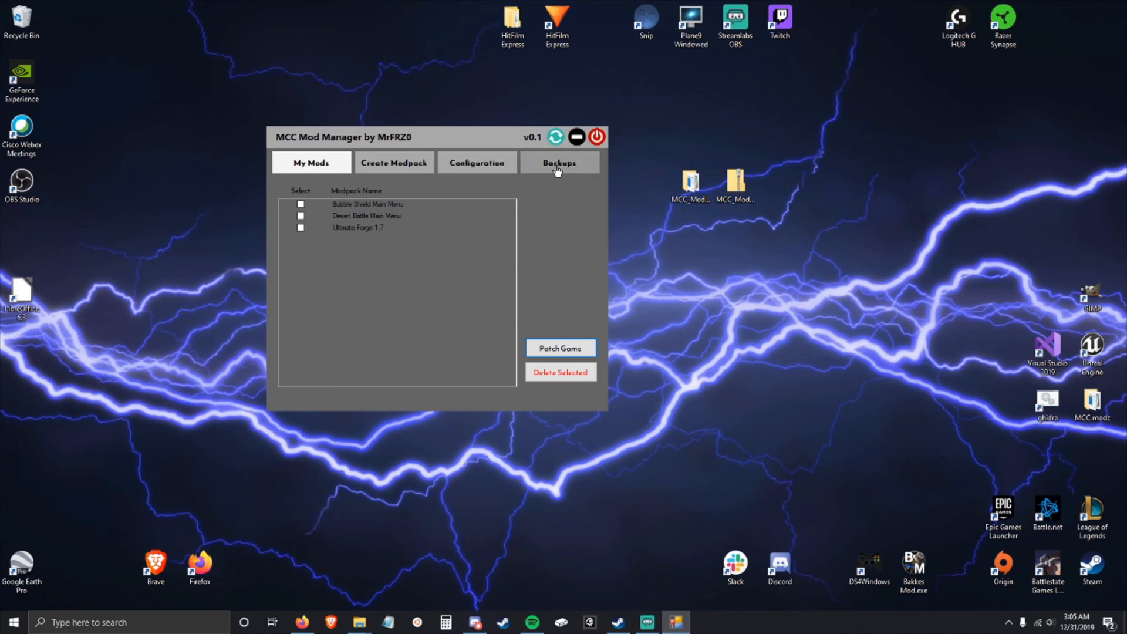
Relaunch MCC from Steam in standard mode to view the patched menu, then quit.
click(559, 162)
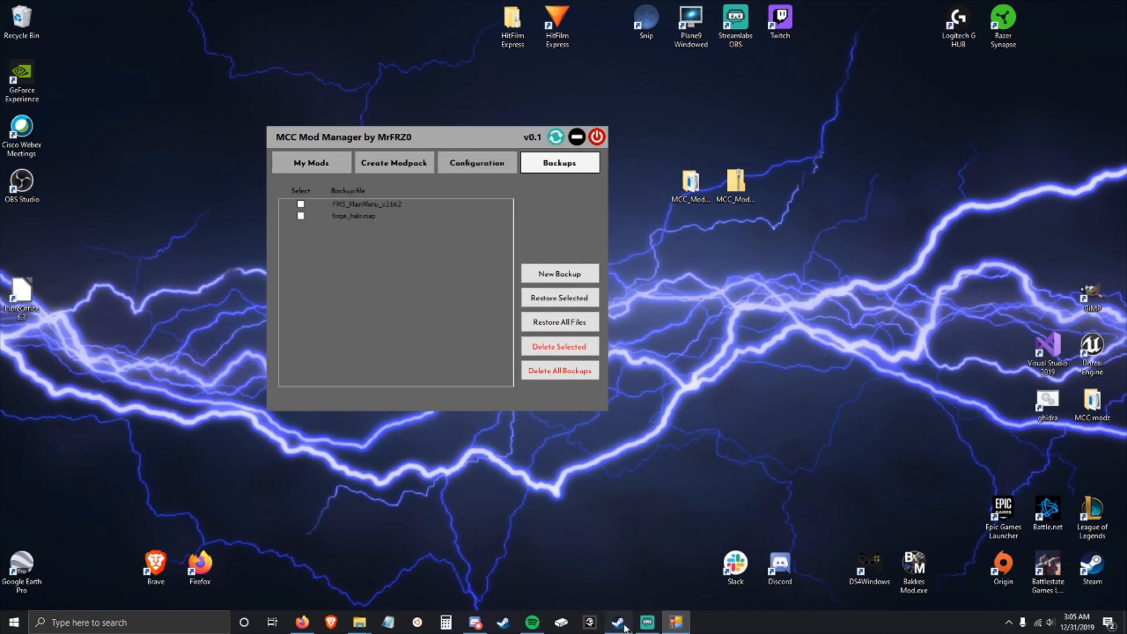
click(618, 621)
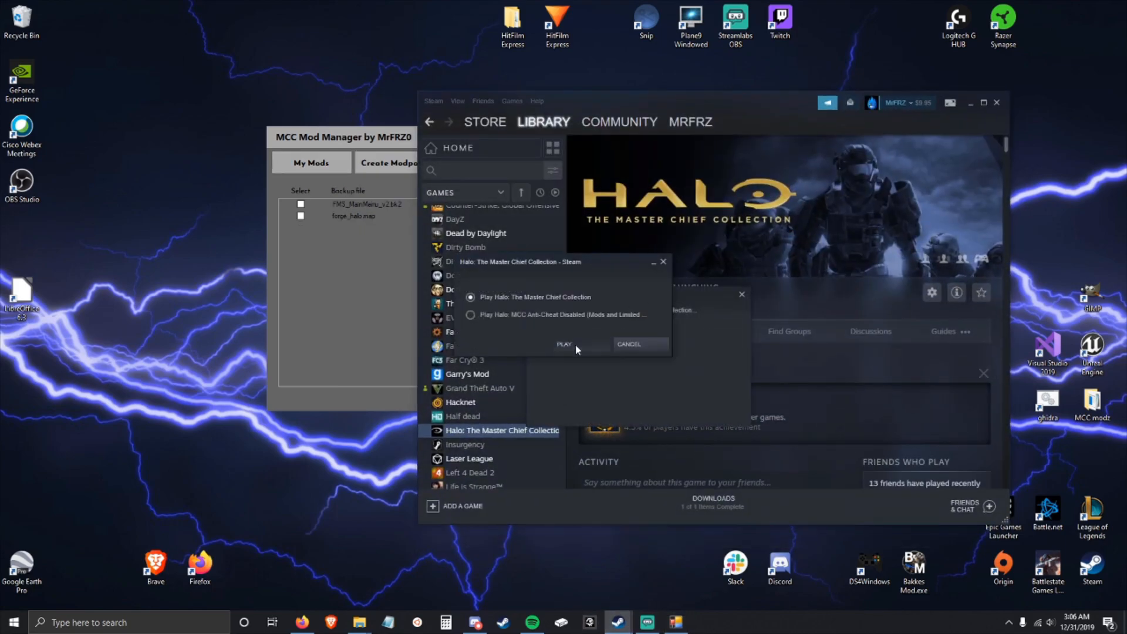
click(564, 344)
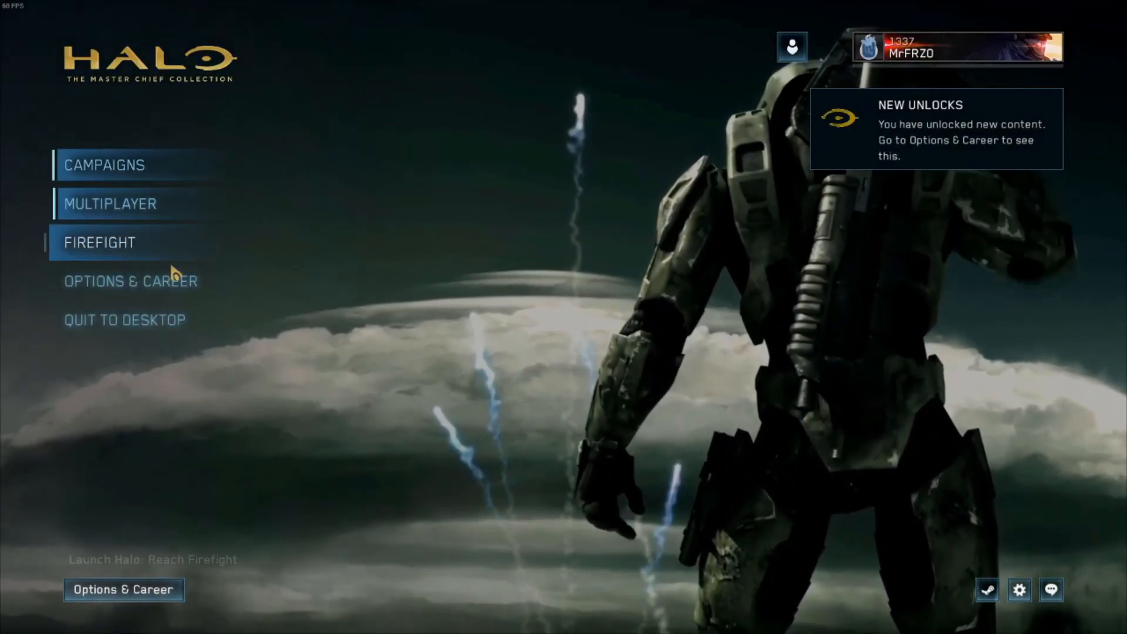
click(124, 318)
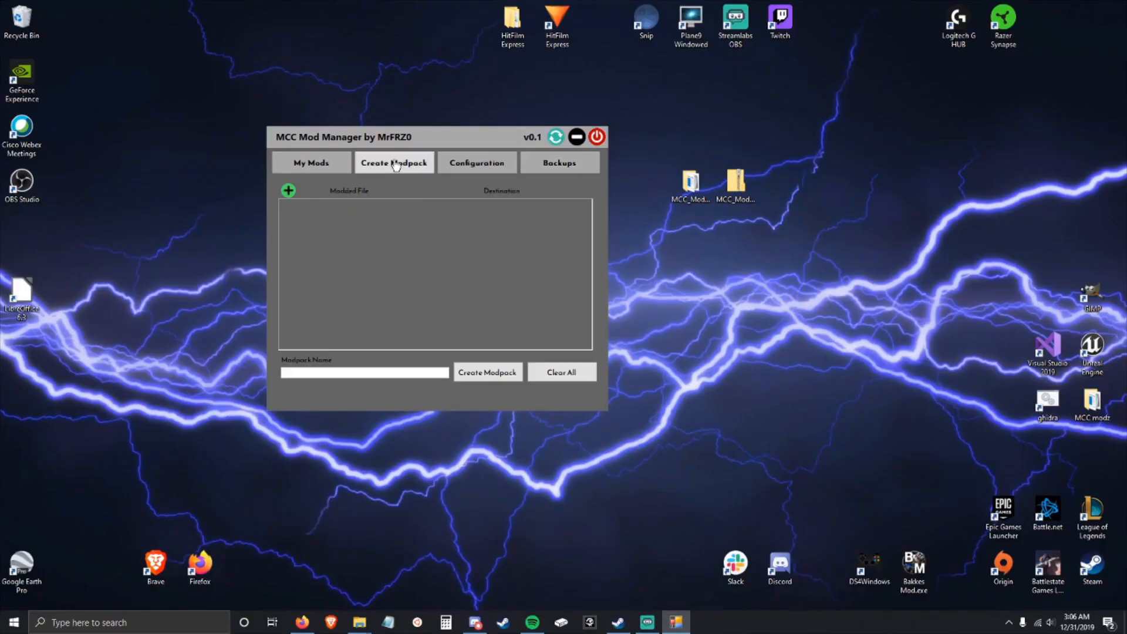
Restore all backed-up game files, then relaunch MCC past the title screen.
click(311, 163)
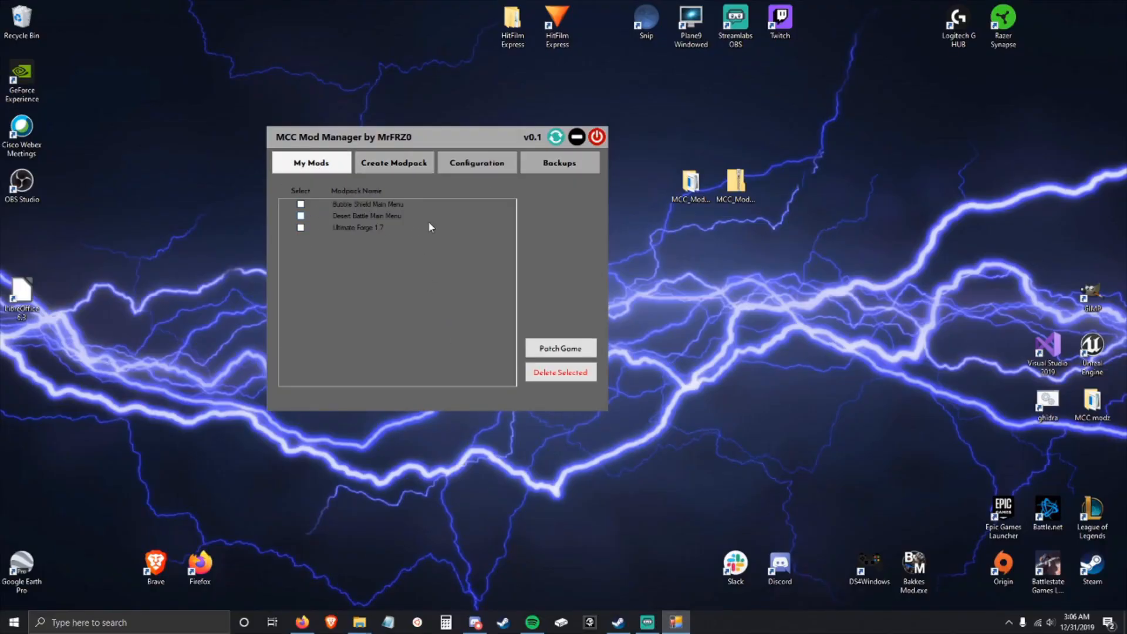
click(559, 162)
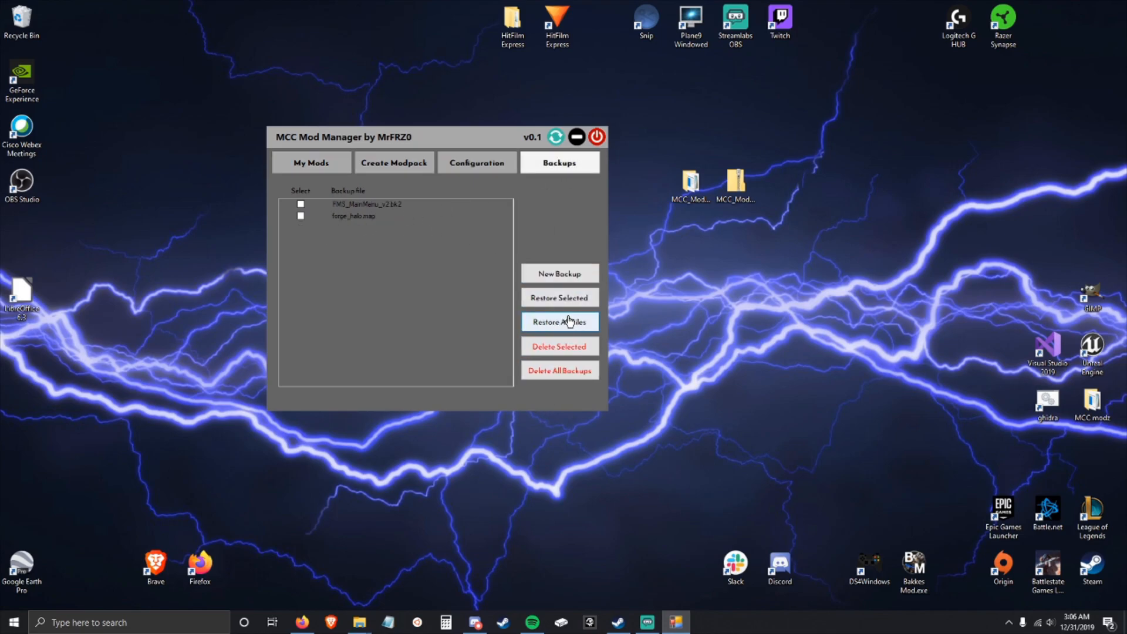
click(560, 322)
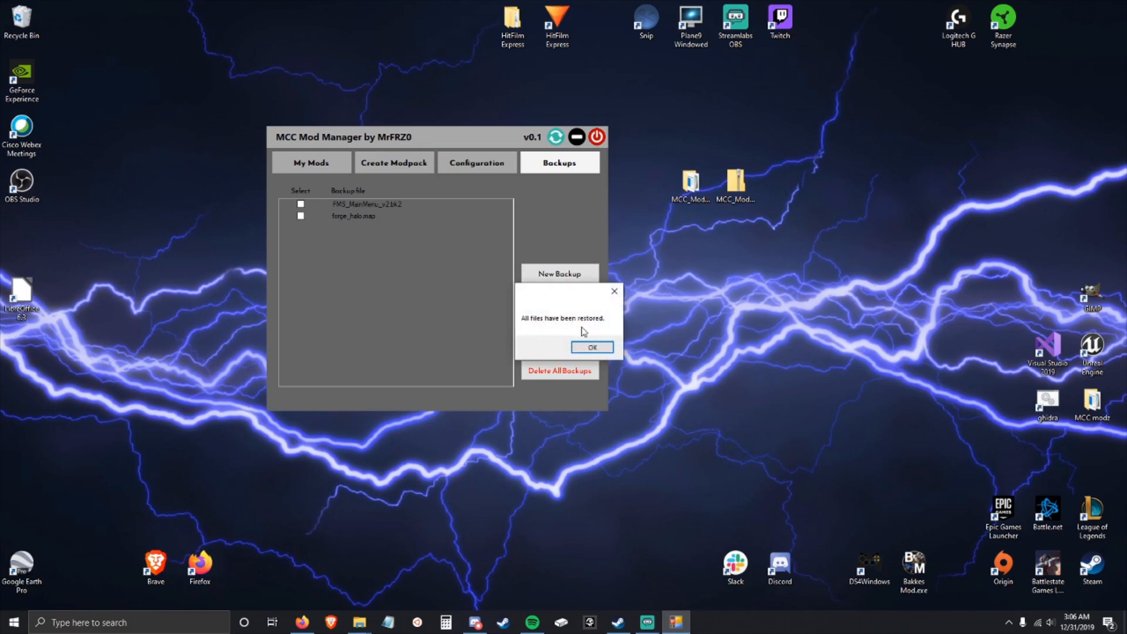
click(591, 347)
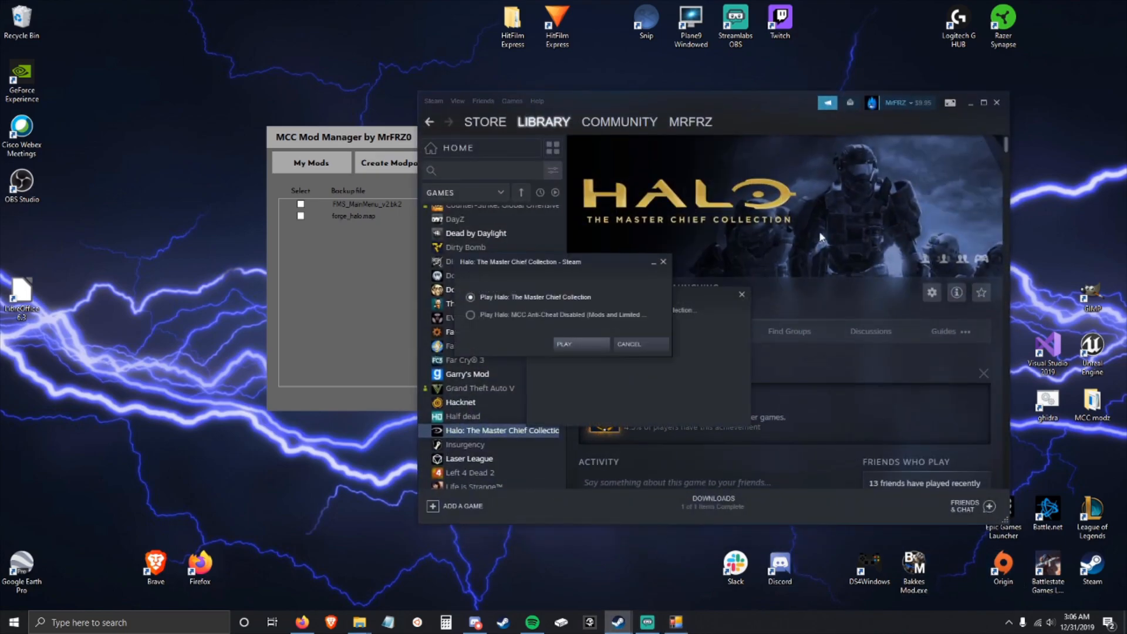
click(580, 344)
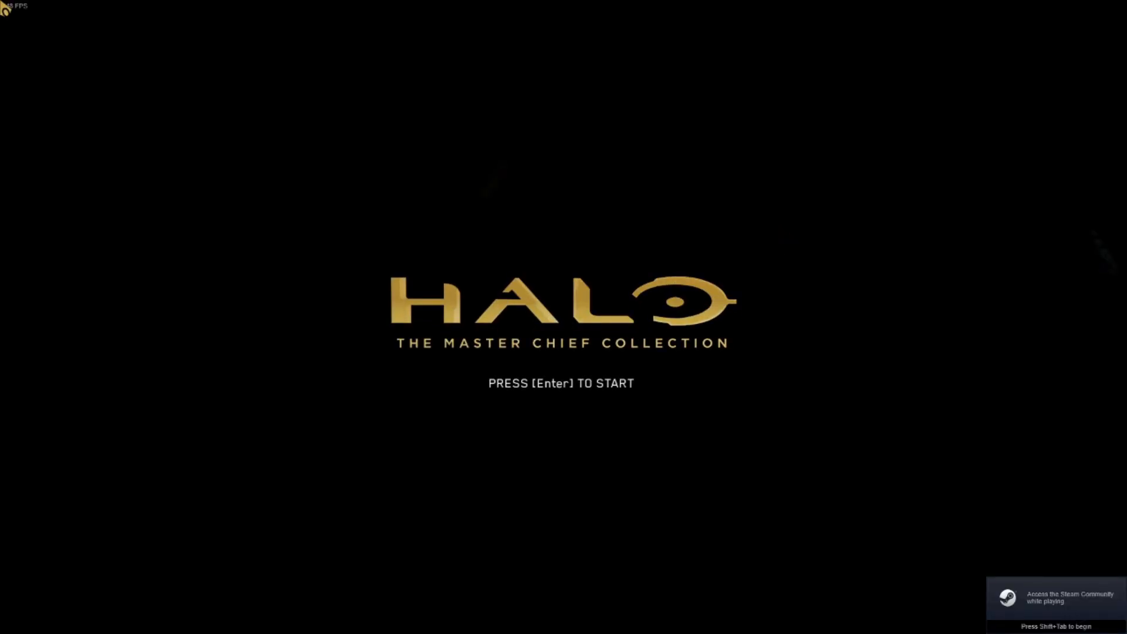
key(enter)
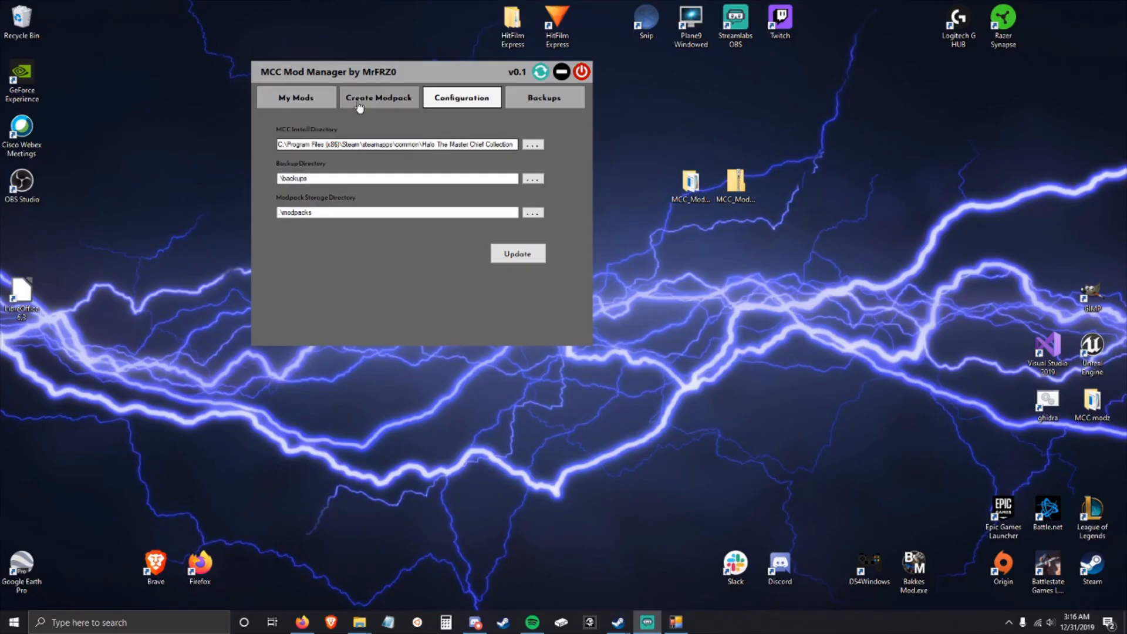
On the Create Modpack page, clear the added rows and leave one empty file entry.
click(378, 98)
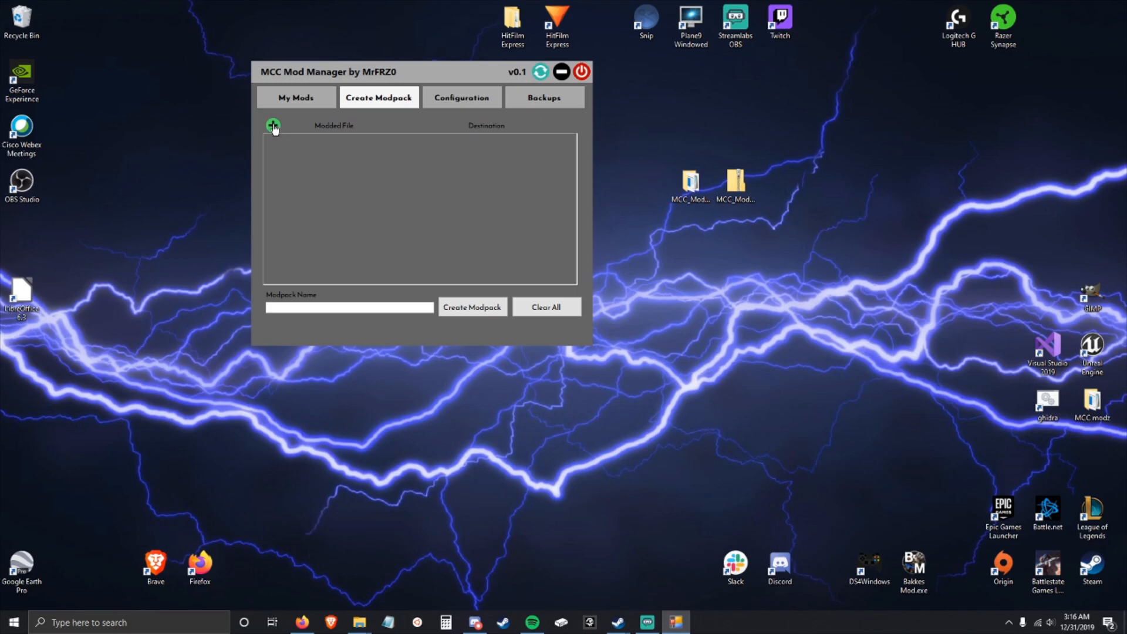
click(272, 125)
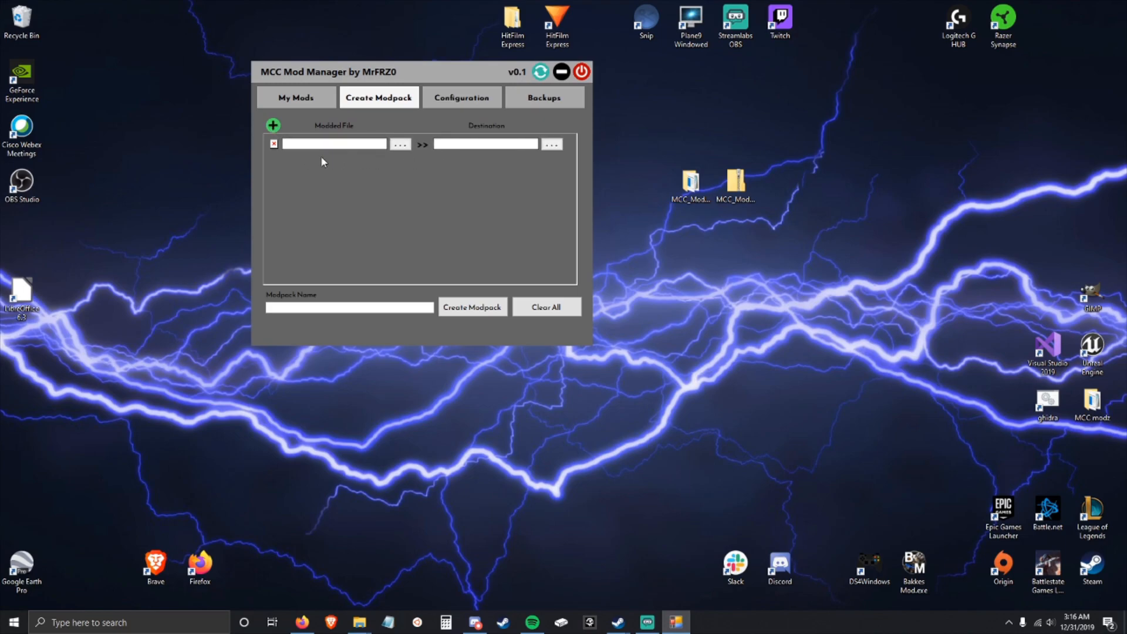
click(272, 124)
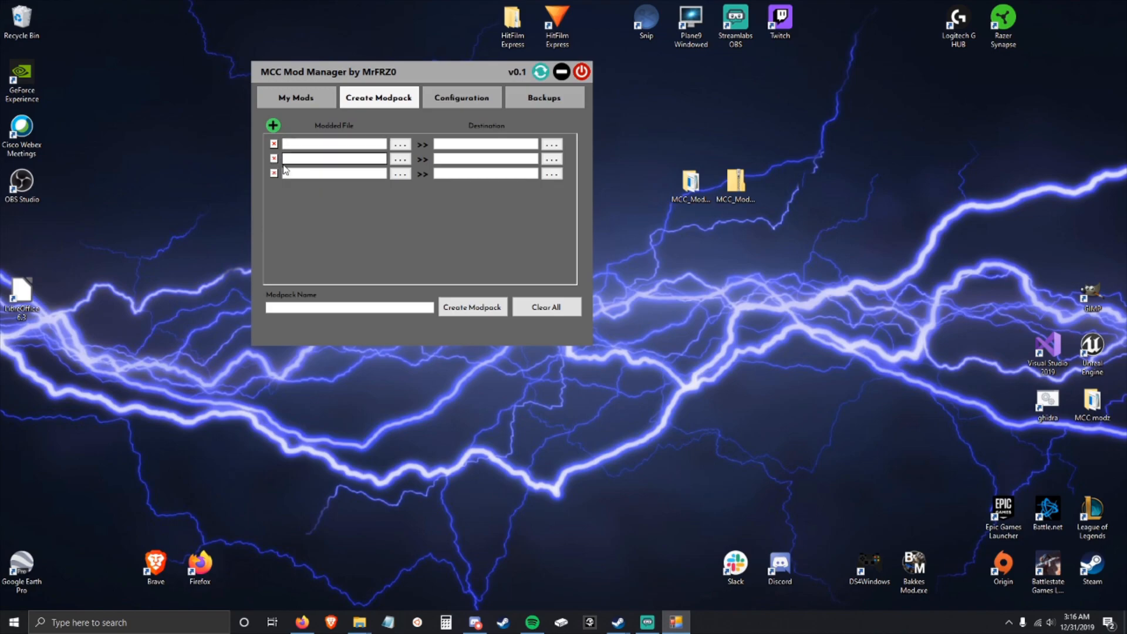
click(547, 307)
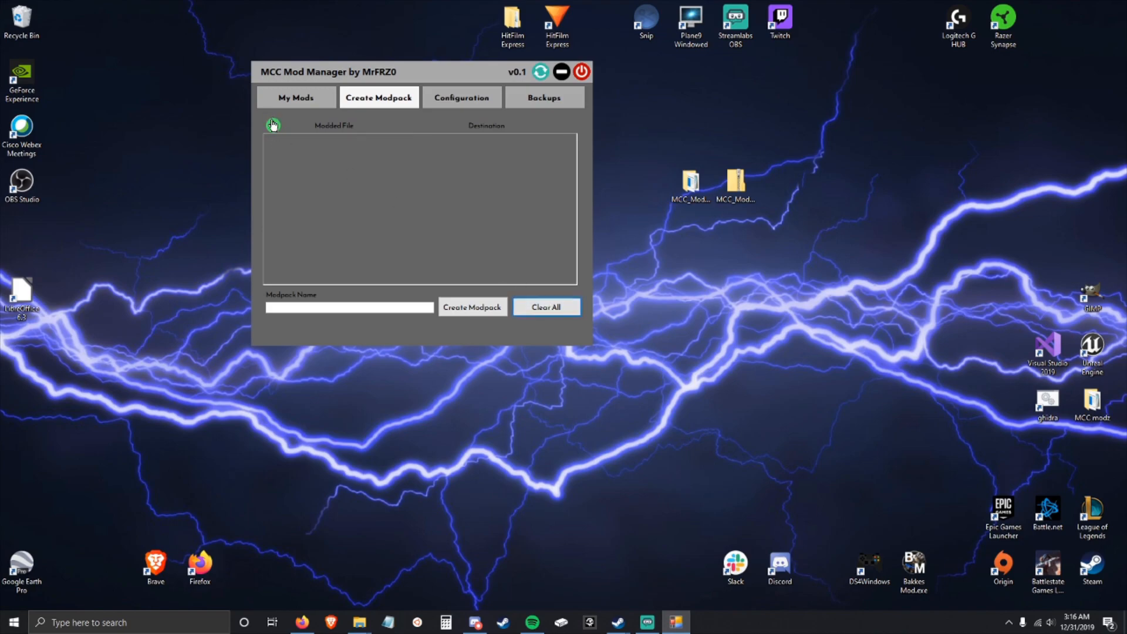
click(272, 125)
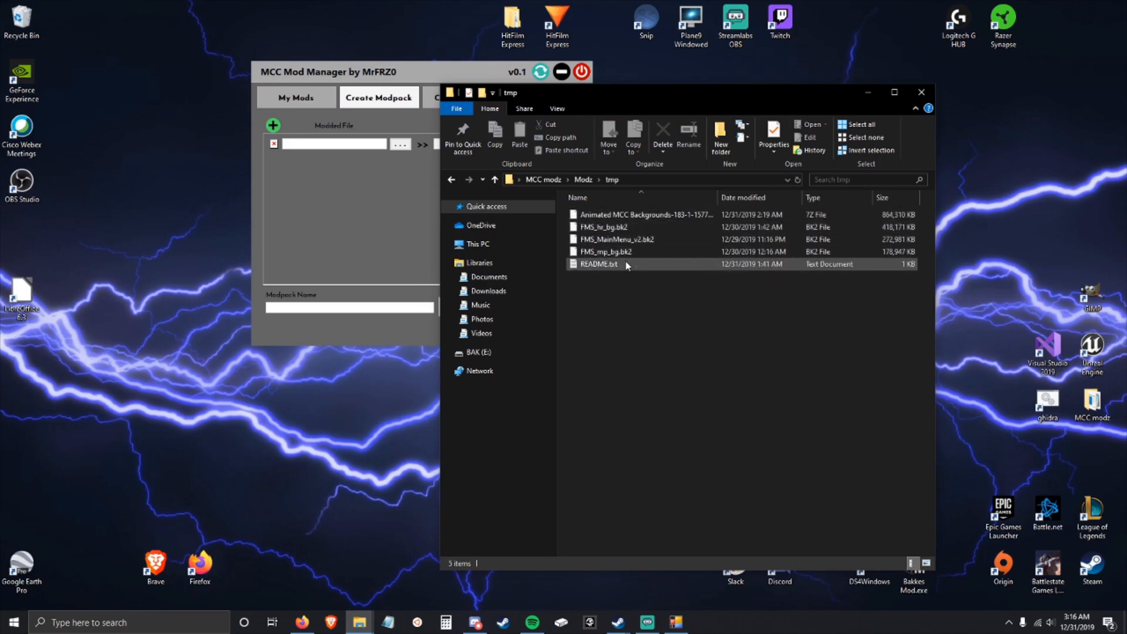
mouse_move(605, 274)
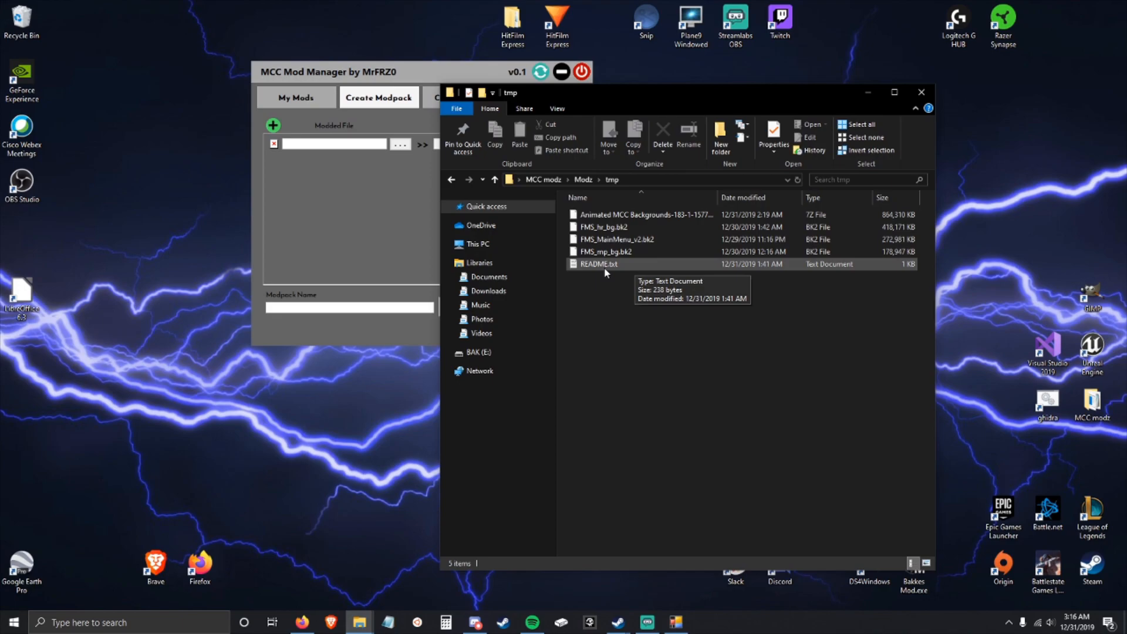
Open README.txt from the tmp mod folder in Notepad.
double_click(597, 264)
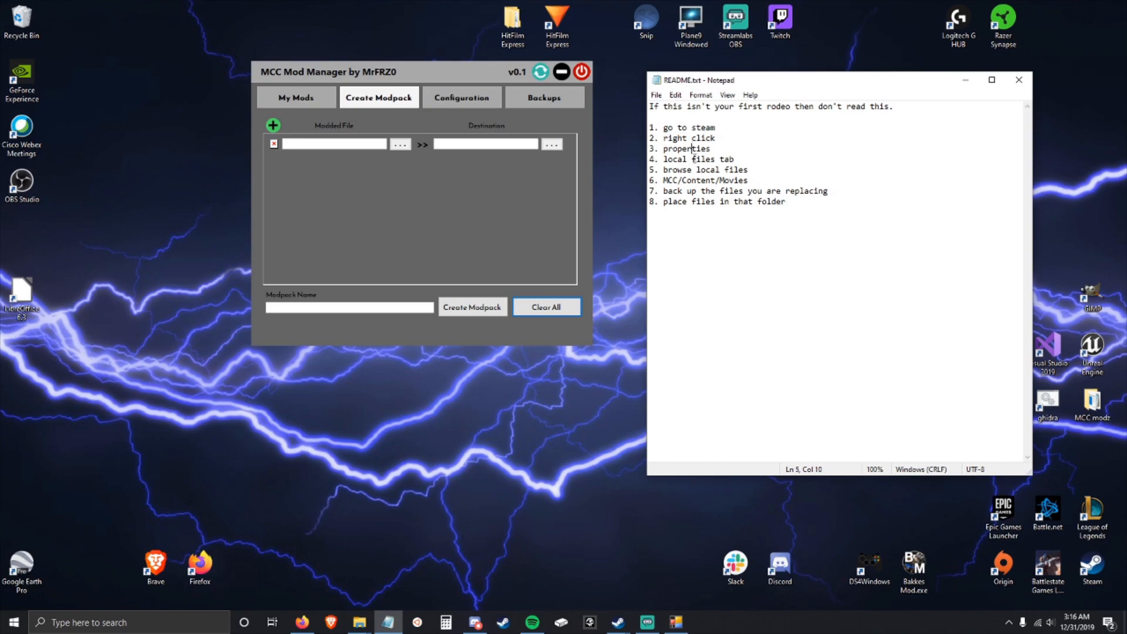
Highlight the README's 'browse local files' step in Notepad.
double_click(690, 159)
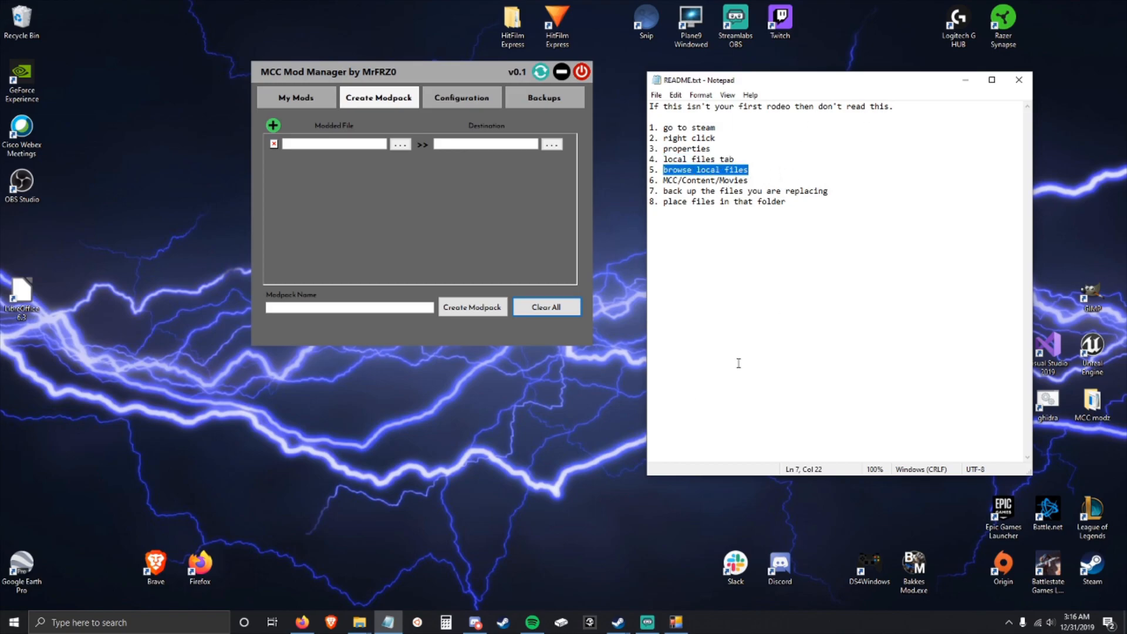
mouse_move(402, 615)
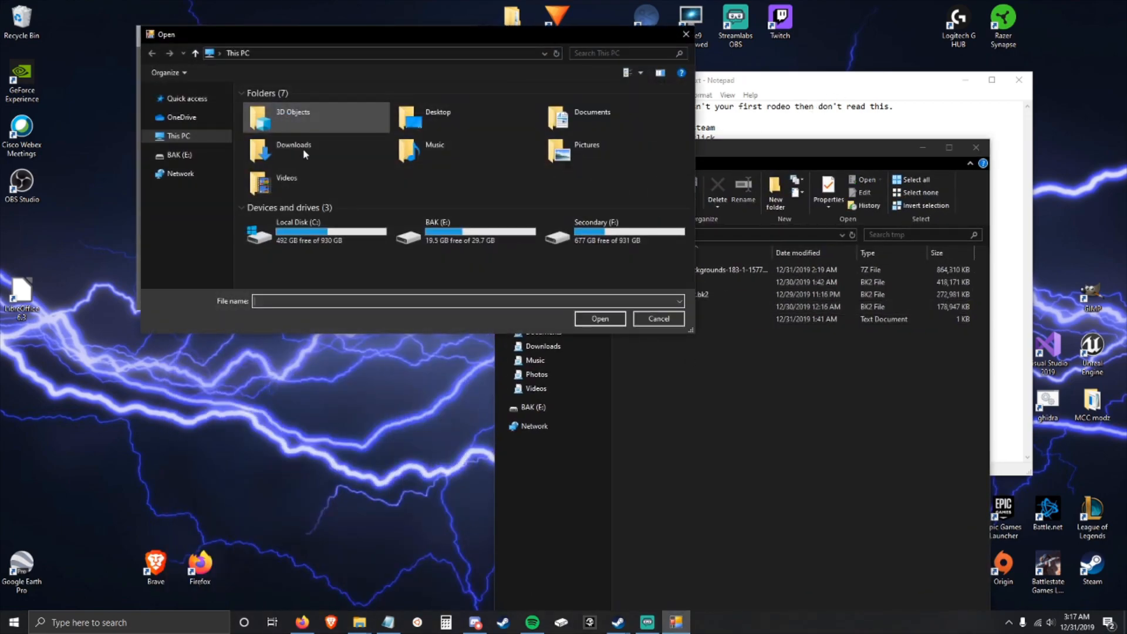
Pick FMS_hr_bg.bk2 from Desktop\MCC modz as the modded file, then browse to MCC\Content.
double_click(438, 117)
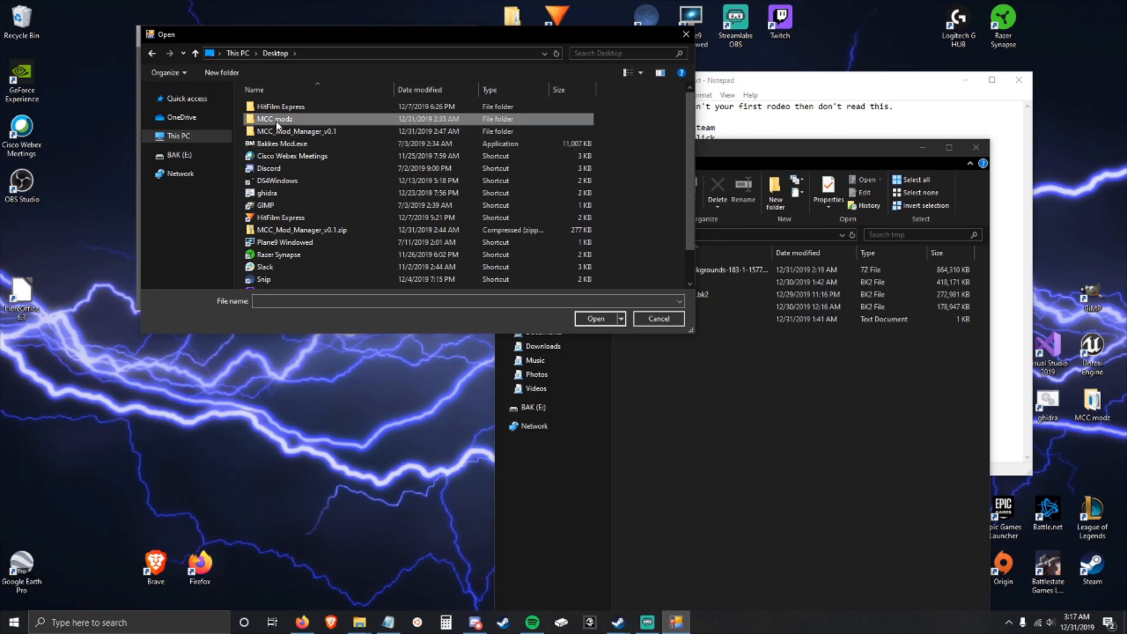
double_click(274, 118)
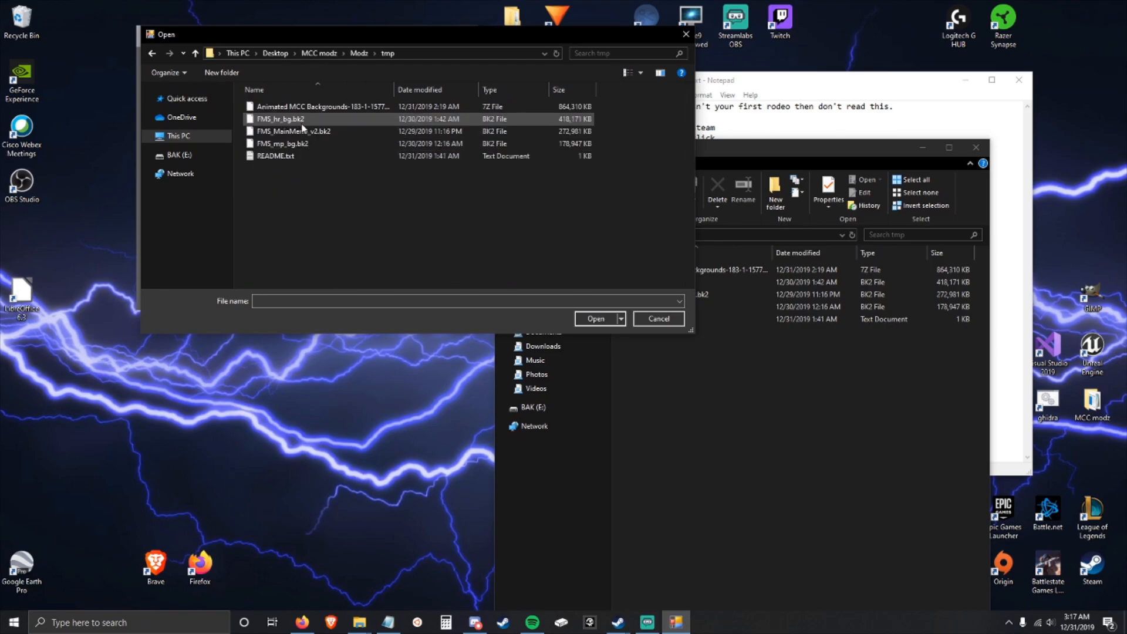
click(279, 118)
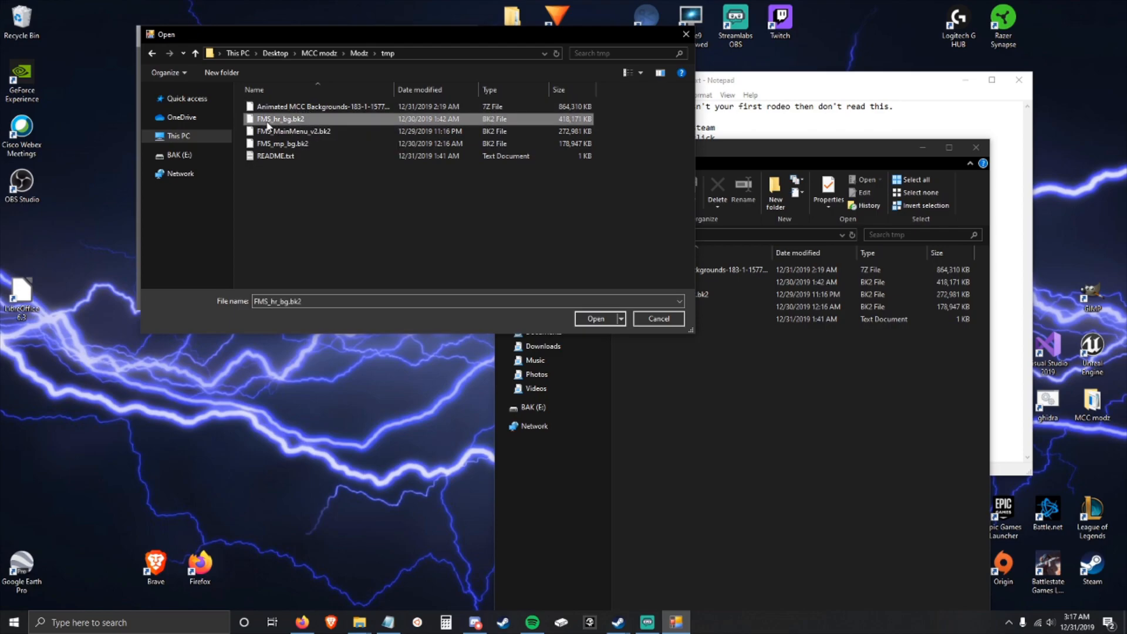
click(595, 318)
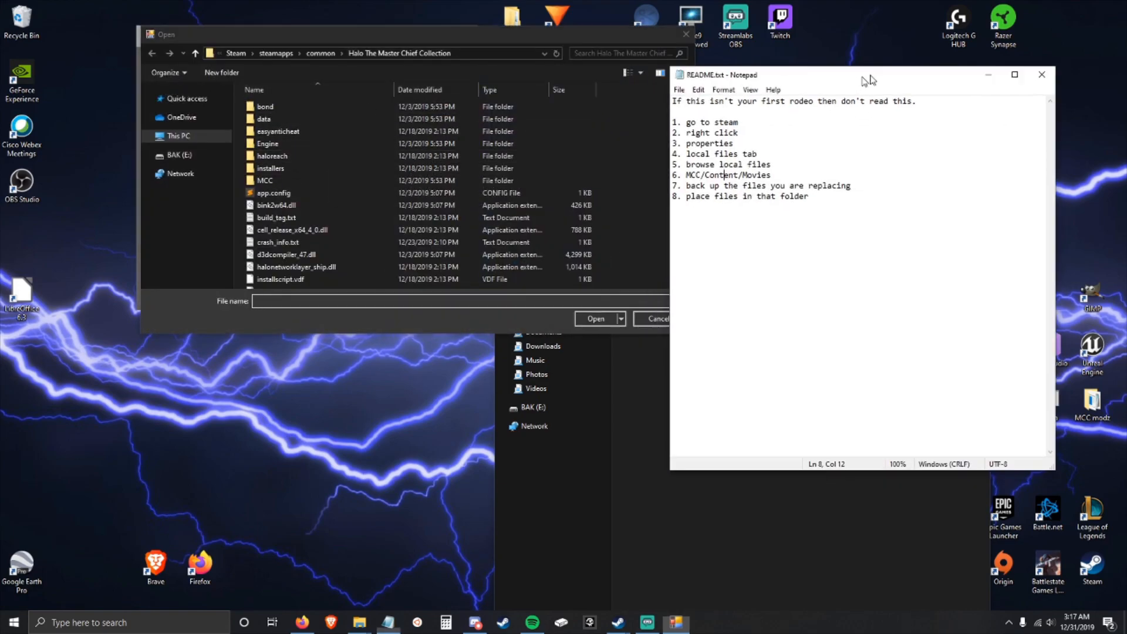
double_click(265, 180)
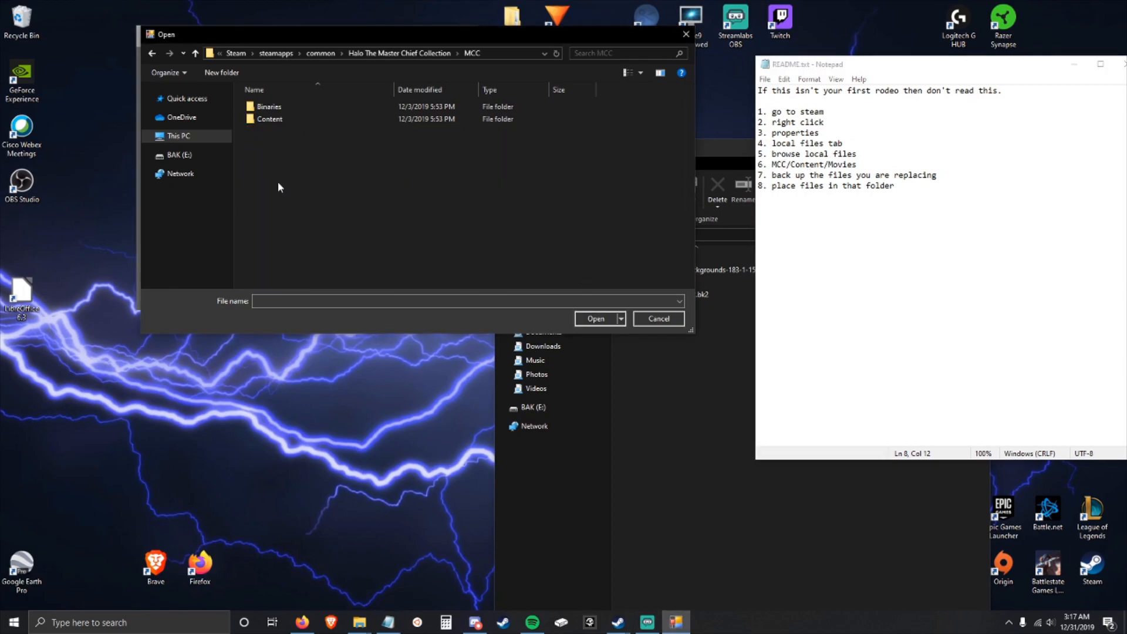
double_click(269, 118)
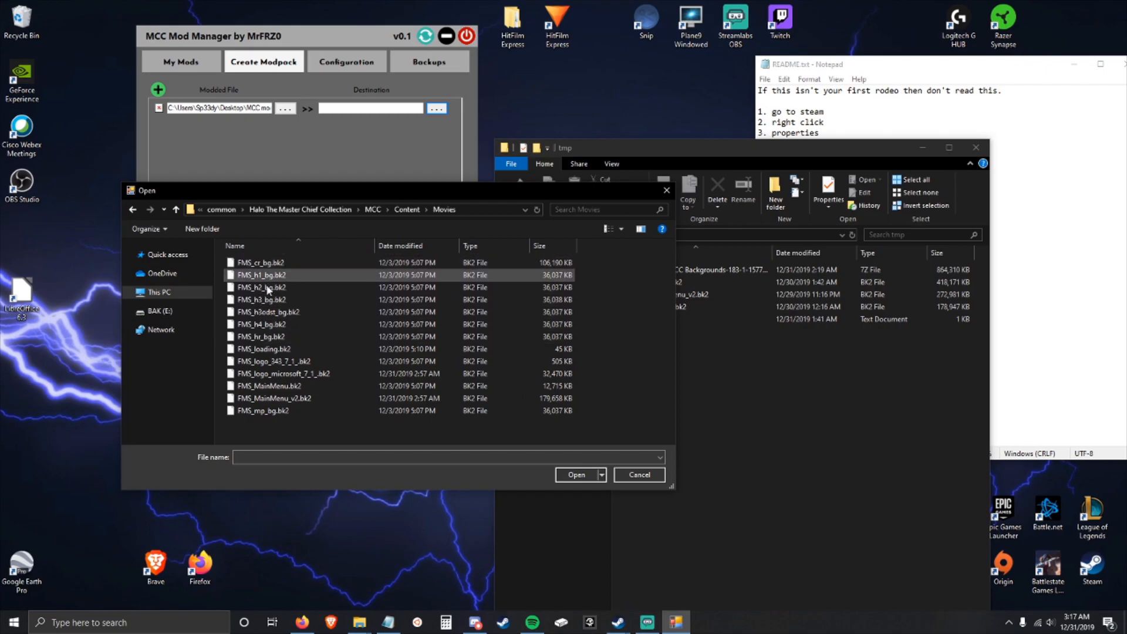
Set the game's FMS_hr_bg.bk2 as destination and name the modpack 'HaloReach Background'.
click(260, 336)
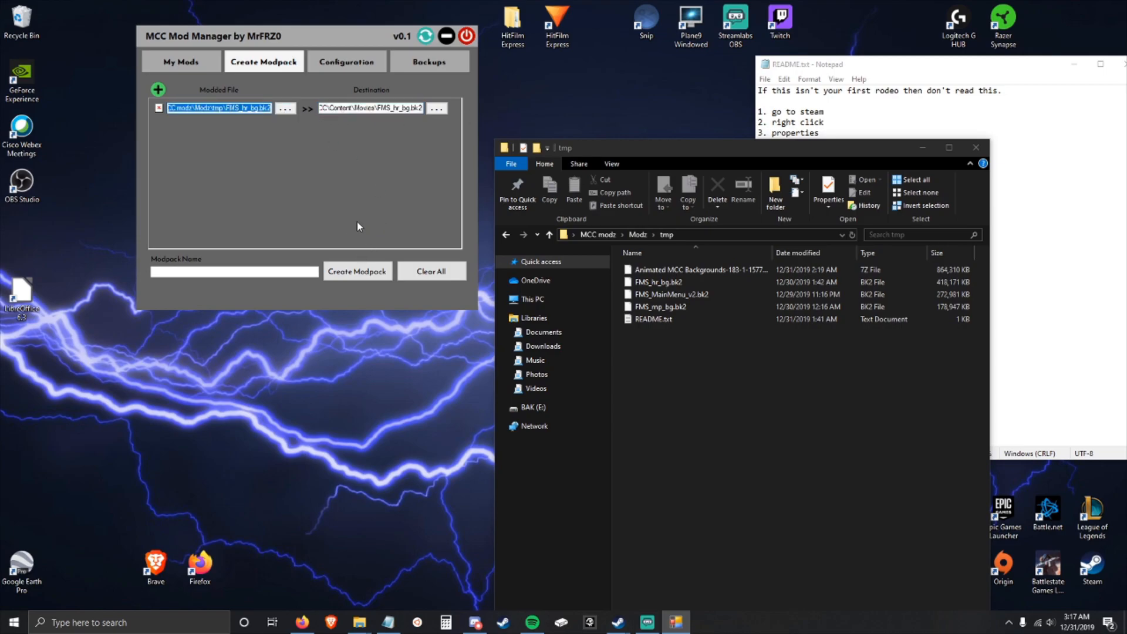
click(226, 271)
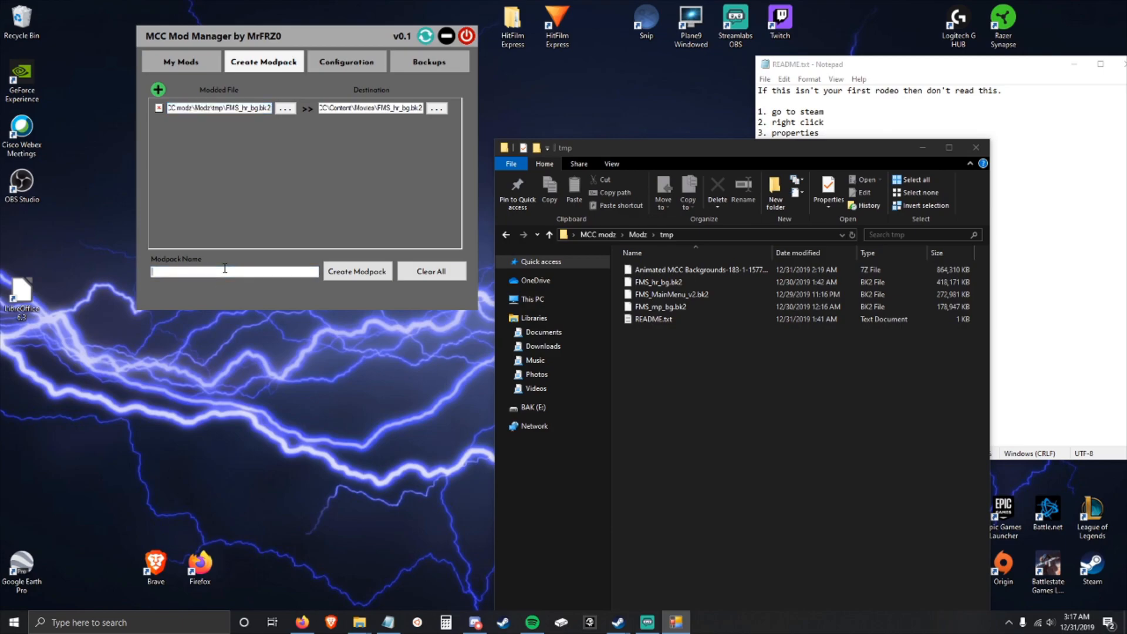
text(HaloReach Bac)
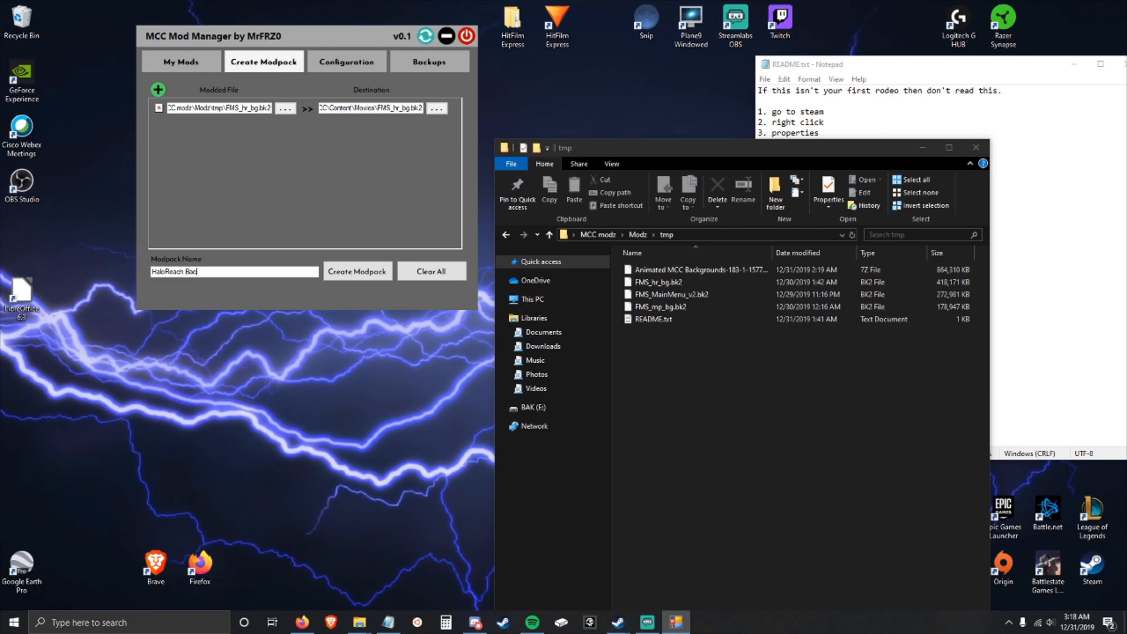
text(kground)
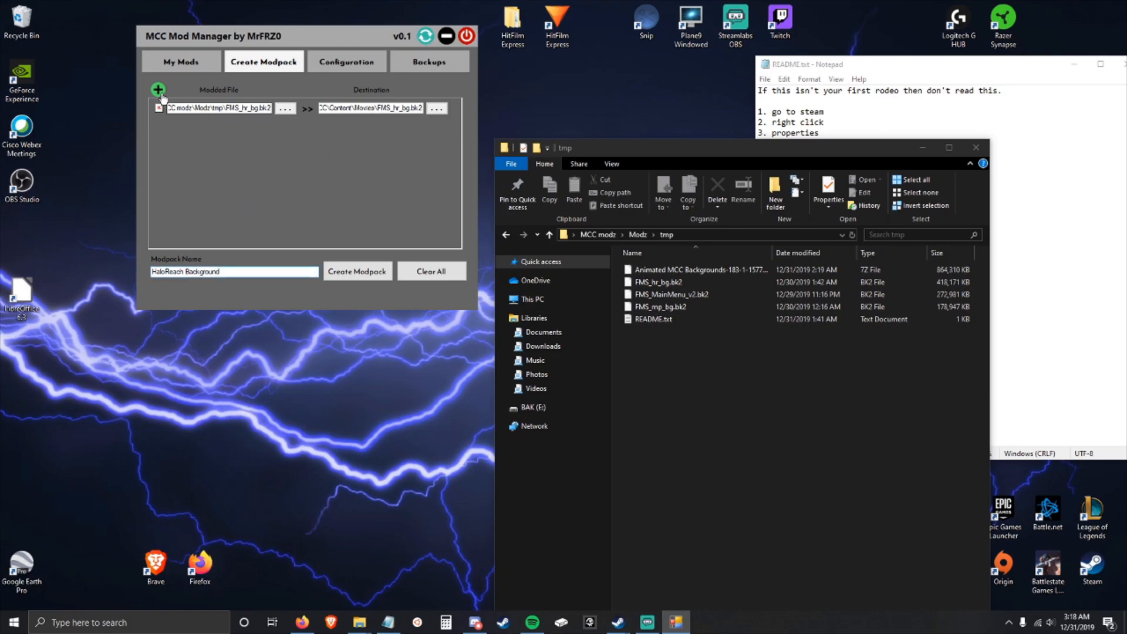
Remove the extra empty file entry and create the HaloReach Background modpack.
click(157, 88)
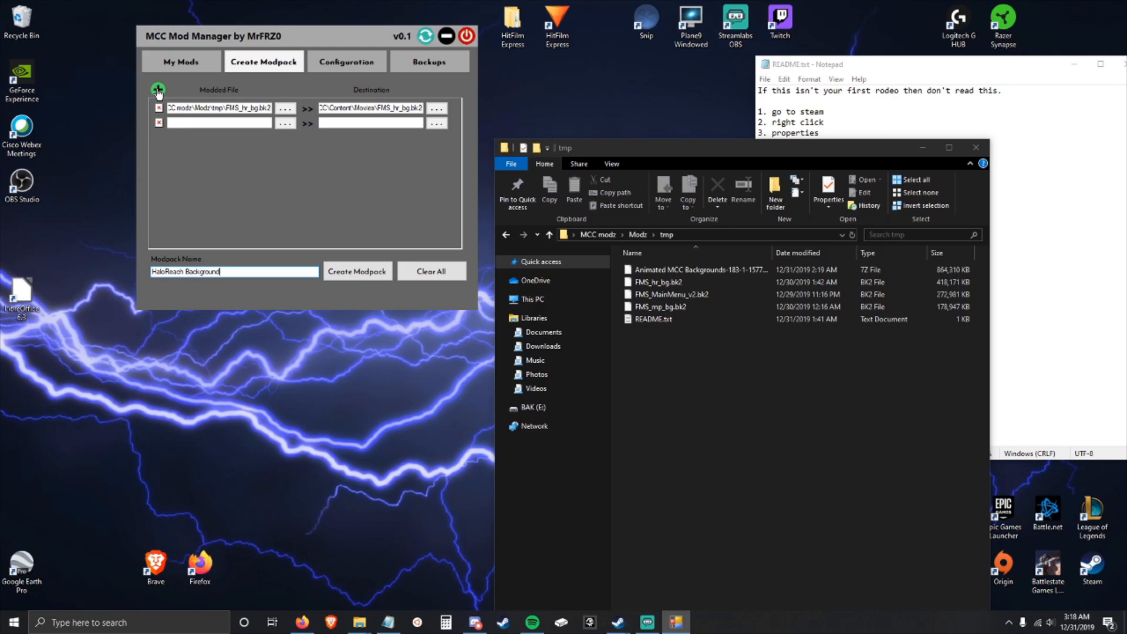
click(157, 89)
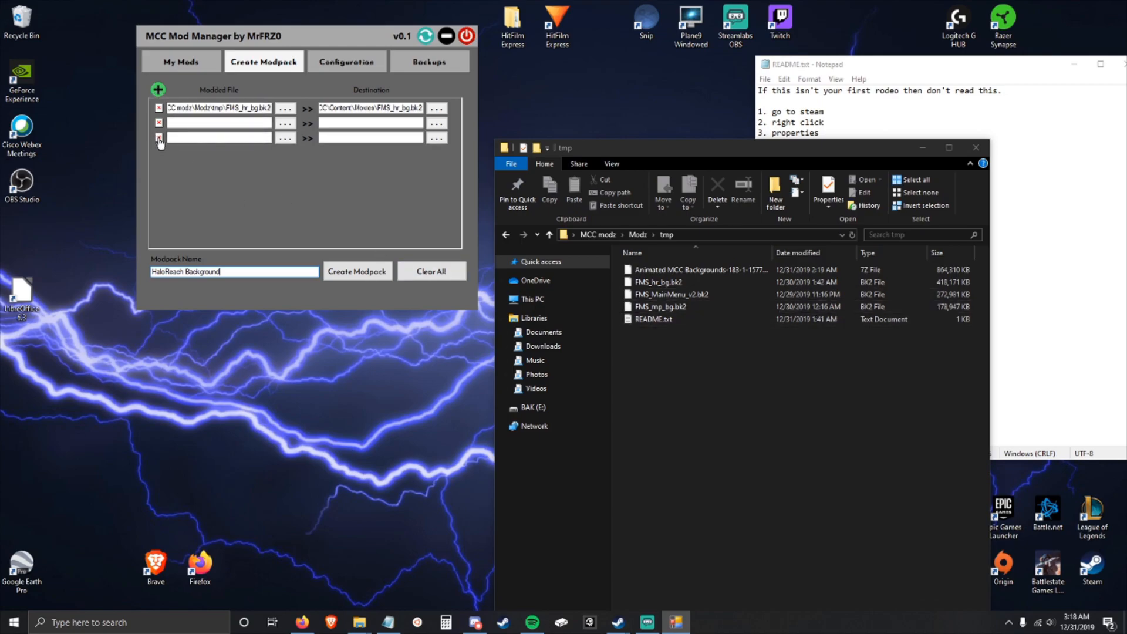
click(158, 140)
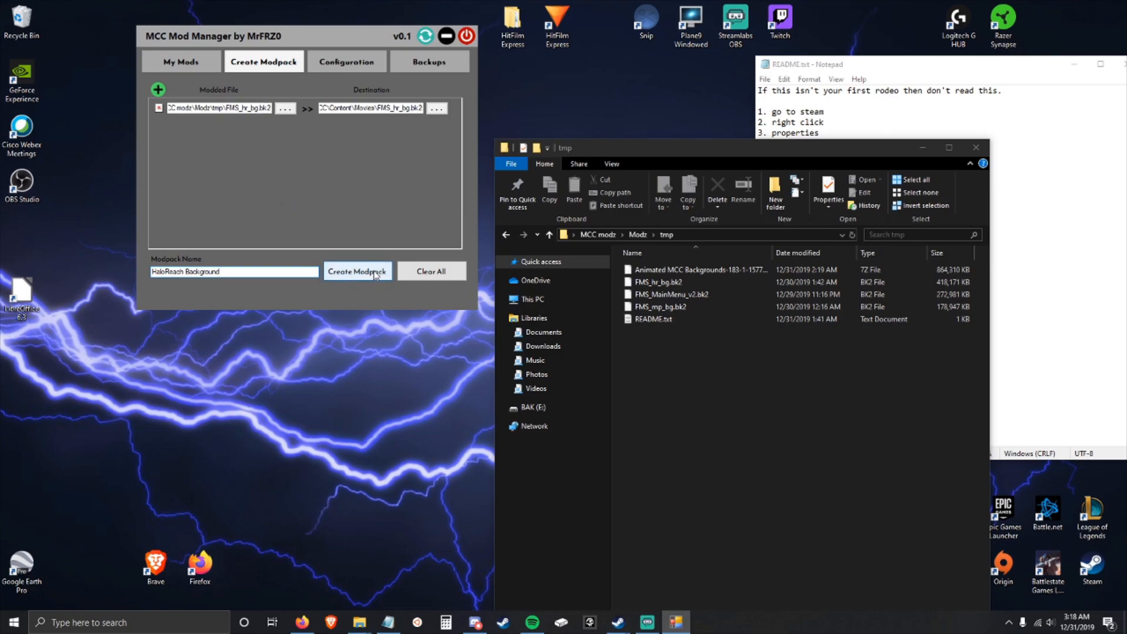
click(357, 271)
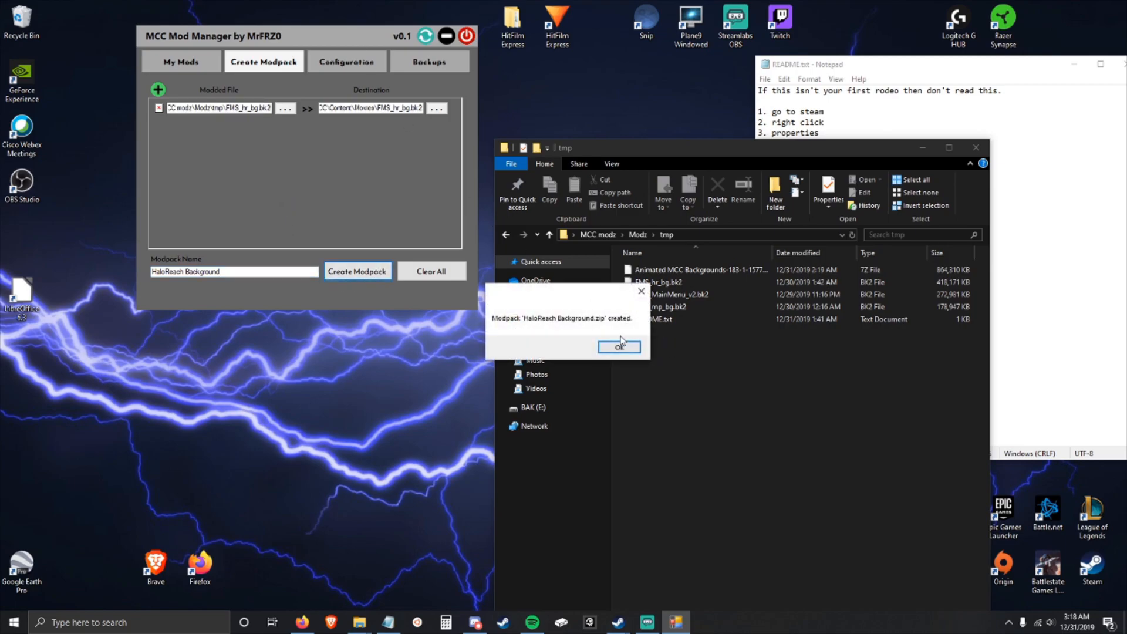
Select HaloReach Background in My Mods, close the modpacks folder, and patch the game.
click(619, 346)
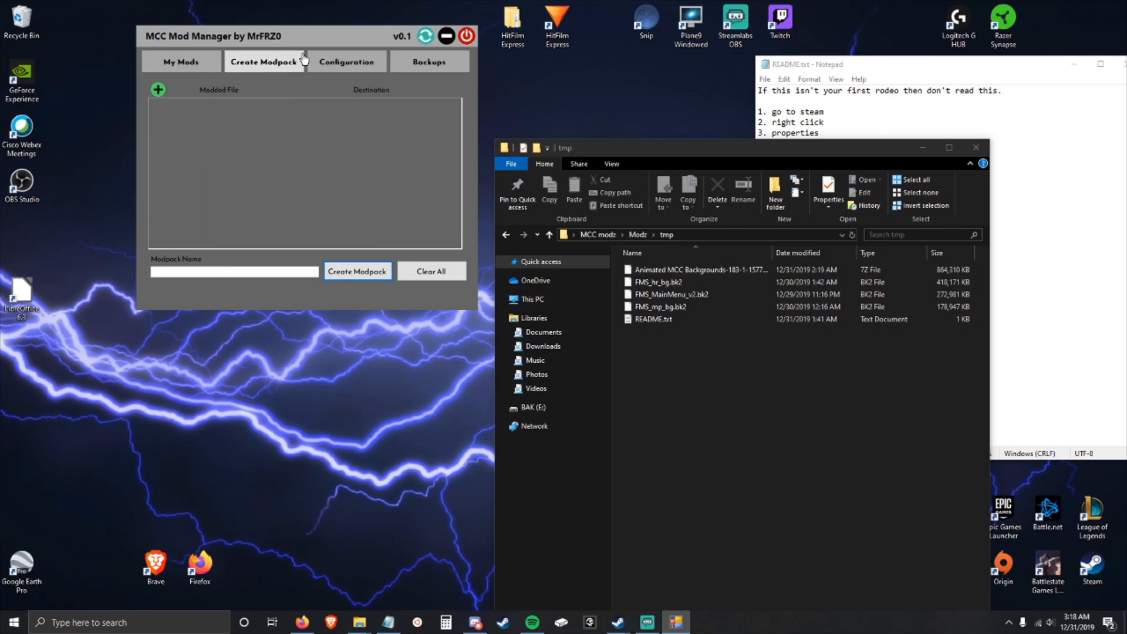
click(181, 61)
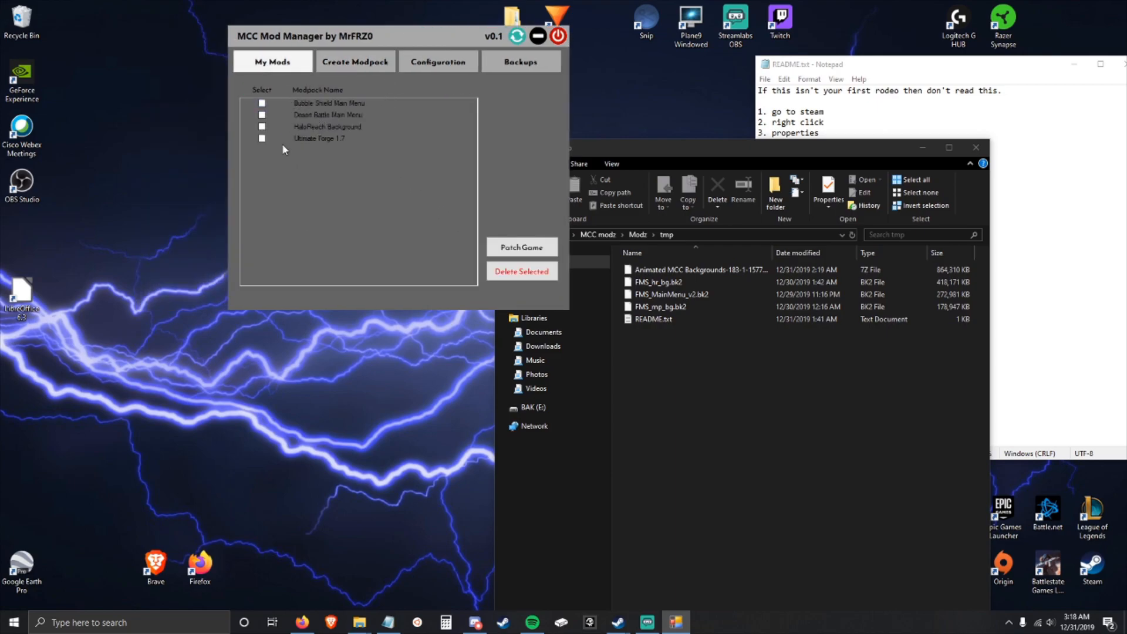
click(262, 127)
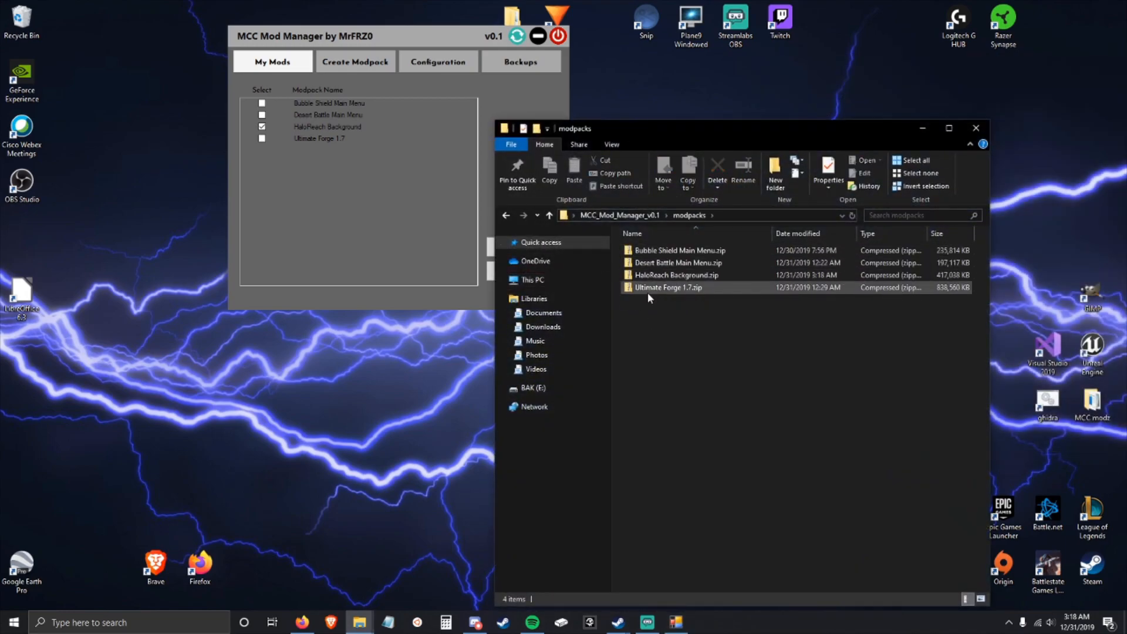
click(975, 128)
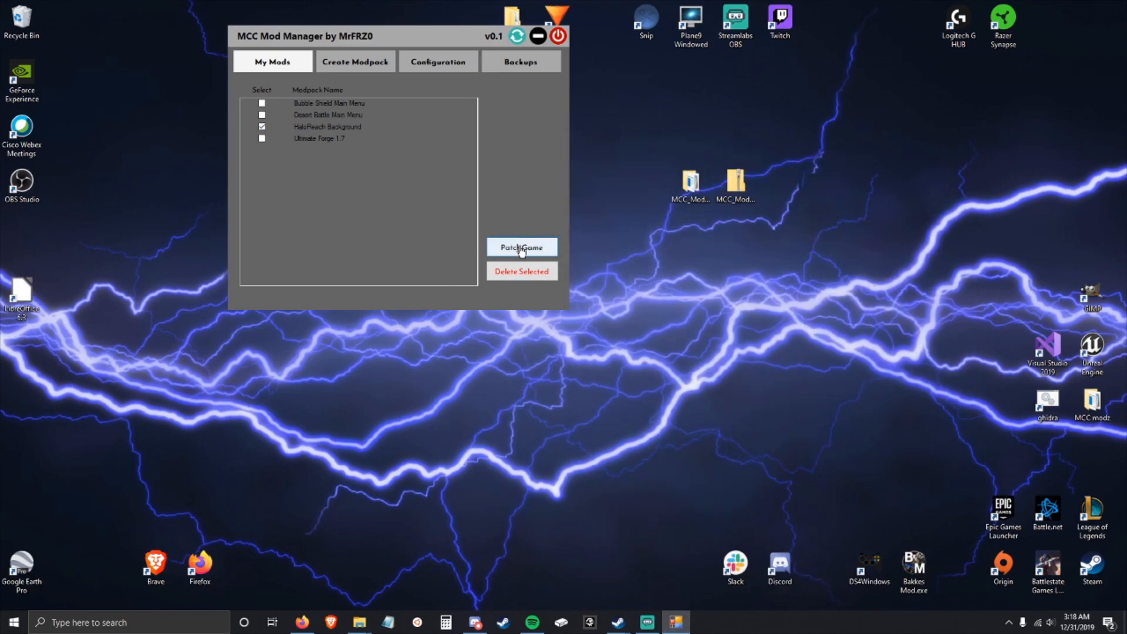
click(523, 246)
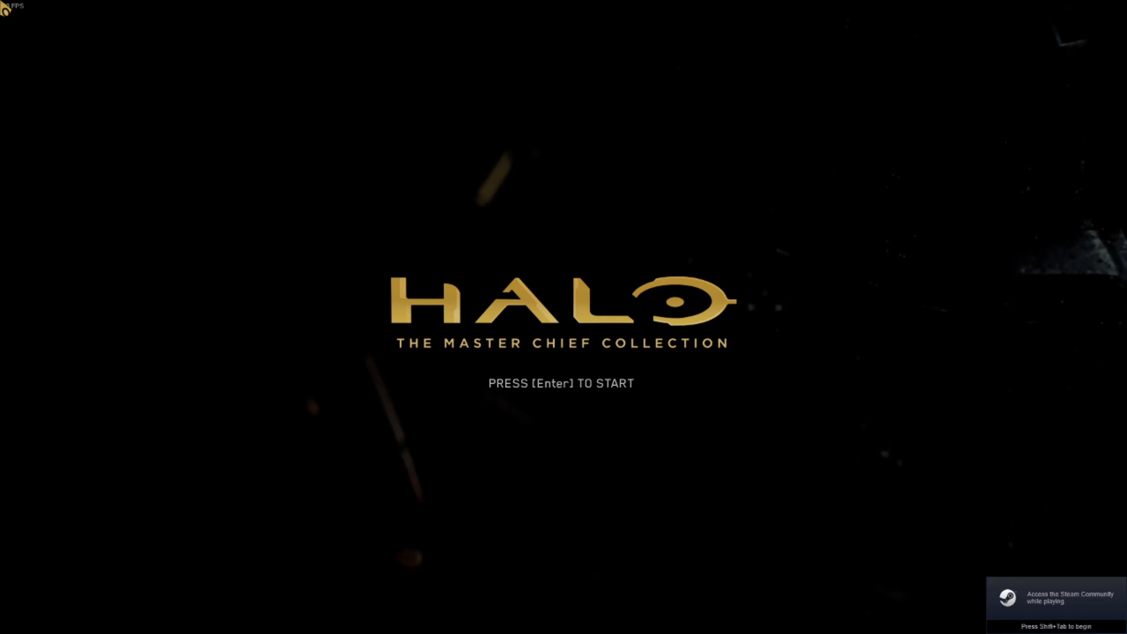
Go from the MCC title screen through Campaigns to the Halo: Reach campaign screen.
key(enter)
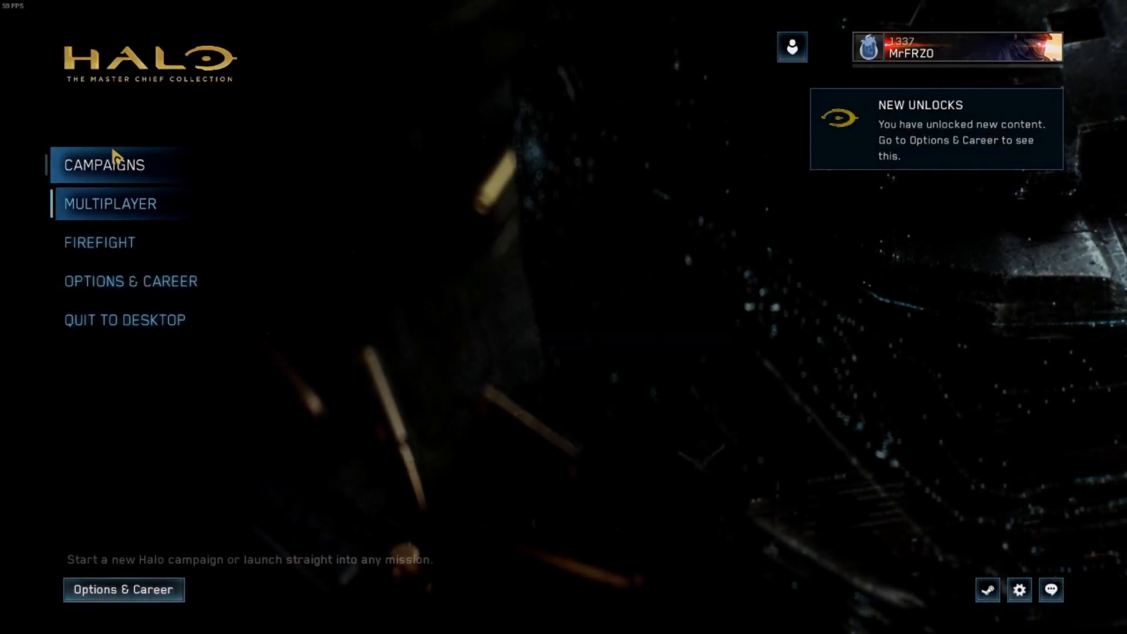
click(108, 164)
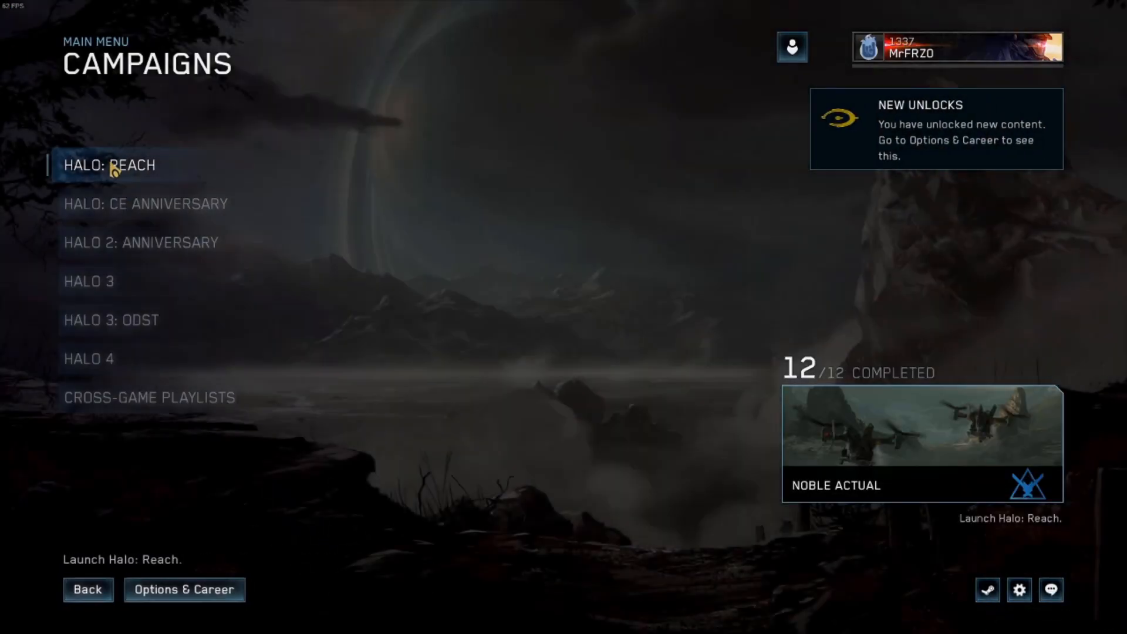
click(113, 165)
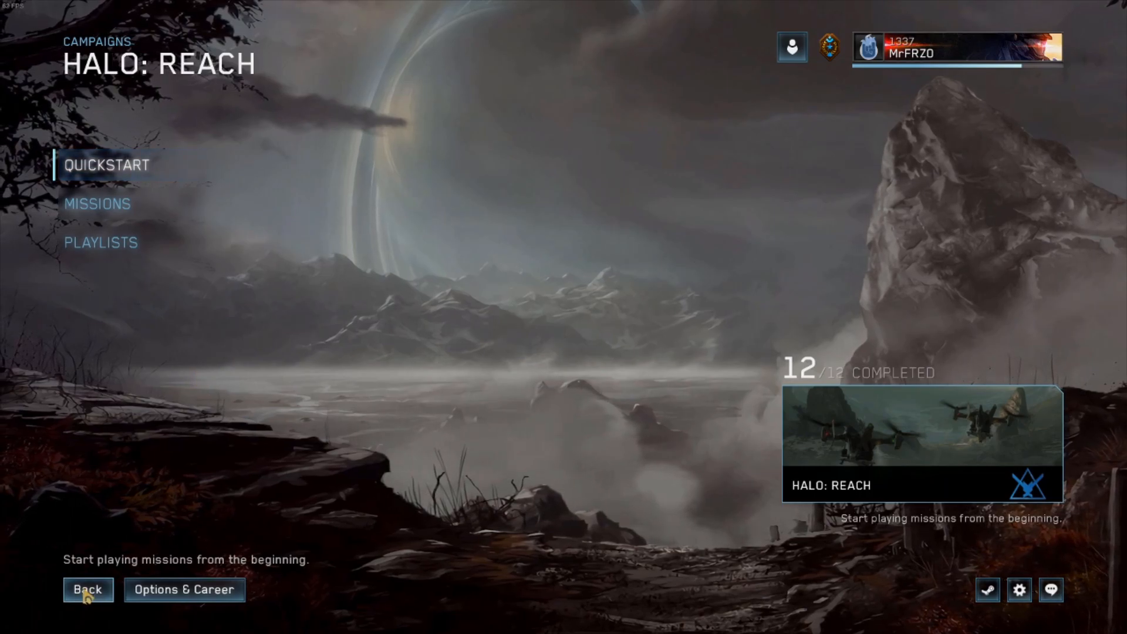
Return to the main menu and quit Halo MCC to the desktop.
click(89, 605)
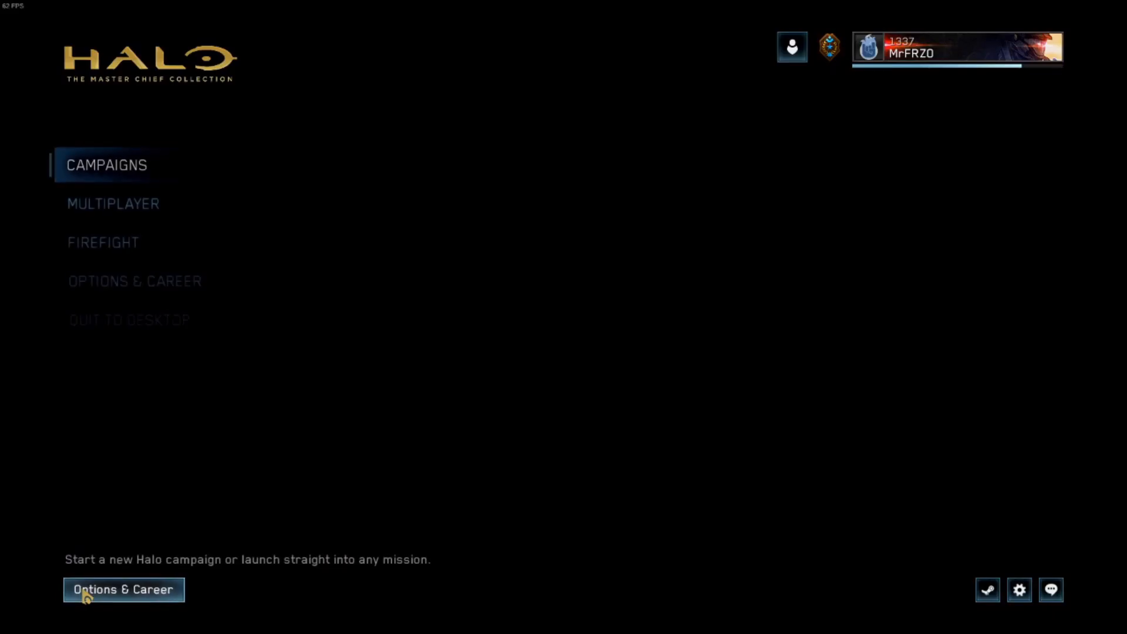
mouse_move(132, 326)
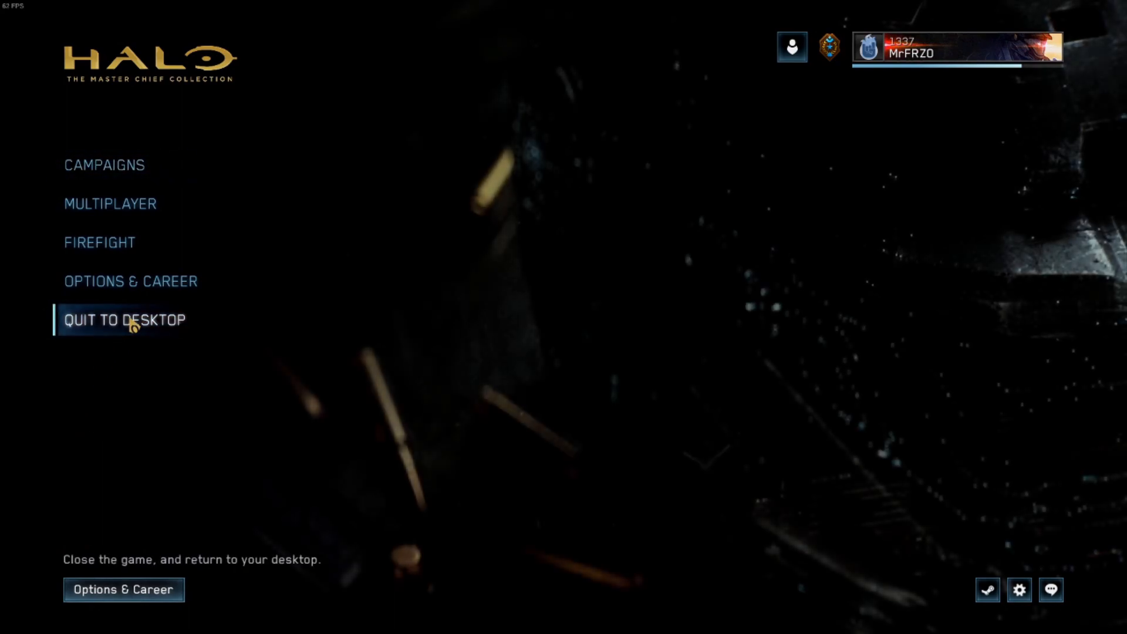
click(126, 320)
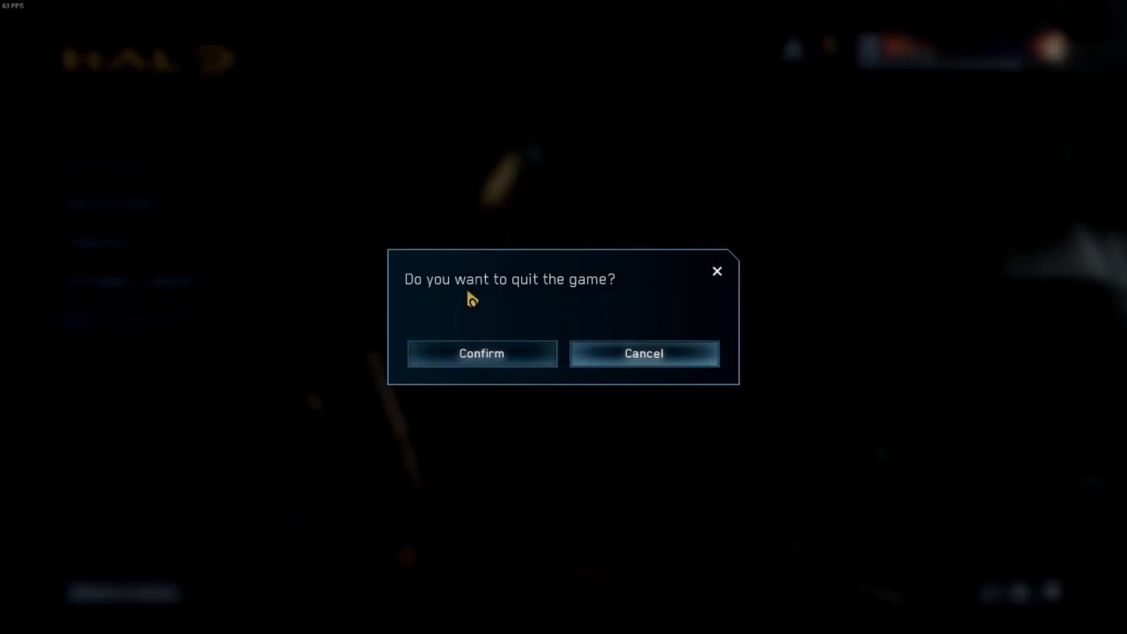
click(481, 353)
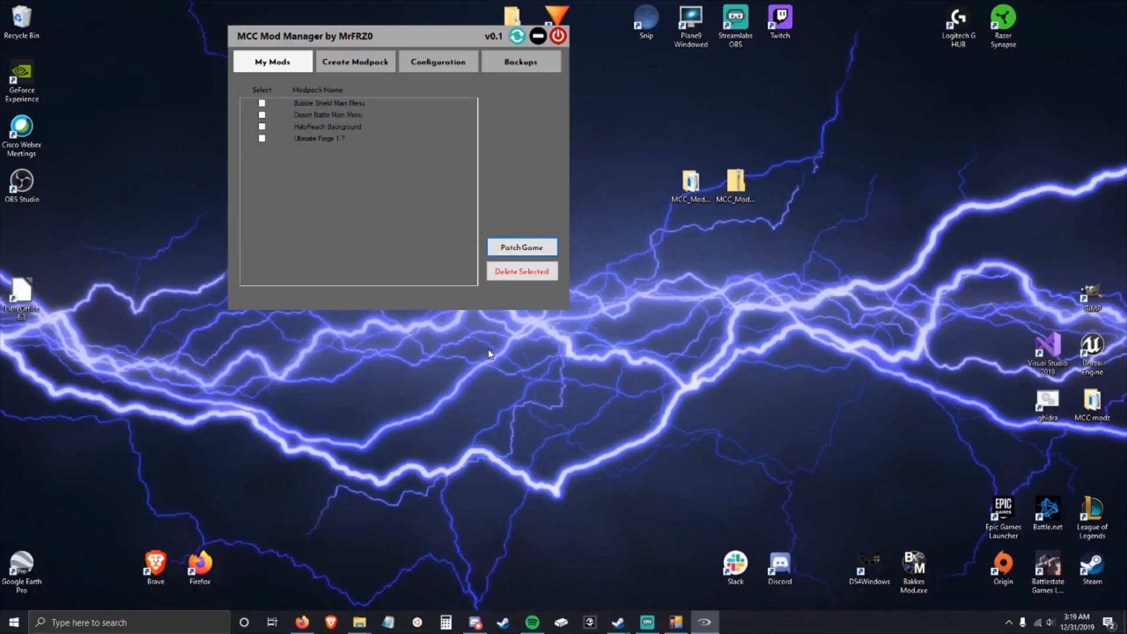
Create a new backup of build_tag.txt in the Backups list.
click(521, 61)
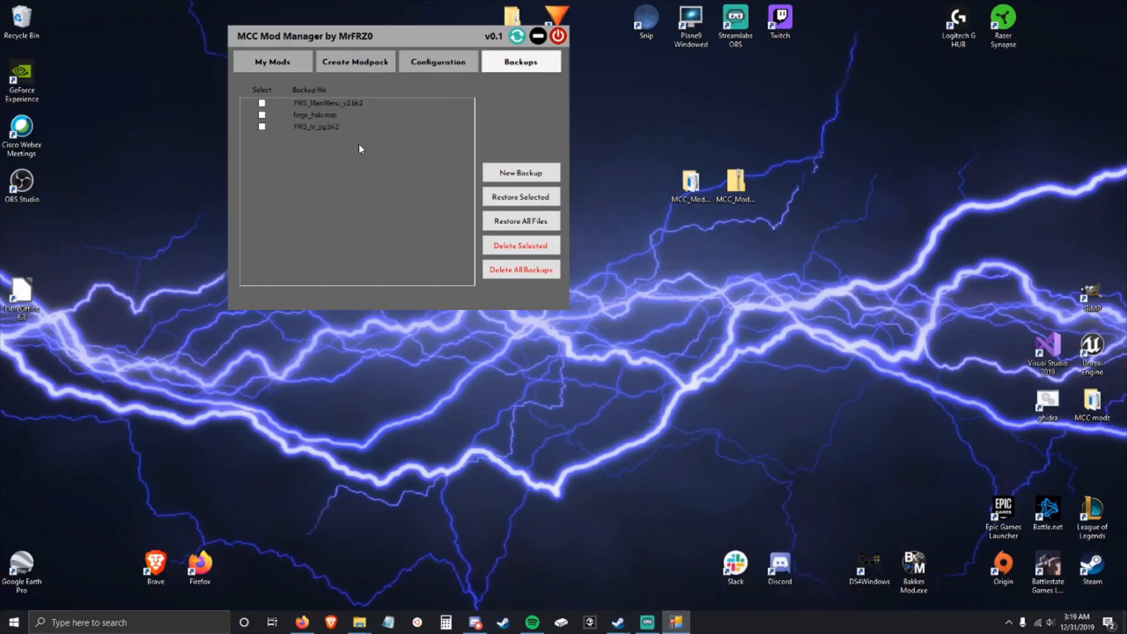
mouse_move(371, 159)
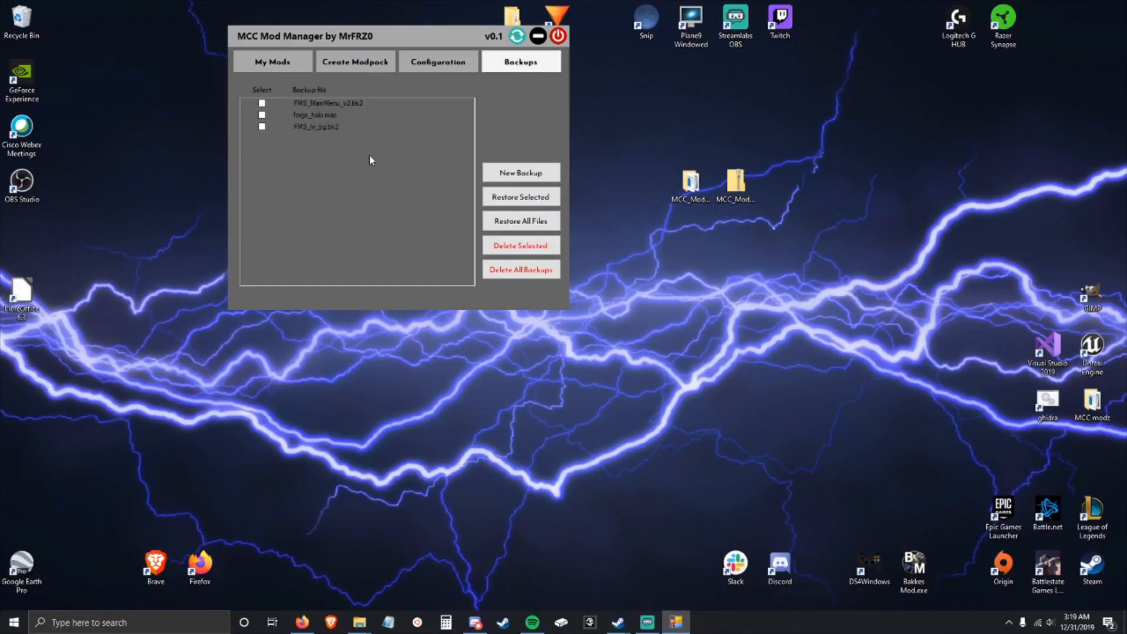
click(272, 61)
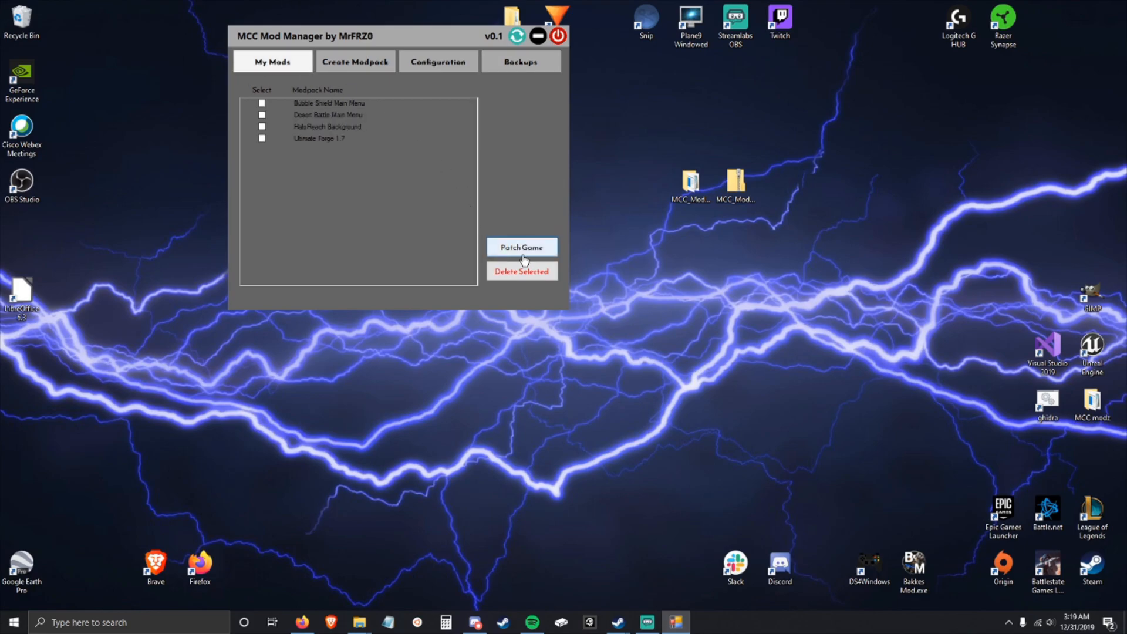
click(520, 61)
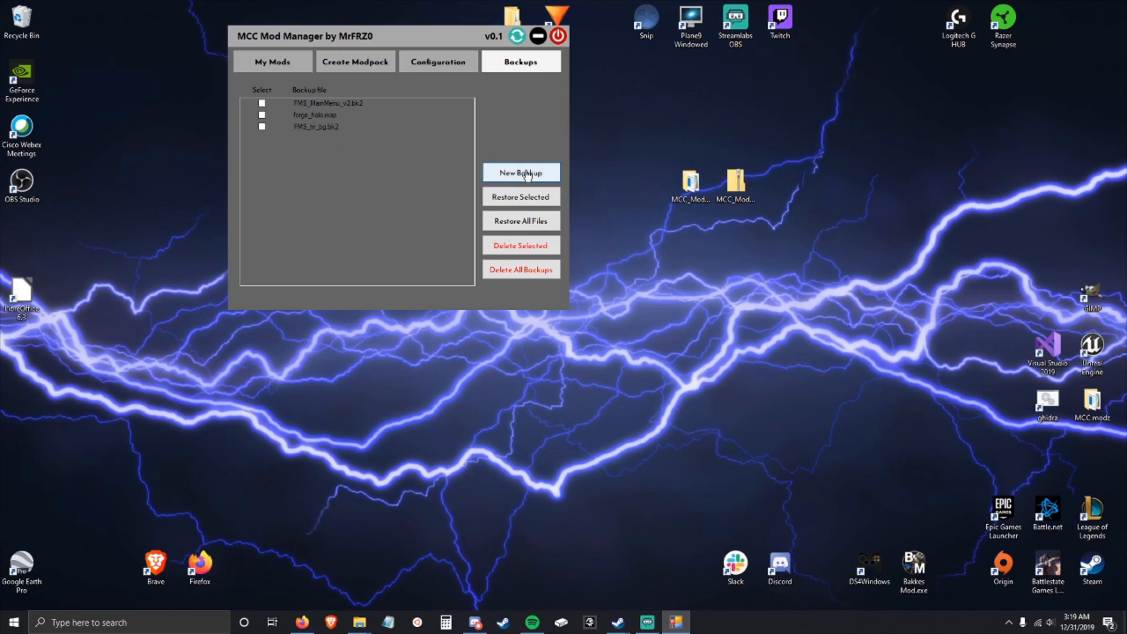
click(521, 172)
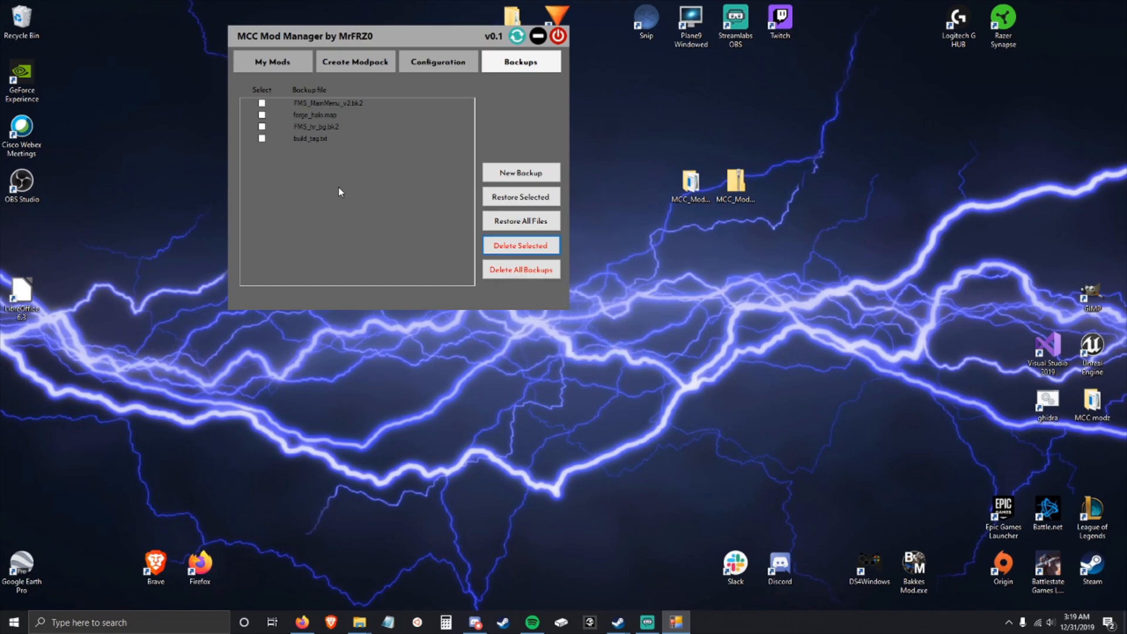
Delete the build_tag.txt backup, acknowledge the confirmation, and close MCC Mod Manager.
click(521, 245)
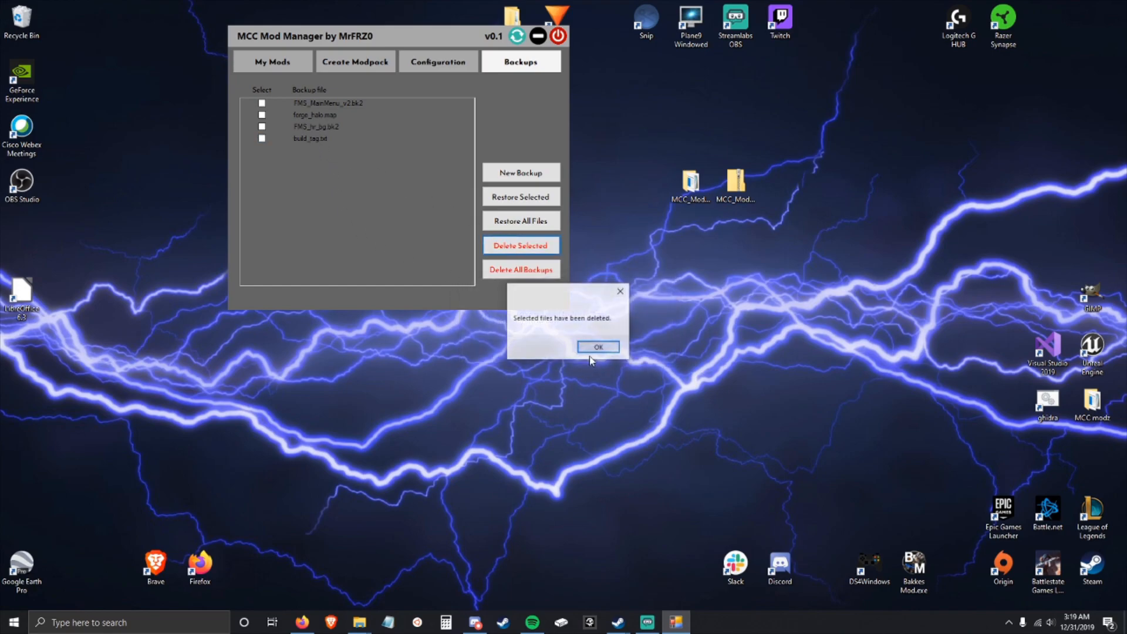
click(598, 347)
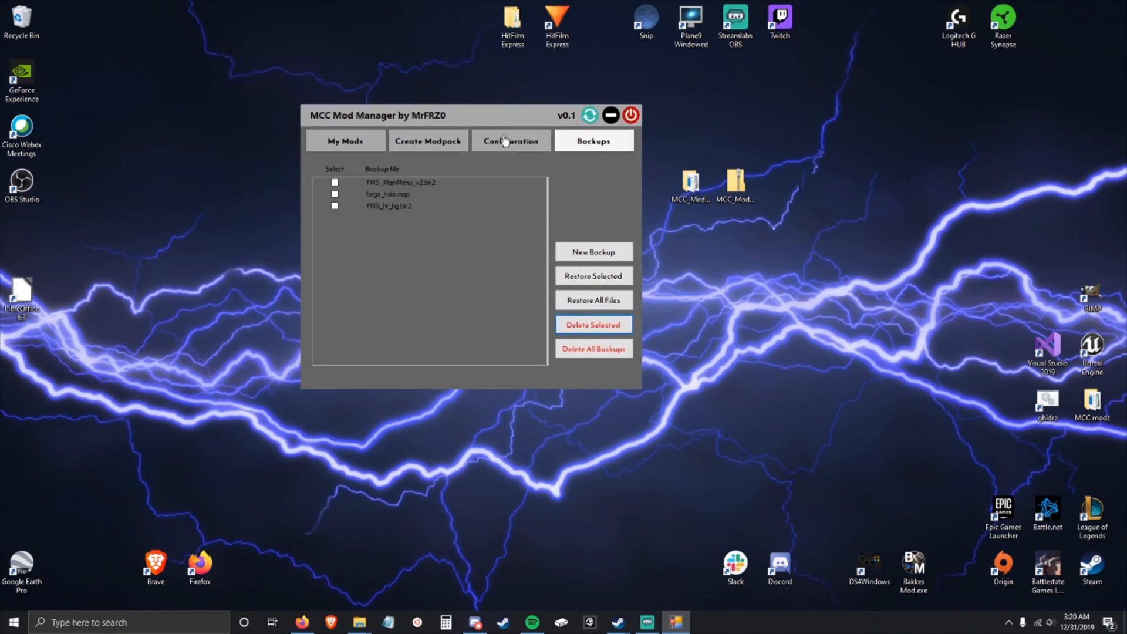
mouse_move(634, 581)
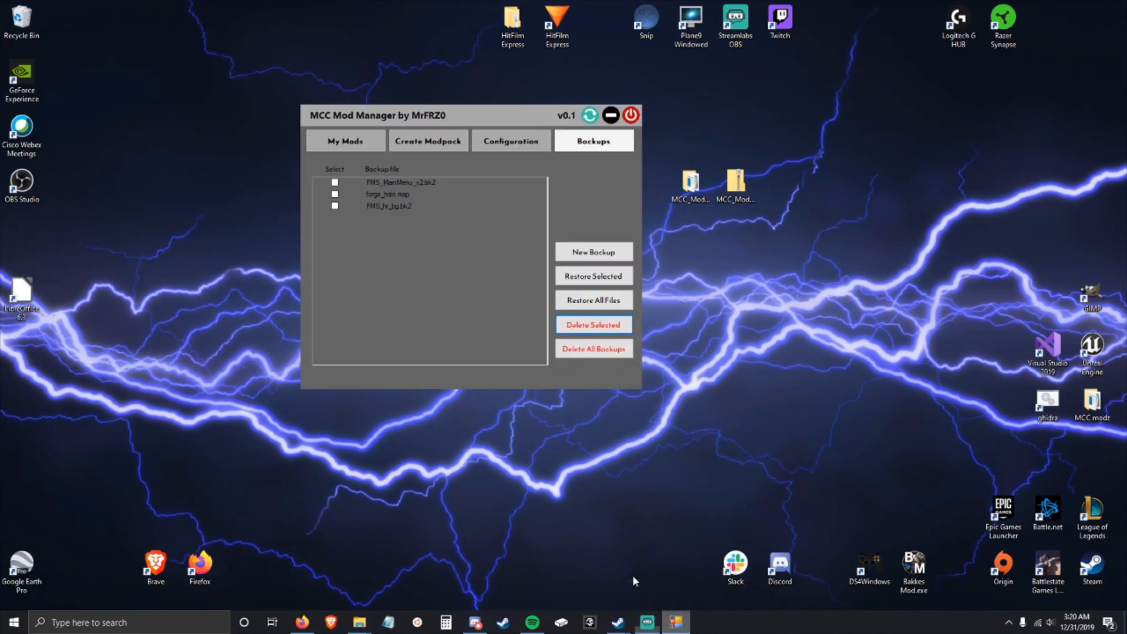
click(630, 115)
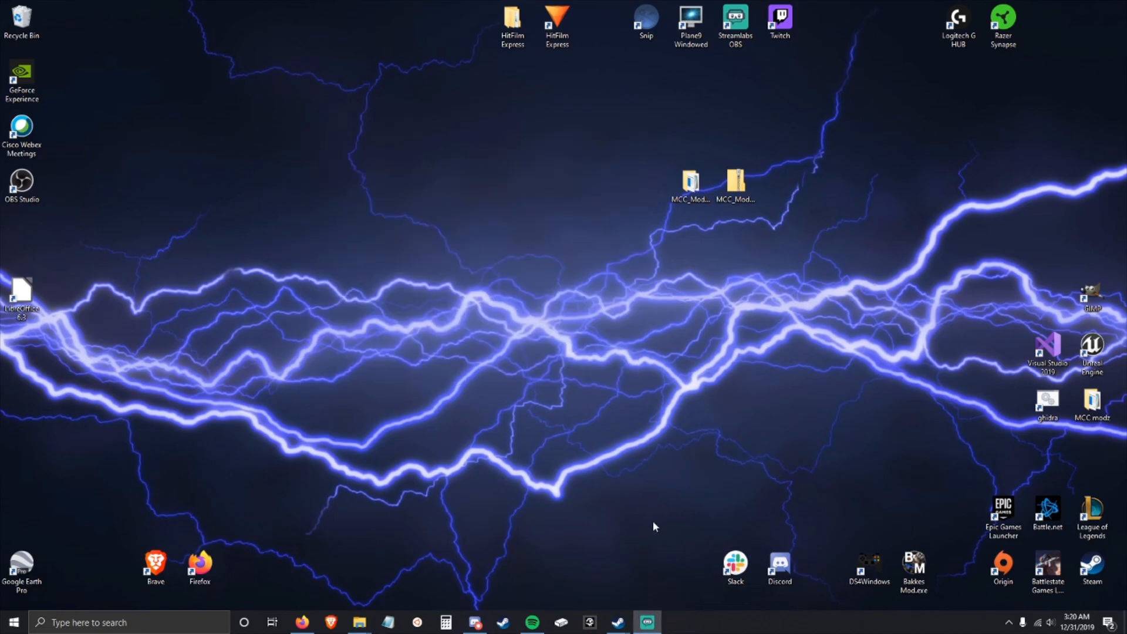
mouse_move(681, 285)
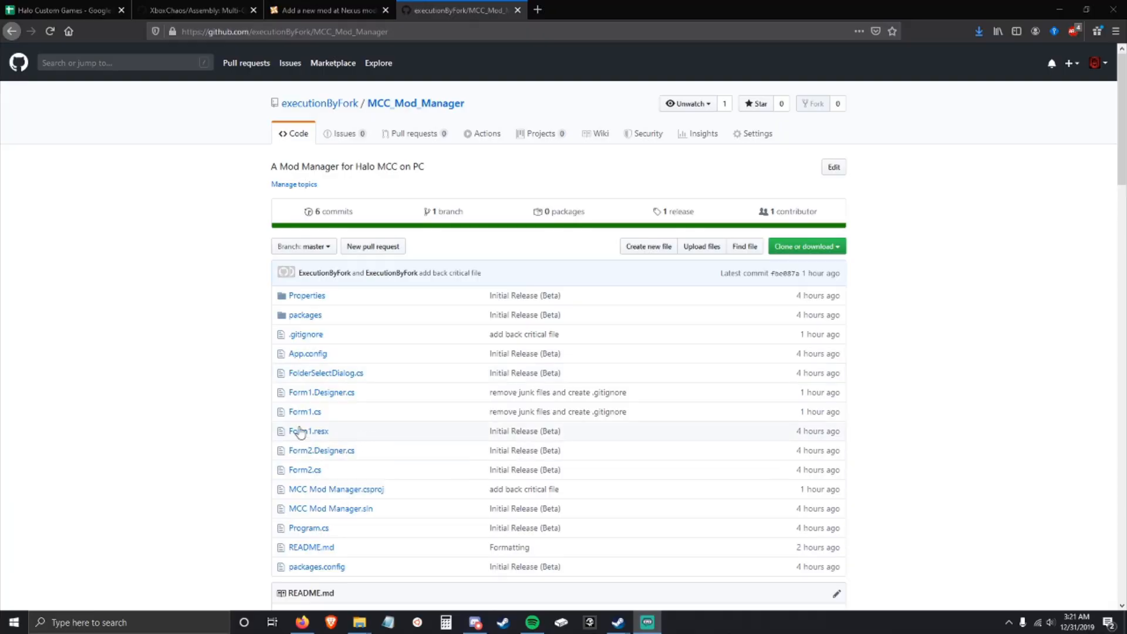
mouse_move(167, 348)
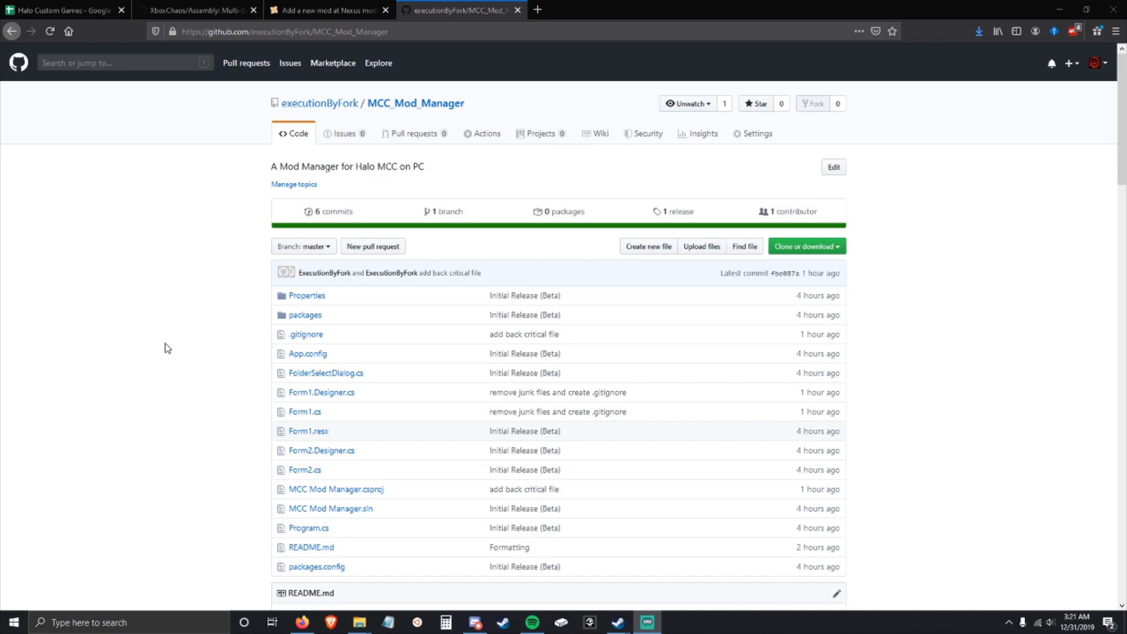
Scroll through the MCC_Mod_Manager README's purpose, benefits and installation sections.
scroll(down, 3)
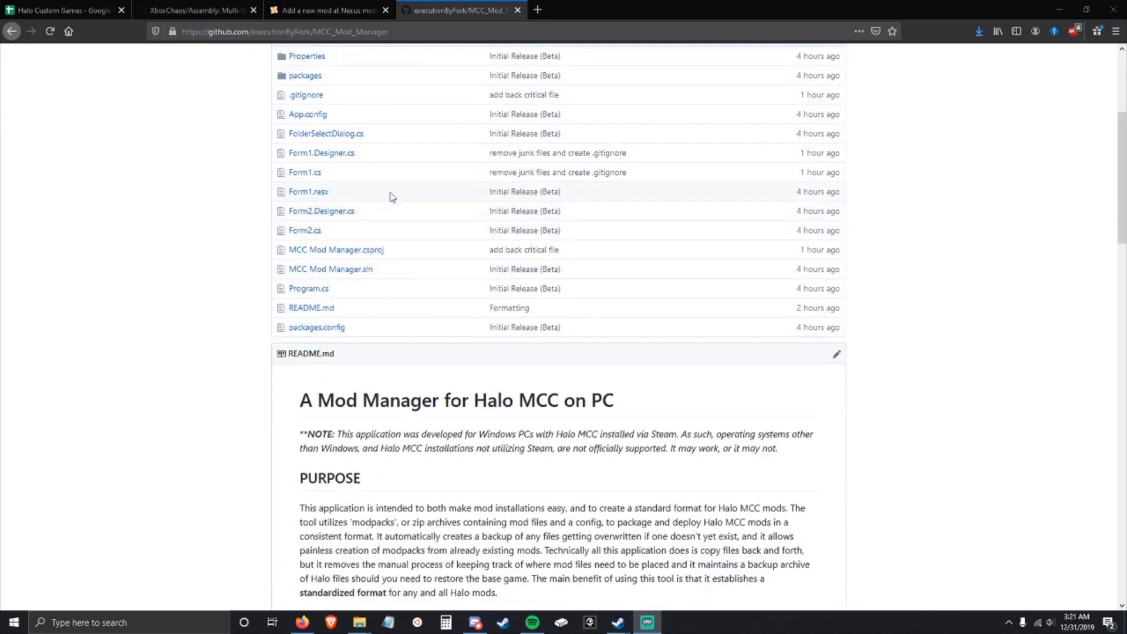
mouse_move(258, 263)
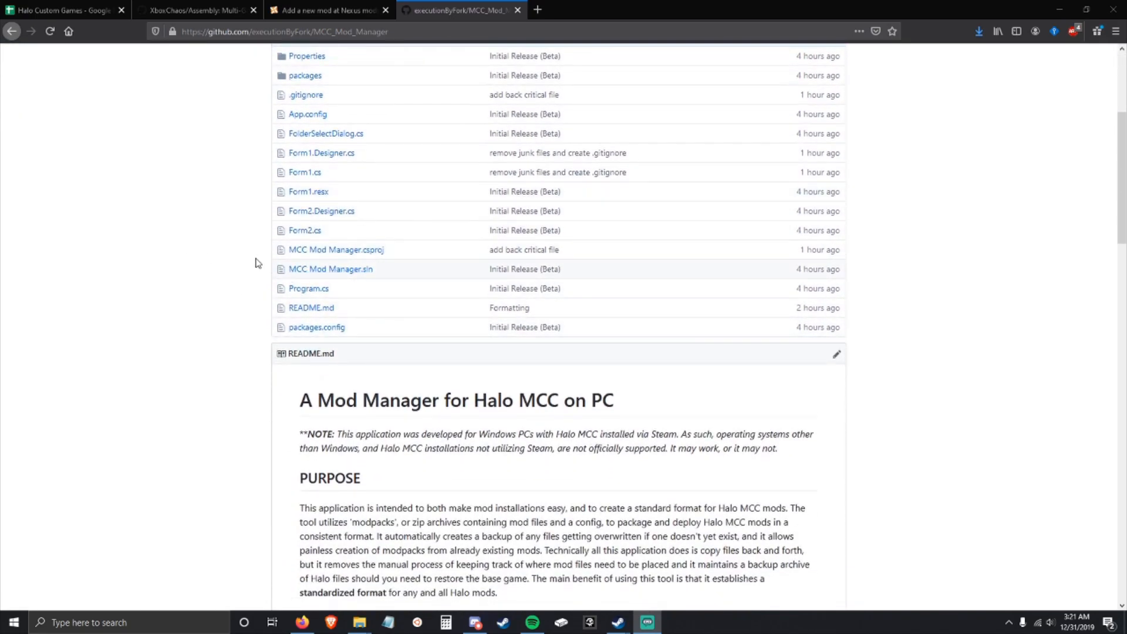
scroll(down, 3)
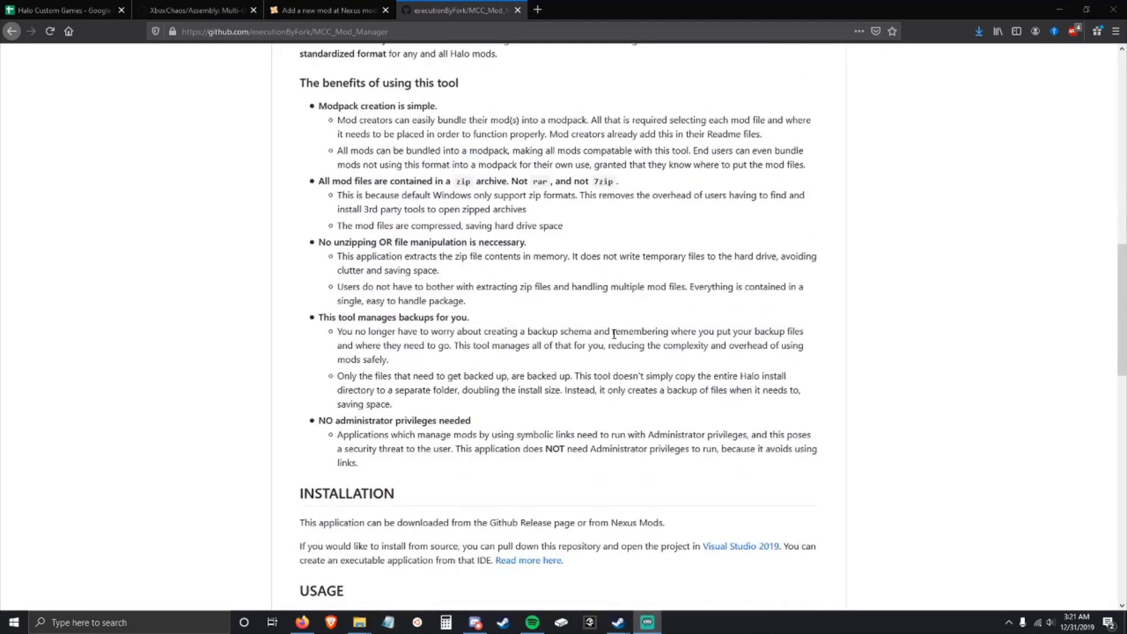
scroll(down, 3)
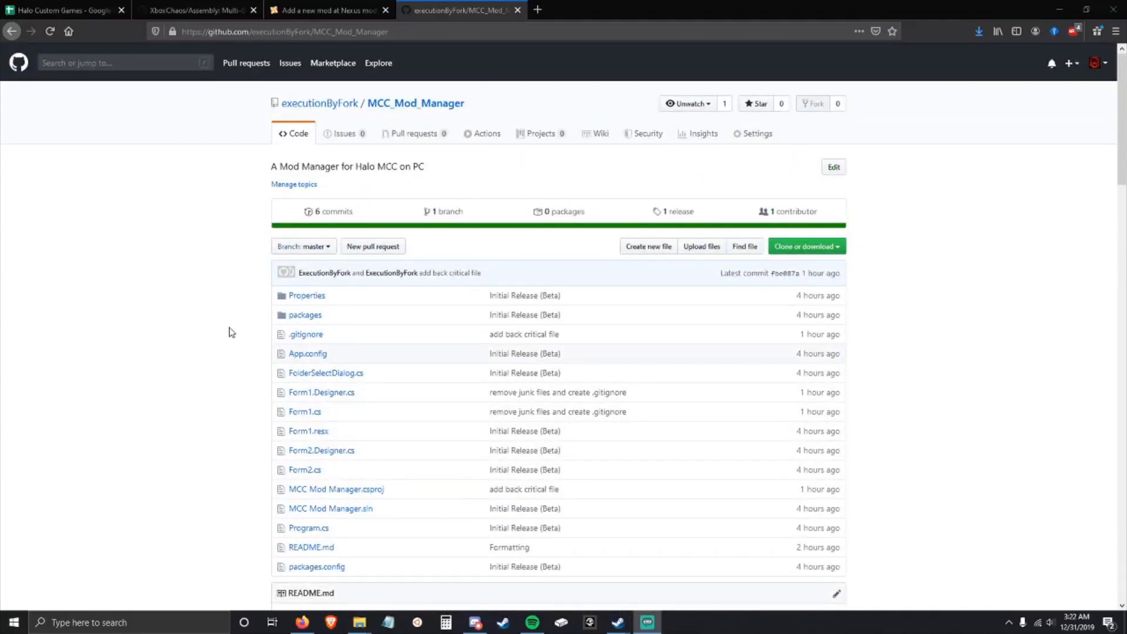
mouse_move(258, 344)
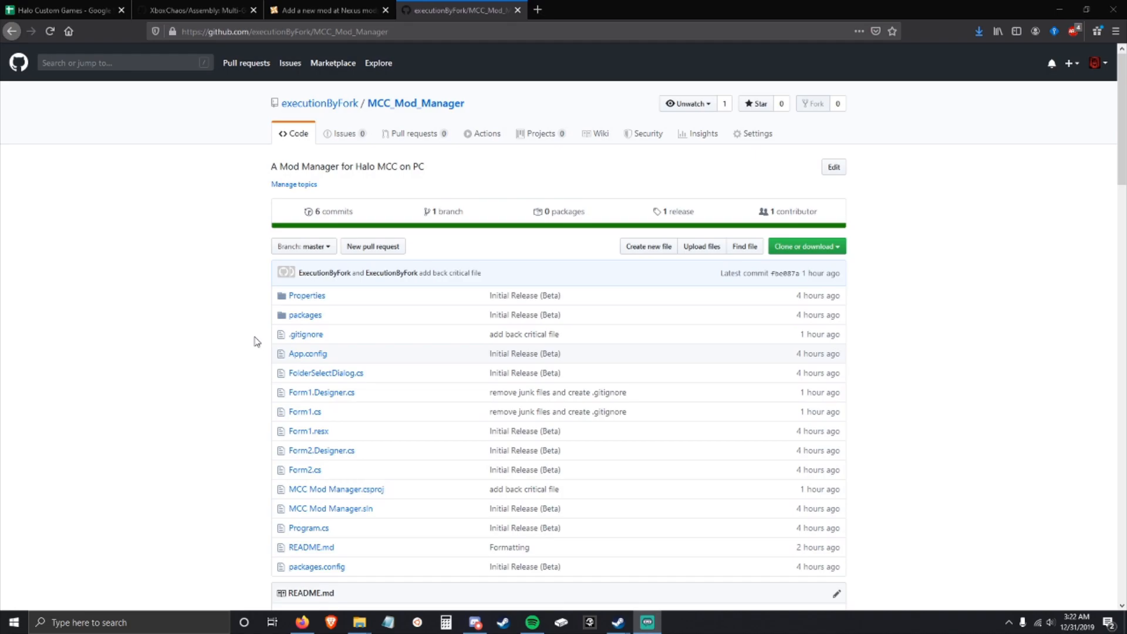
scroll(down, 3)
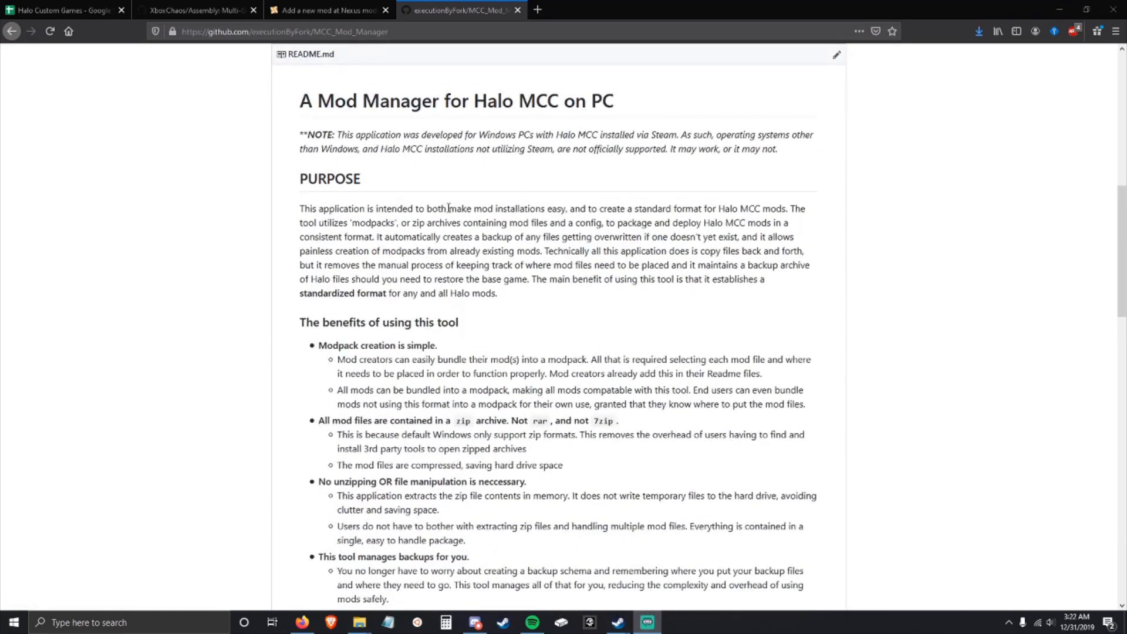
scroll(down, 3)
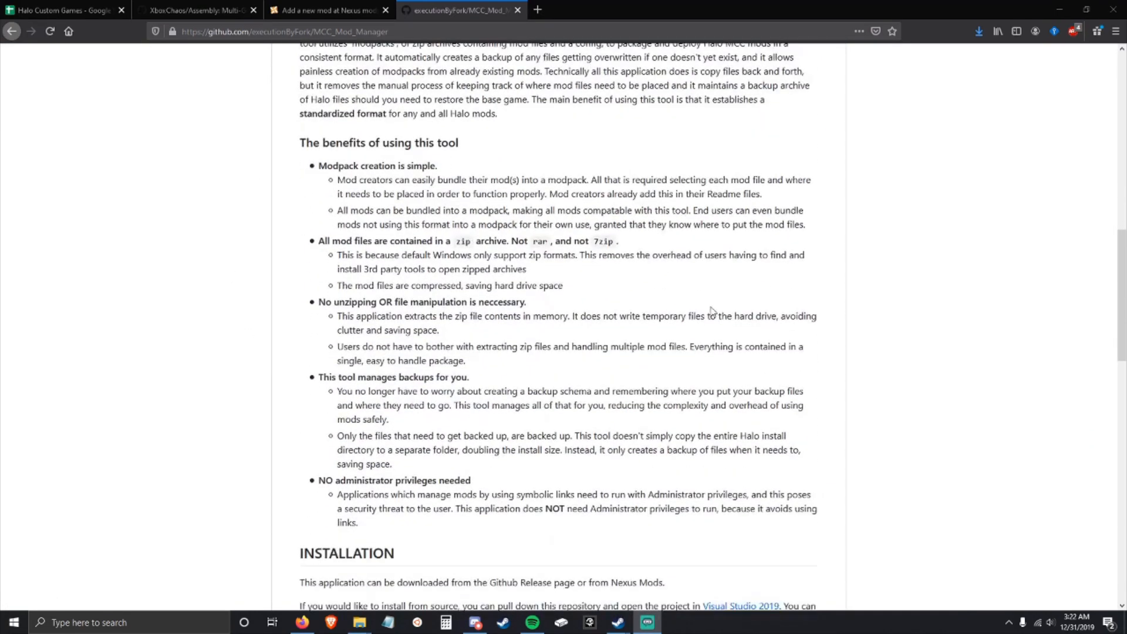
scroll(down, 3)
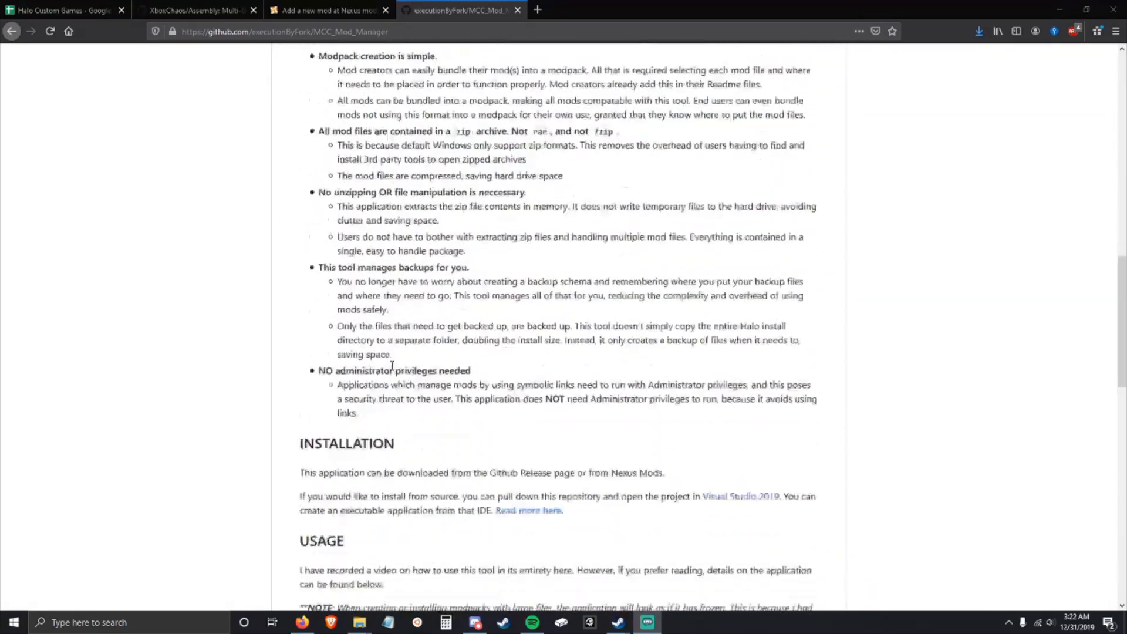